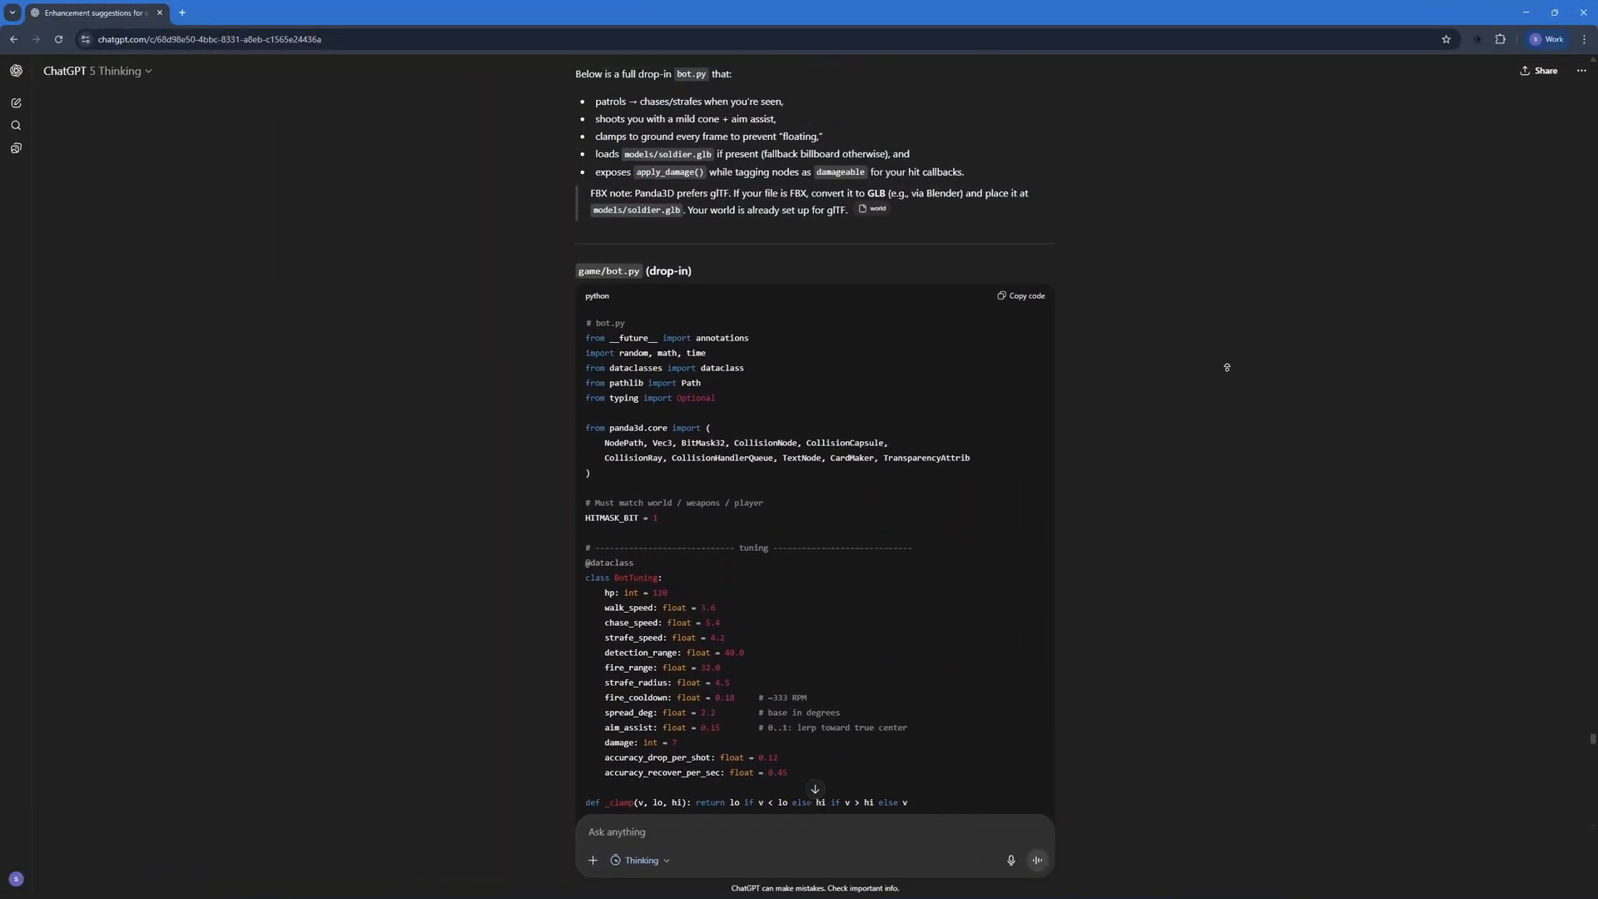
# Scroll down through the current page before returning to the Fab listings.
pyautogui.scroll(-3)
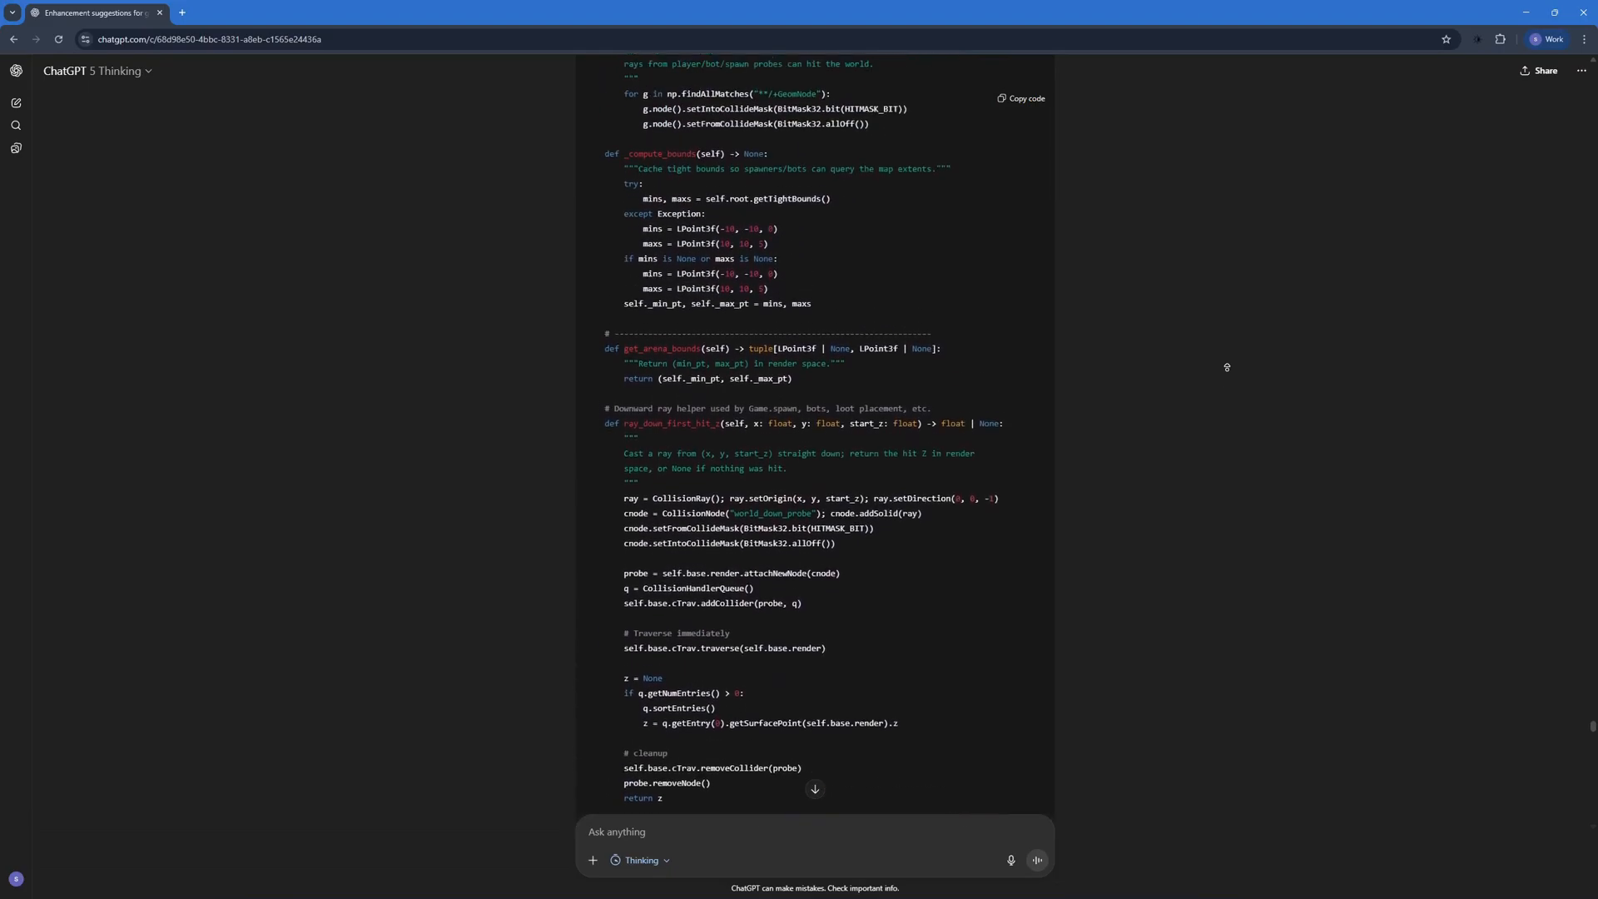
pyautogui.scroll(-3)
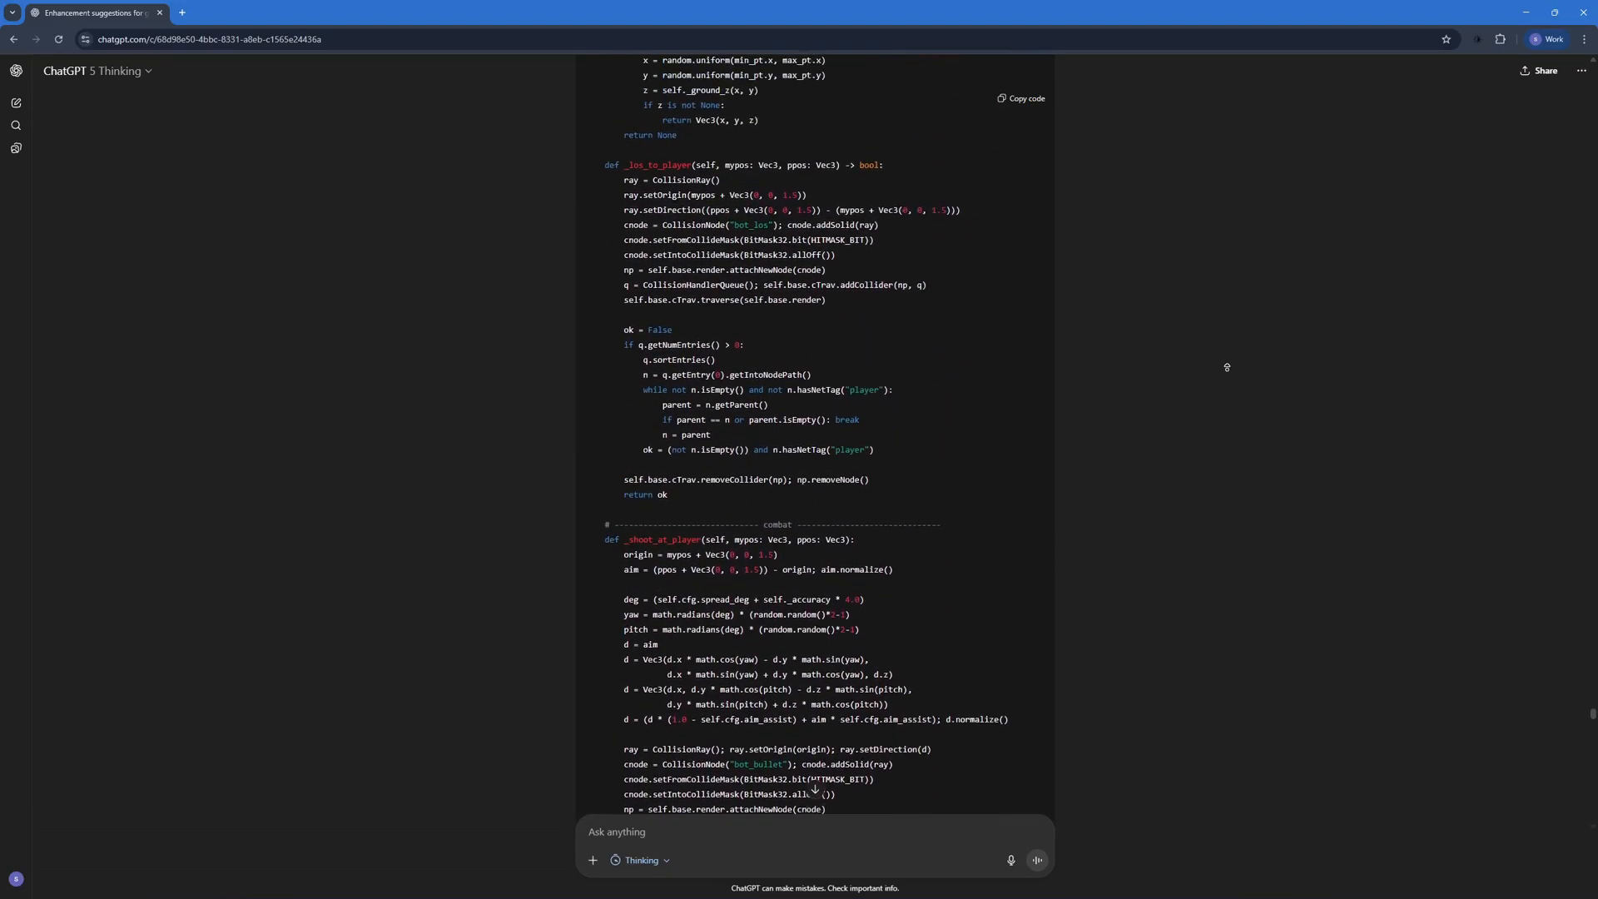
pyautogui.scroll(-3)
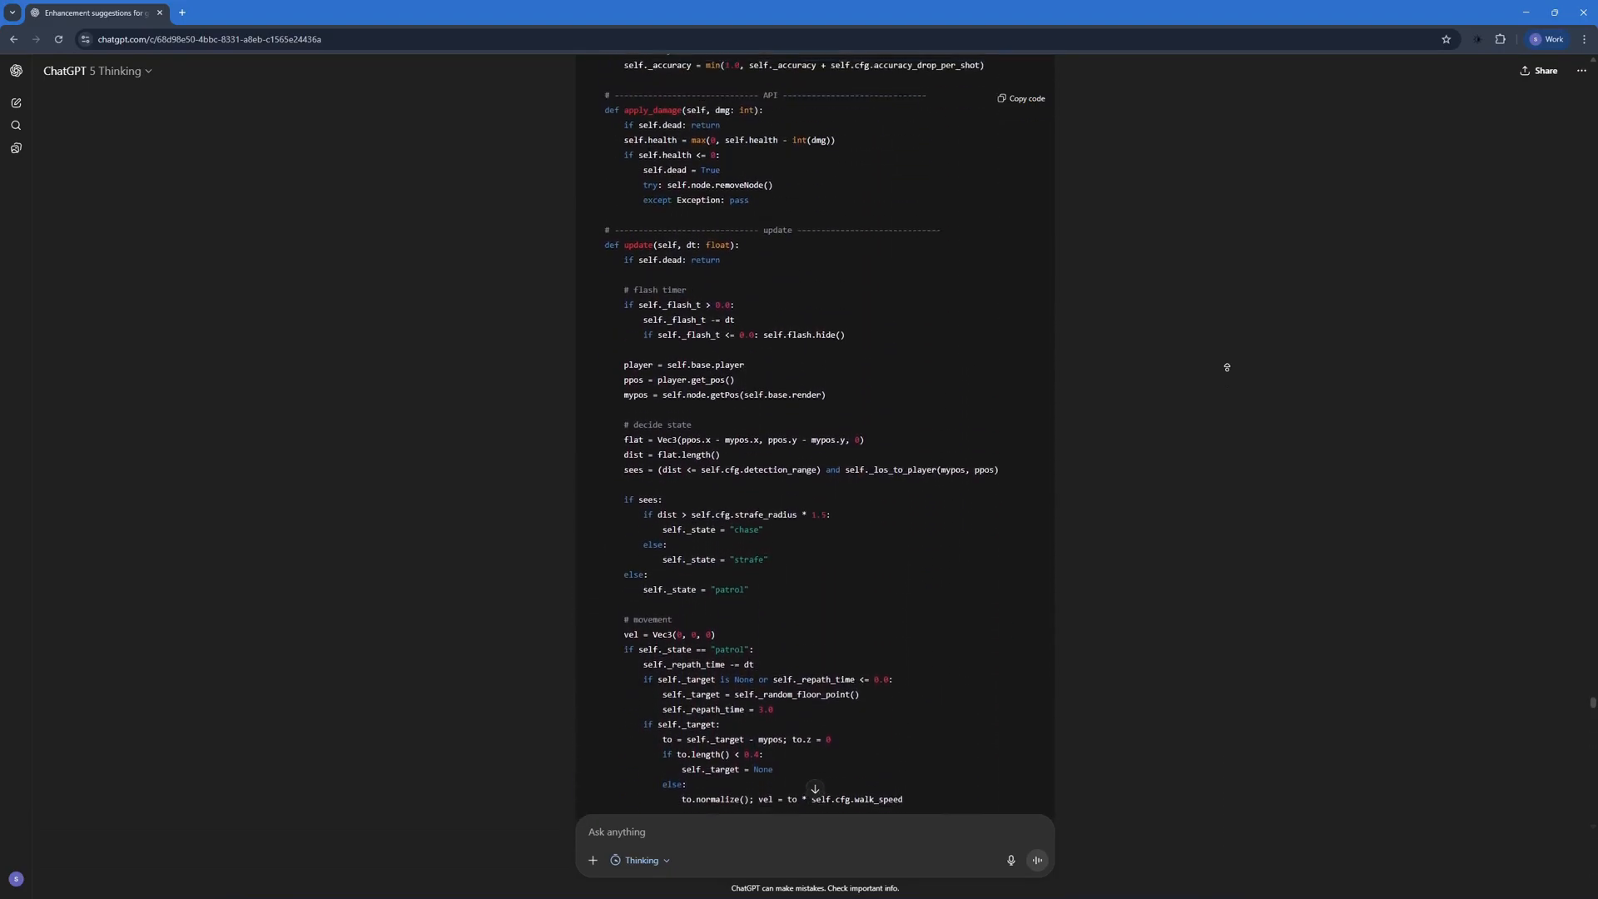
pyautogui.scroll(-3)
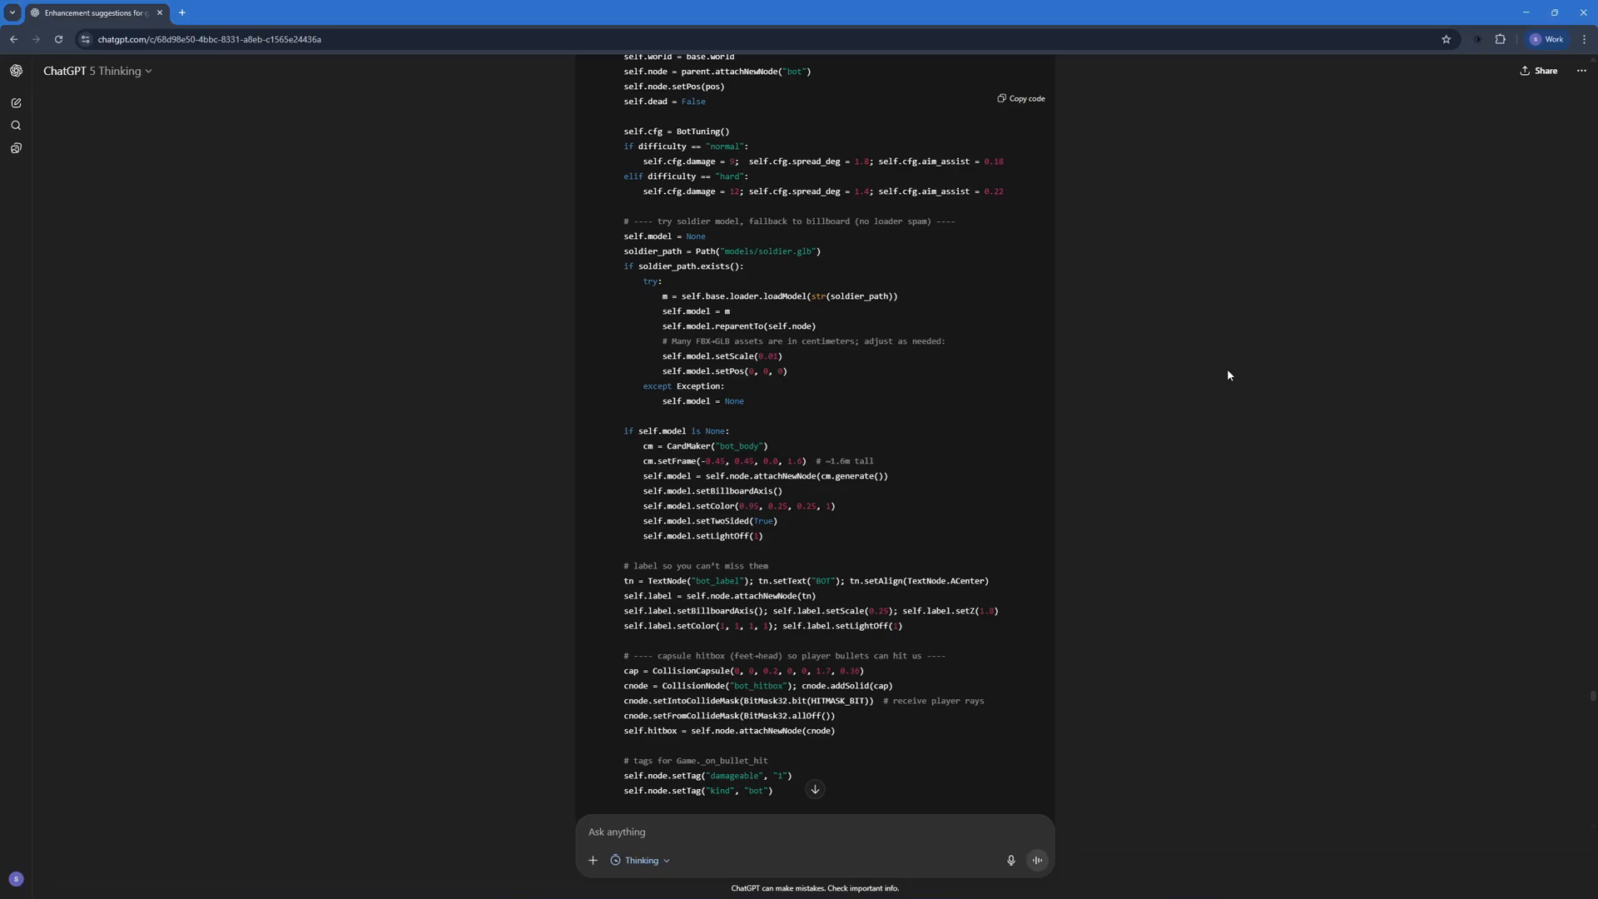
# Review the Fab listings for the Military Soldier and FPS Shooter Game Arena Map v4.
pyautogui.click(691, 11)
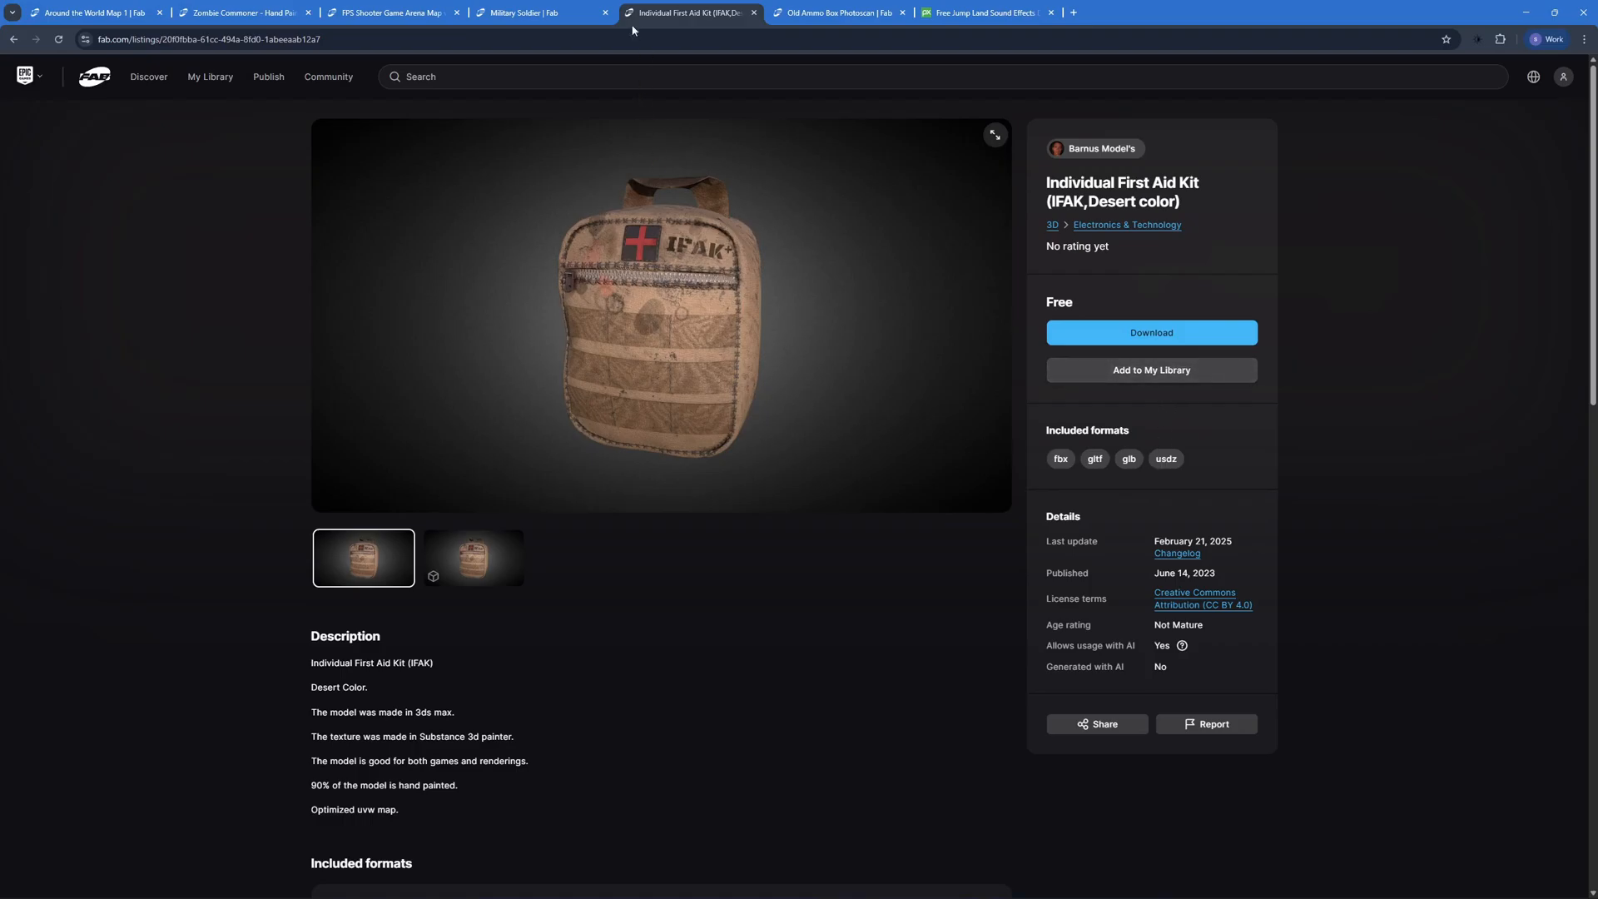
pyautogui.click(535, 12)
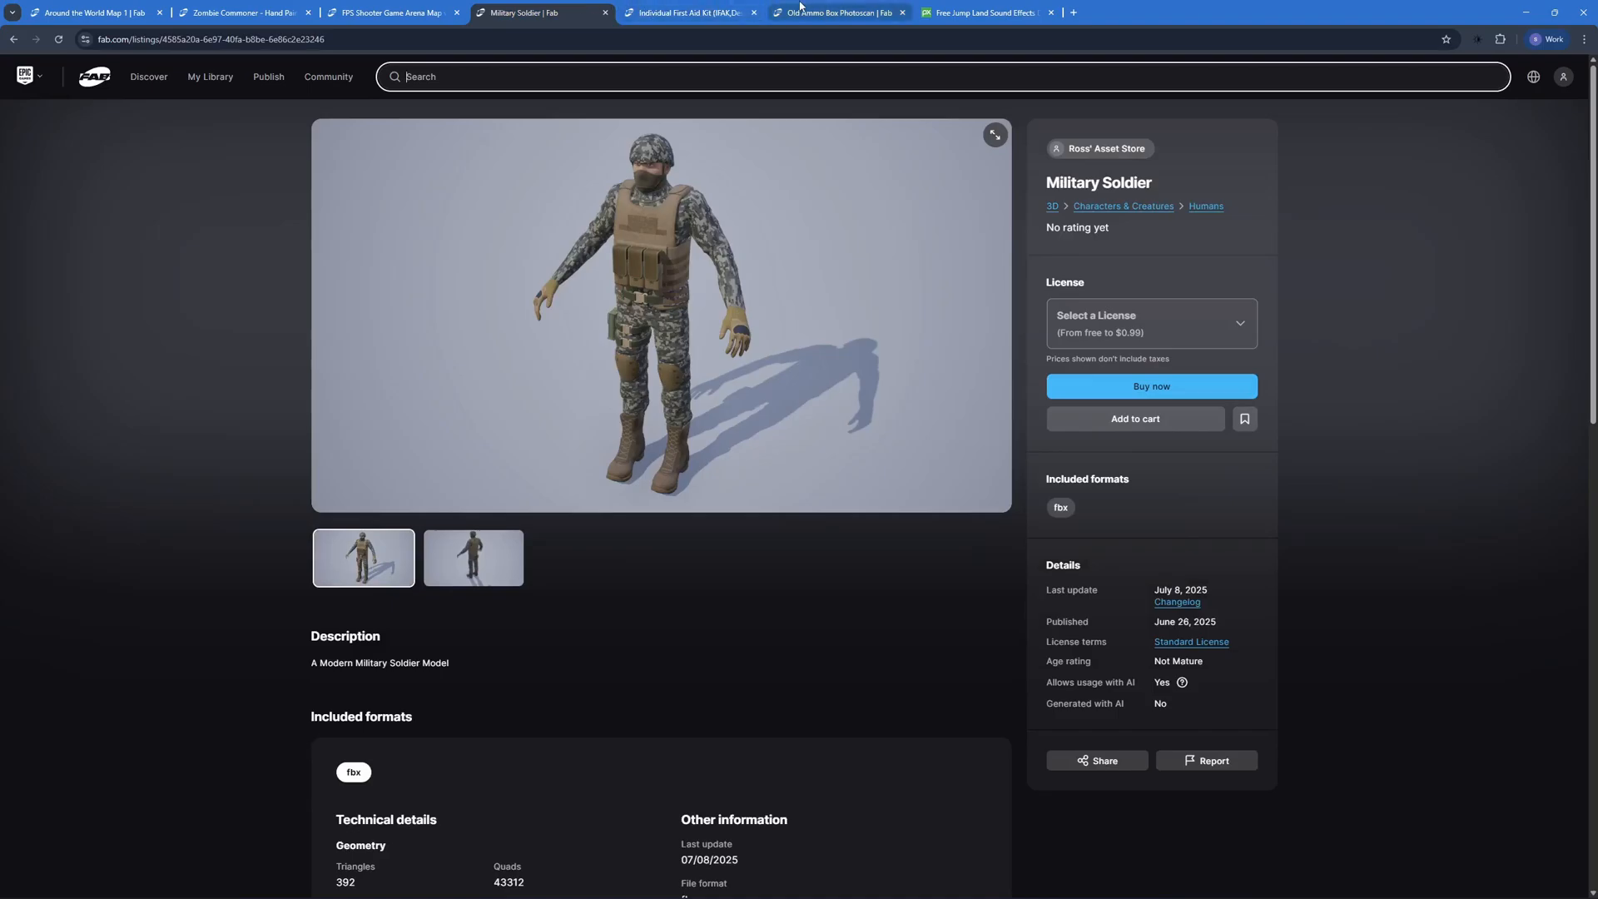
pyautogui.click(393, 11)
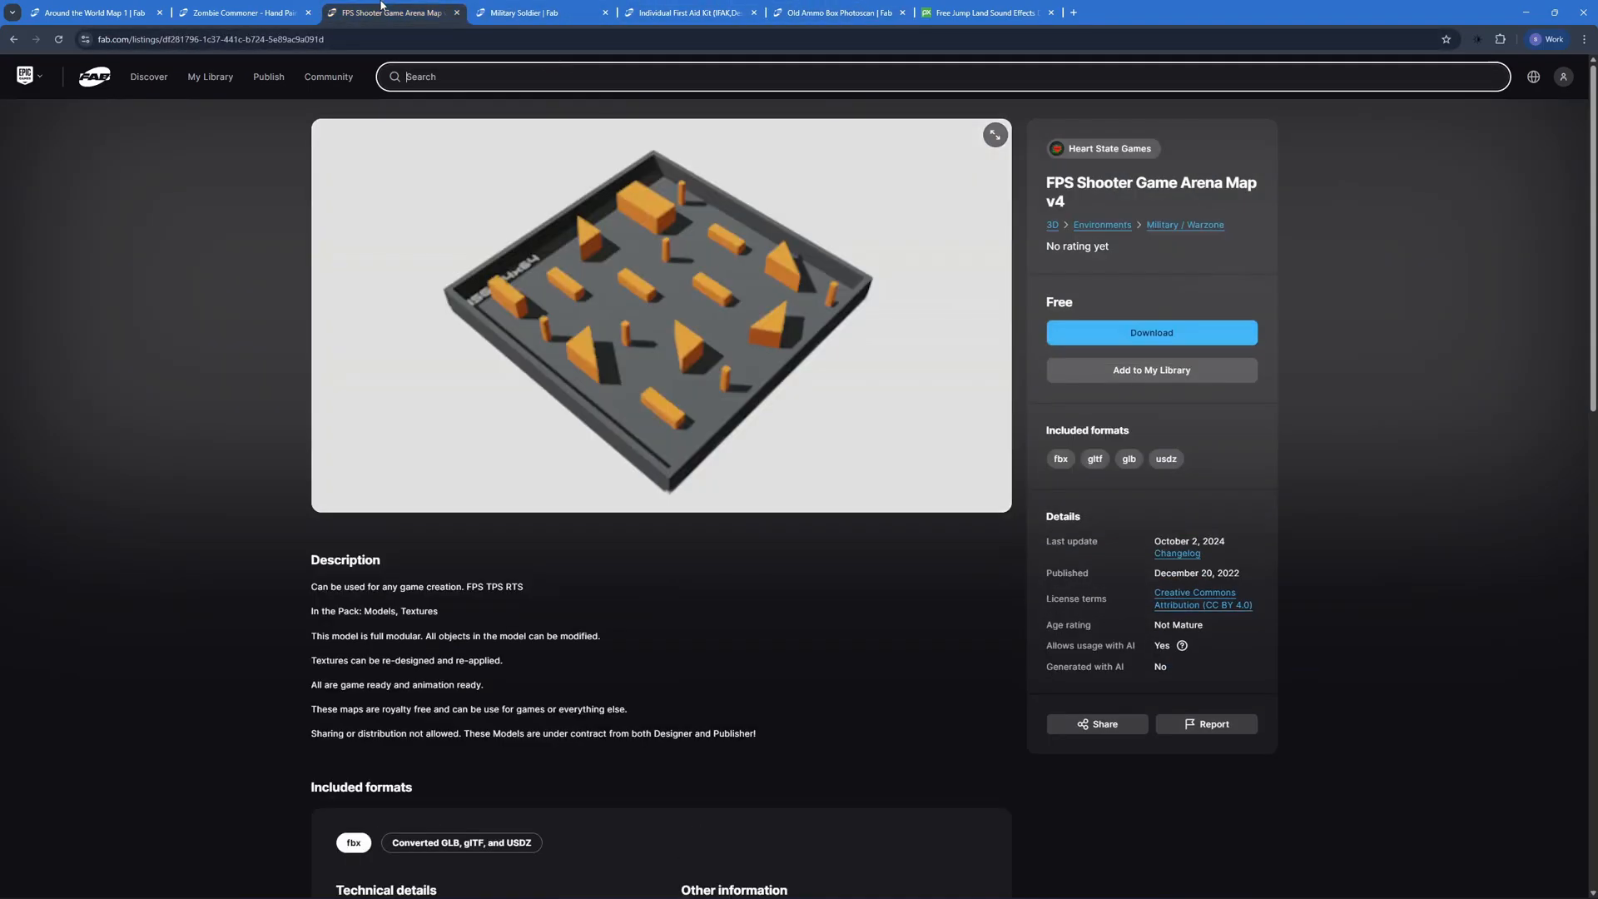
pyautogui.click(984, 11)
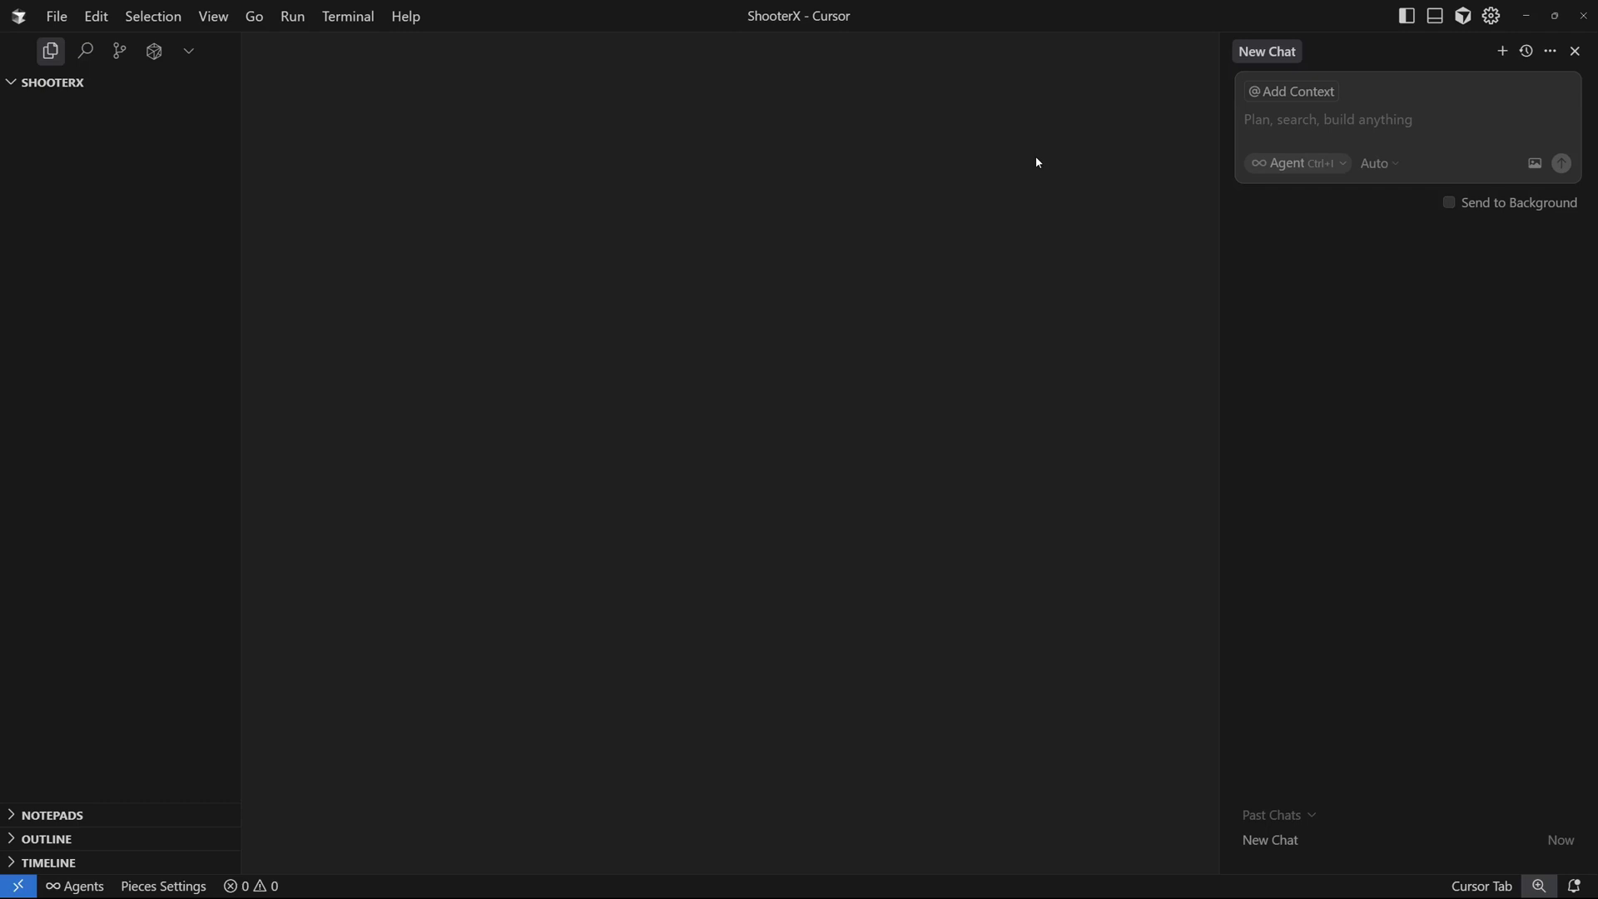
pyautogui.moveTo(936, 230)
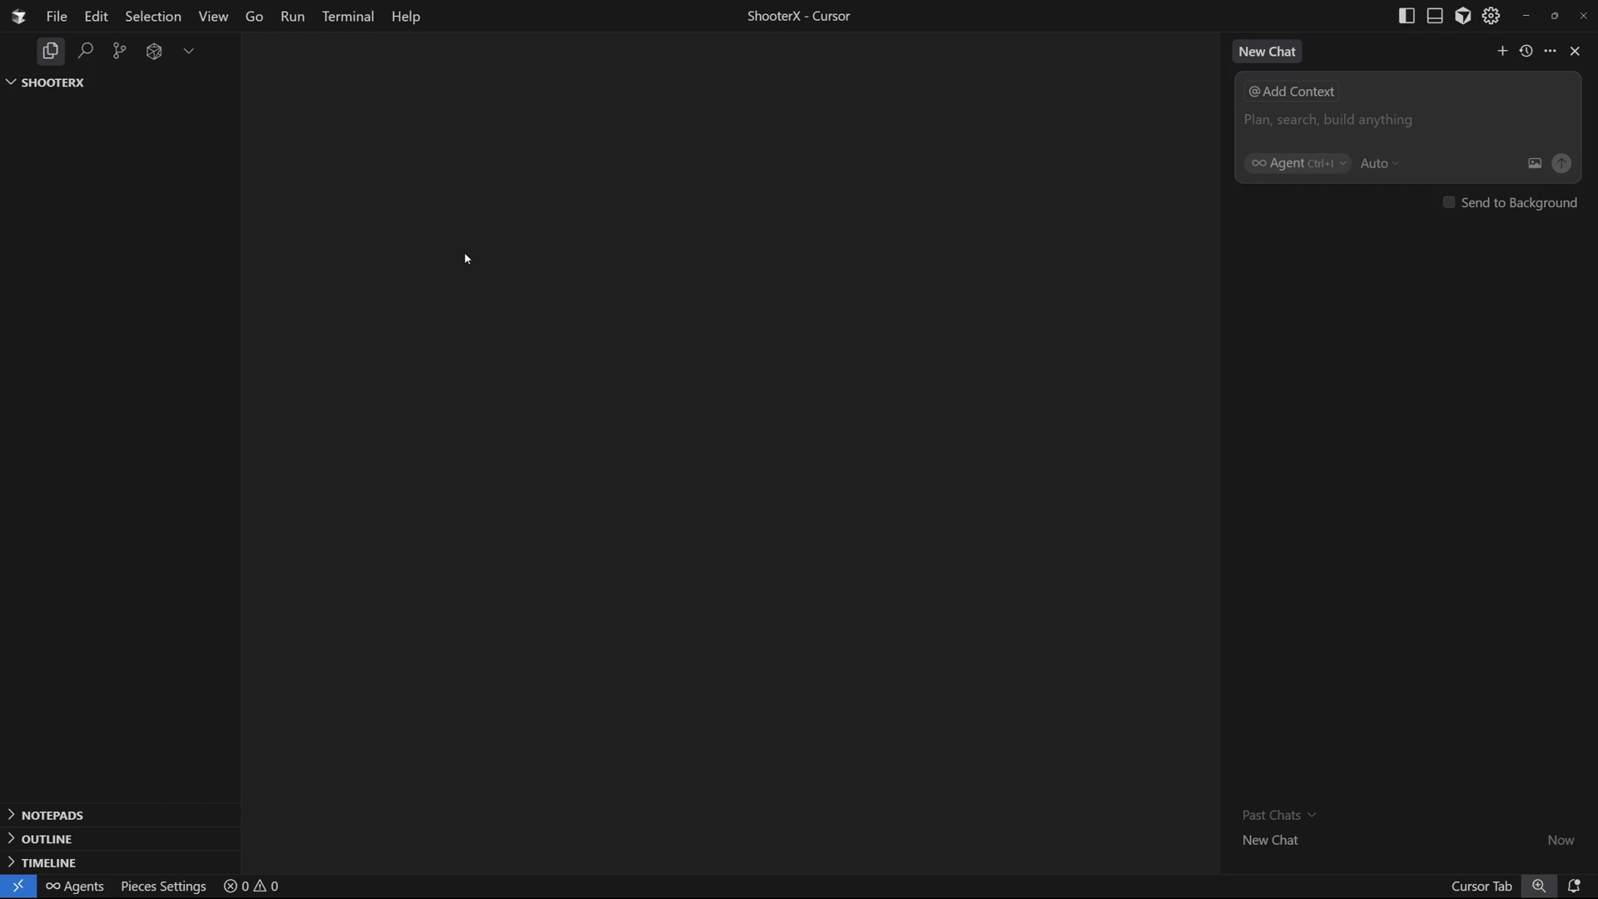
pyautogui.moveTo(489, 253)
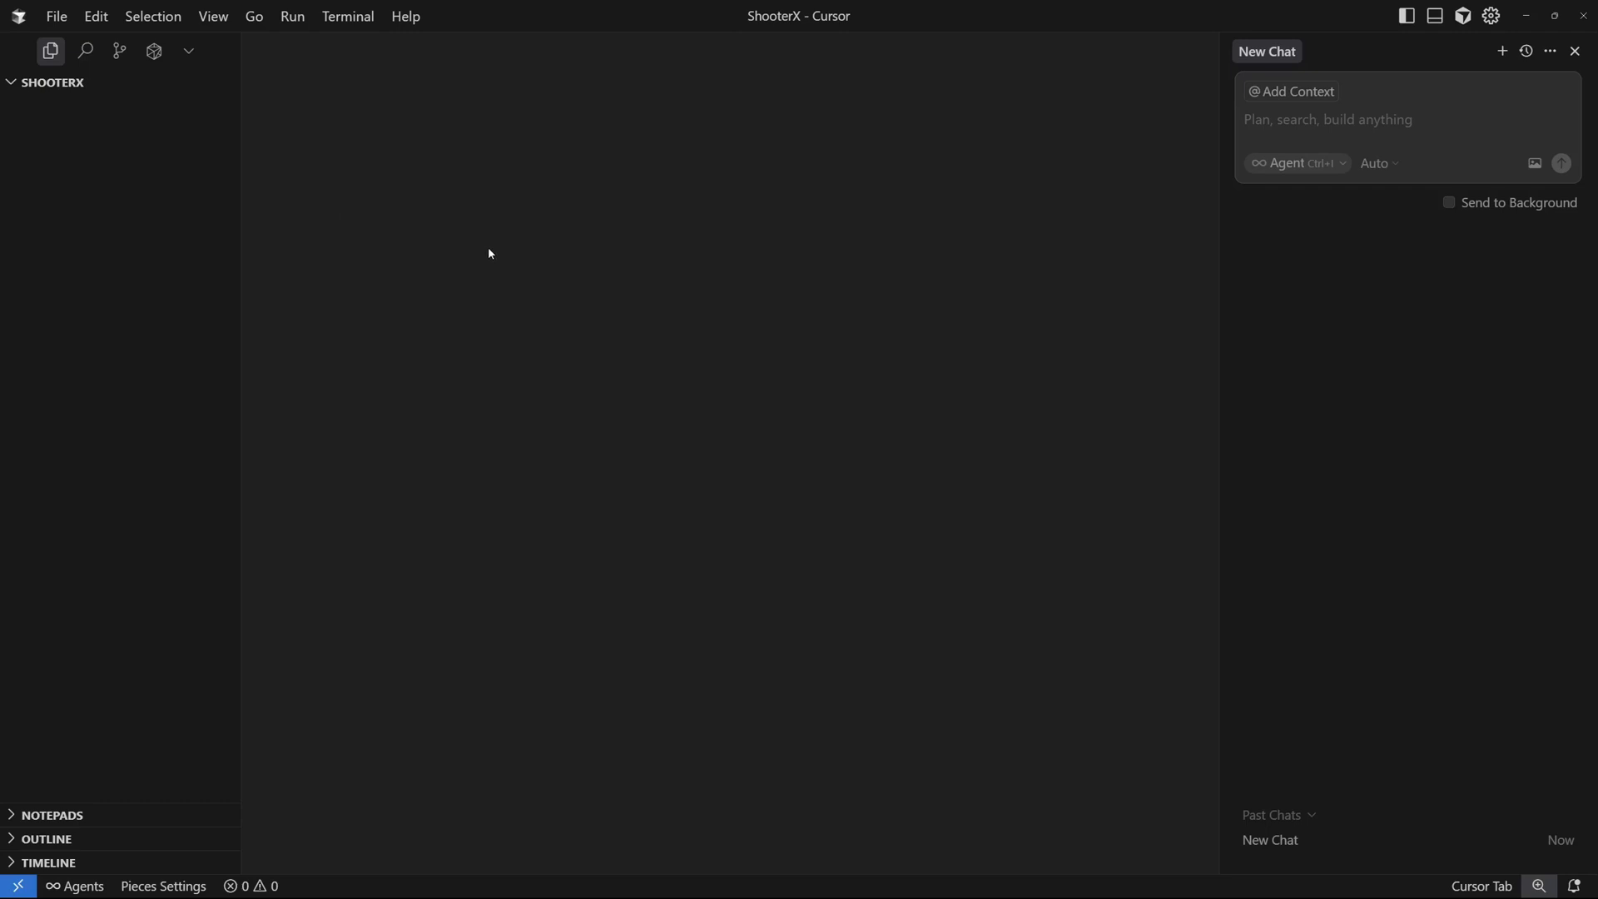
pyautogui.moveTo(1155, 256)
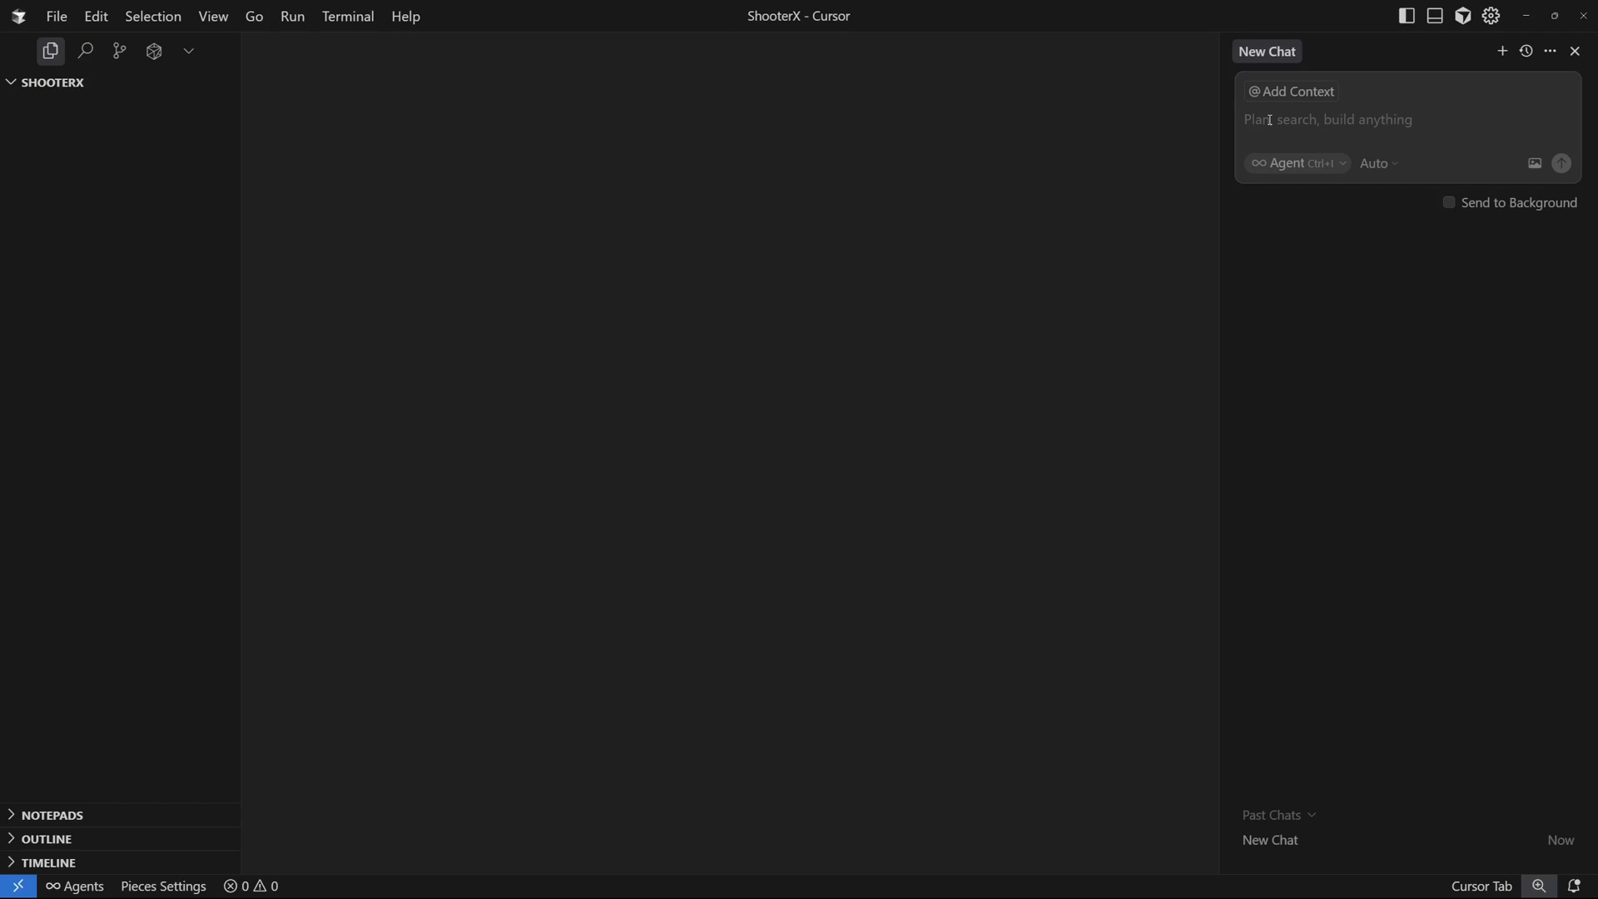
# Ask the agent for a step-by-step plan for a playable lite CS:GO clone in Panda3D.
pyautogui.write('give a step by step plan to build a lite CSgo clone which is actually playable, multiplayer is not a requirement, you should use Panda3D and Python for this project.')
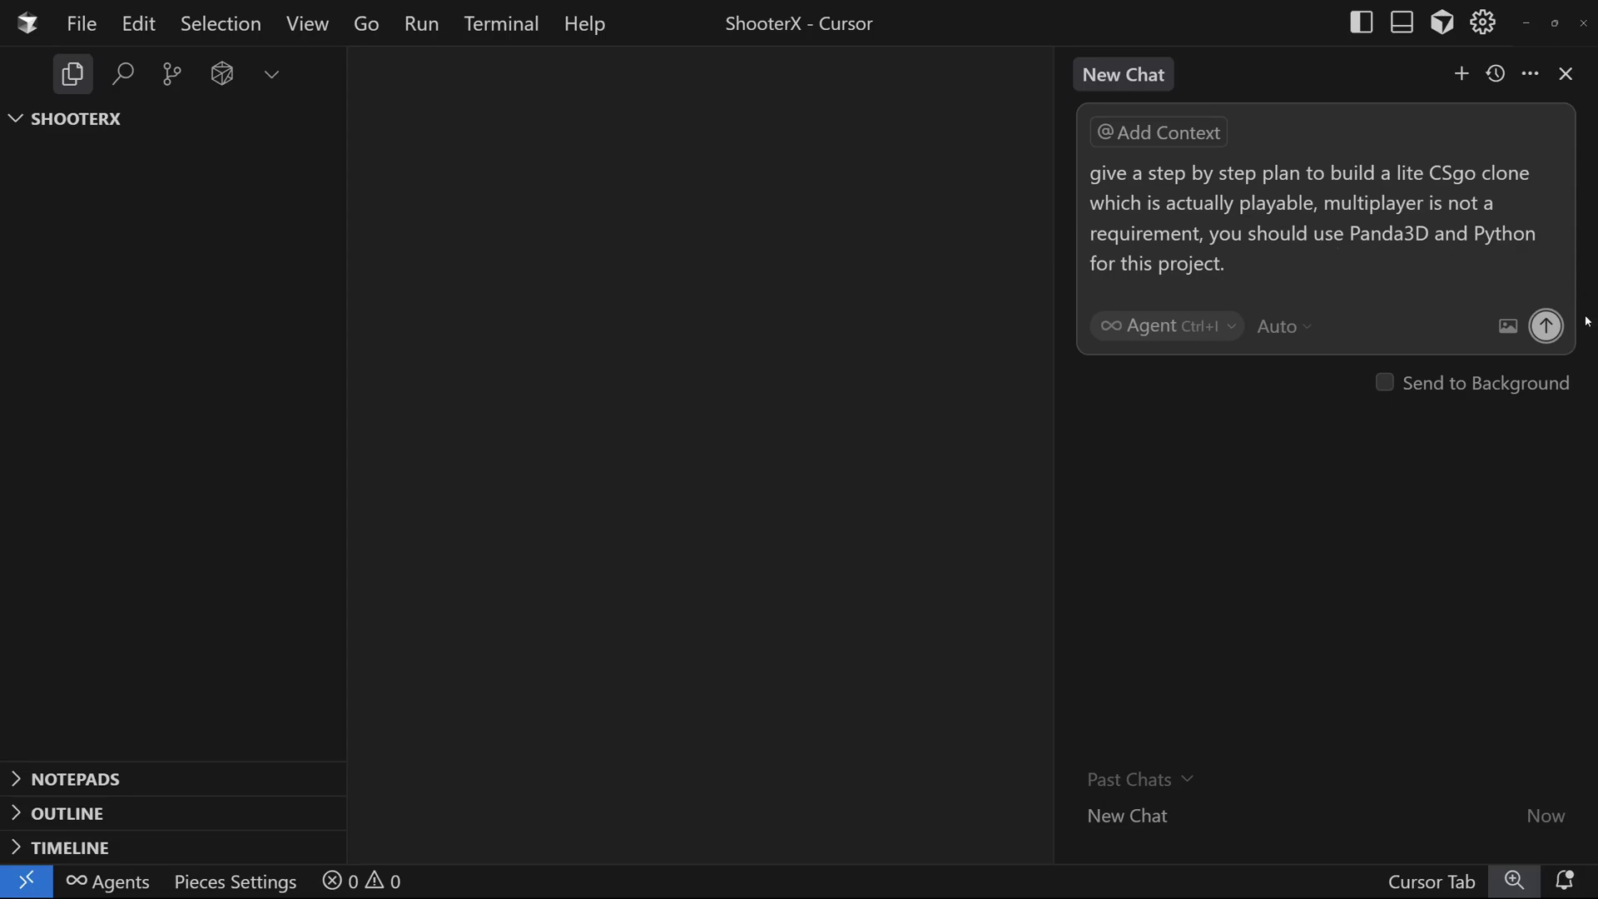
# Send the plan request and read the agent's input system and player controller sections.
pyautogui.click(1544, 326)
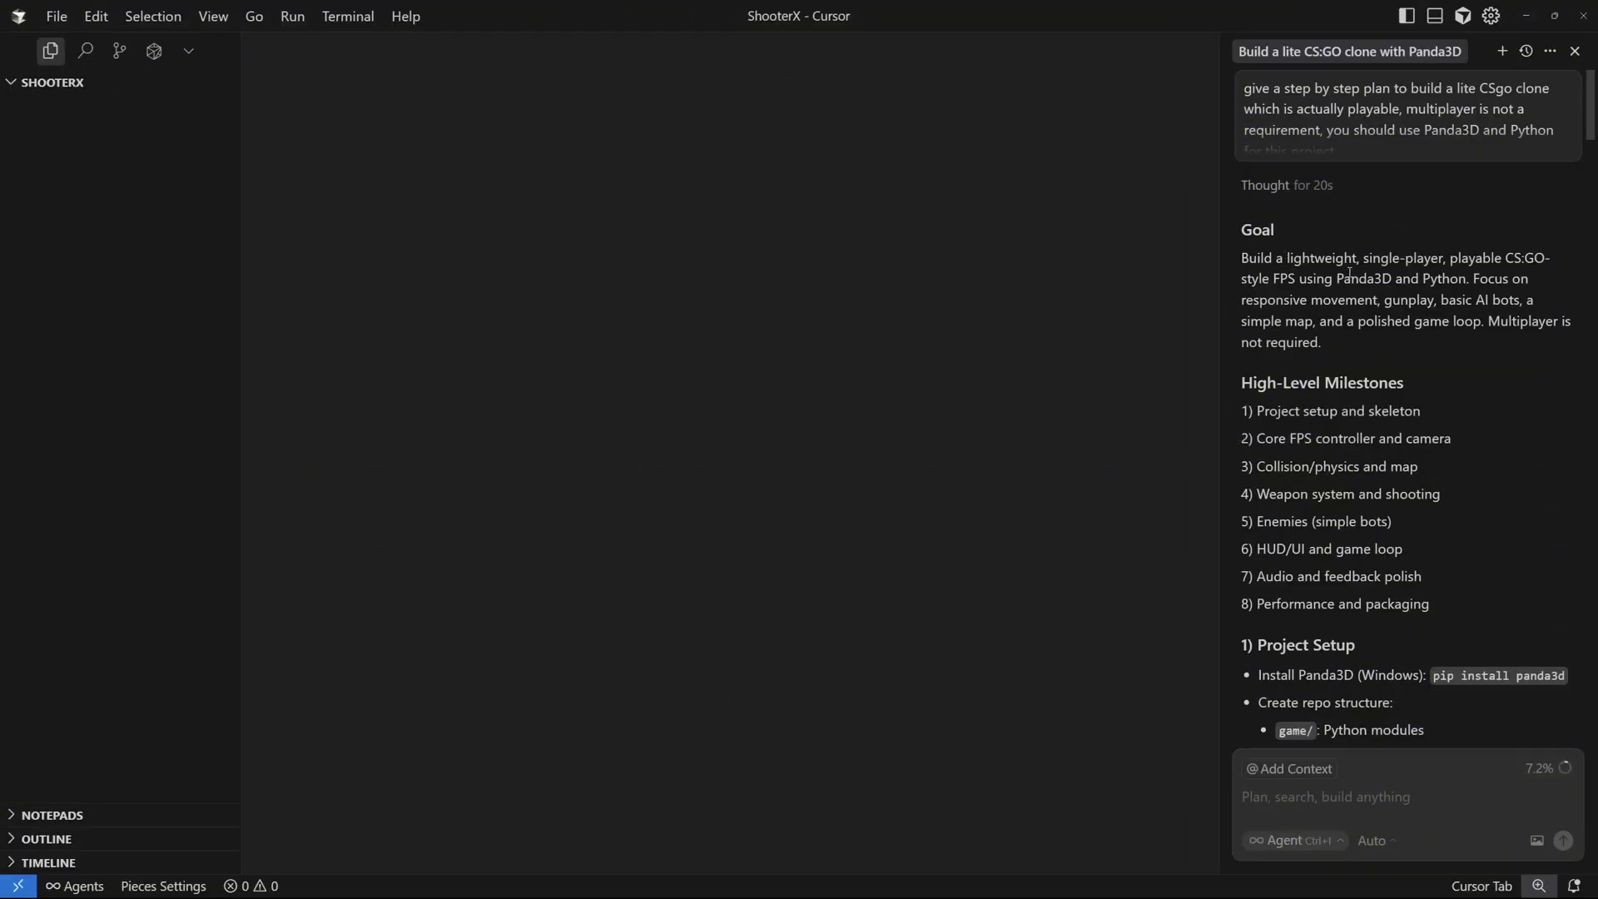
pyautogui.moveTo(1531, 253)
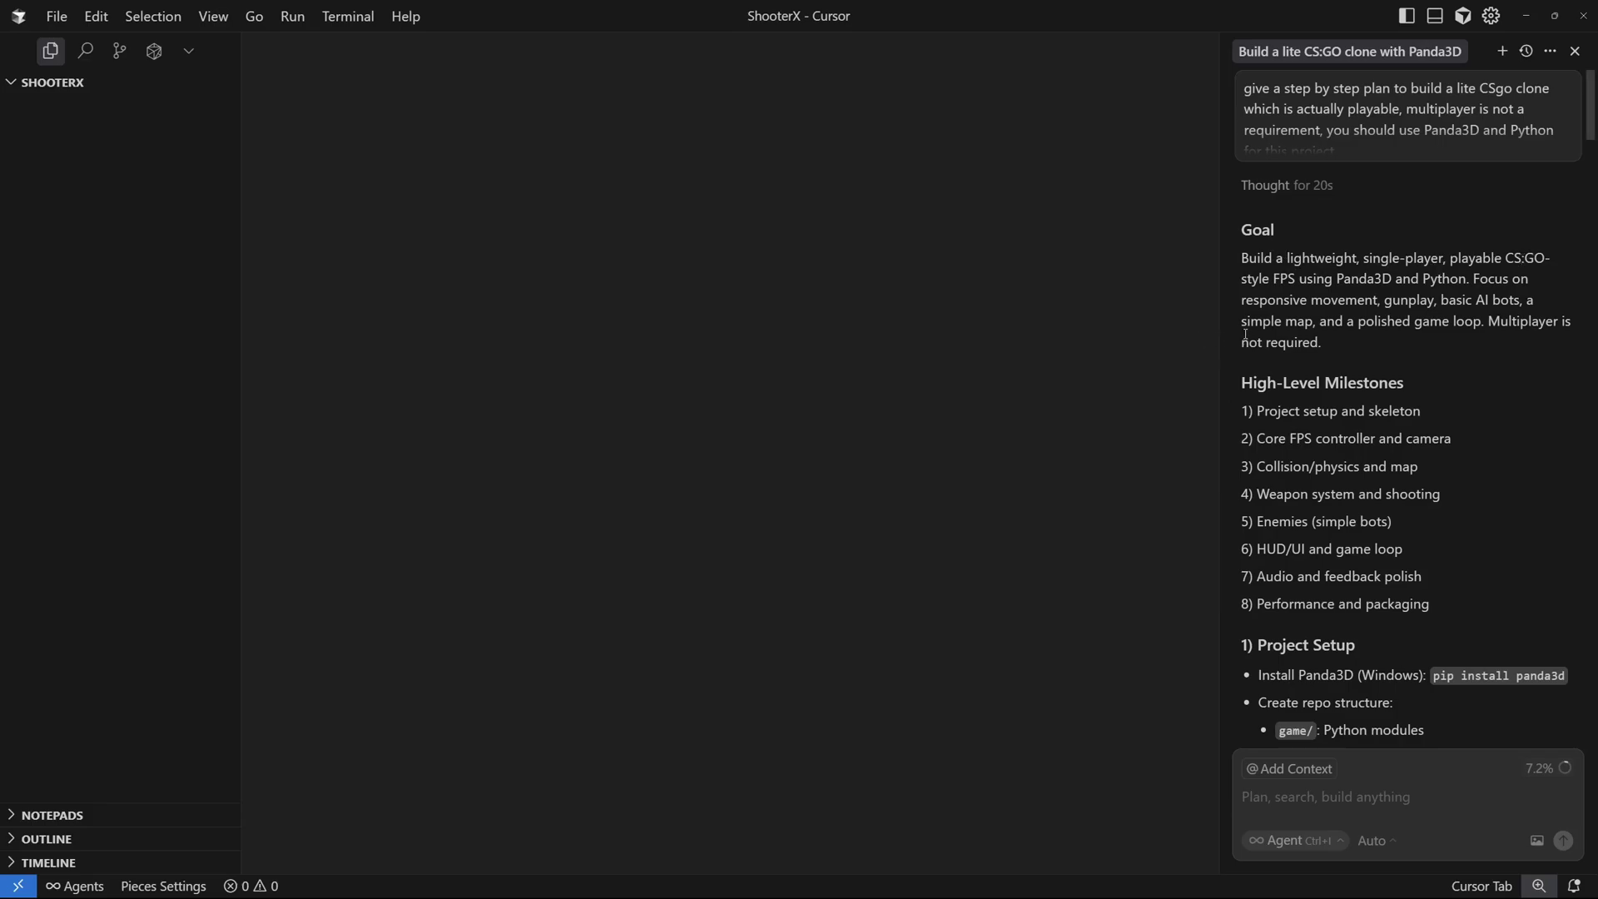
pyautogui.moveTo(1258, 334)
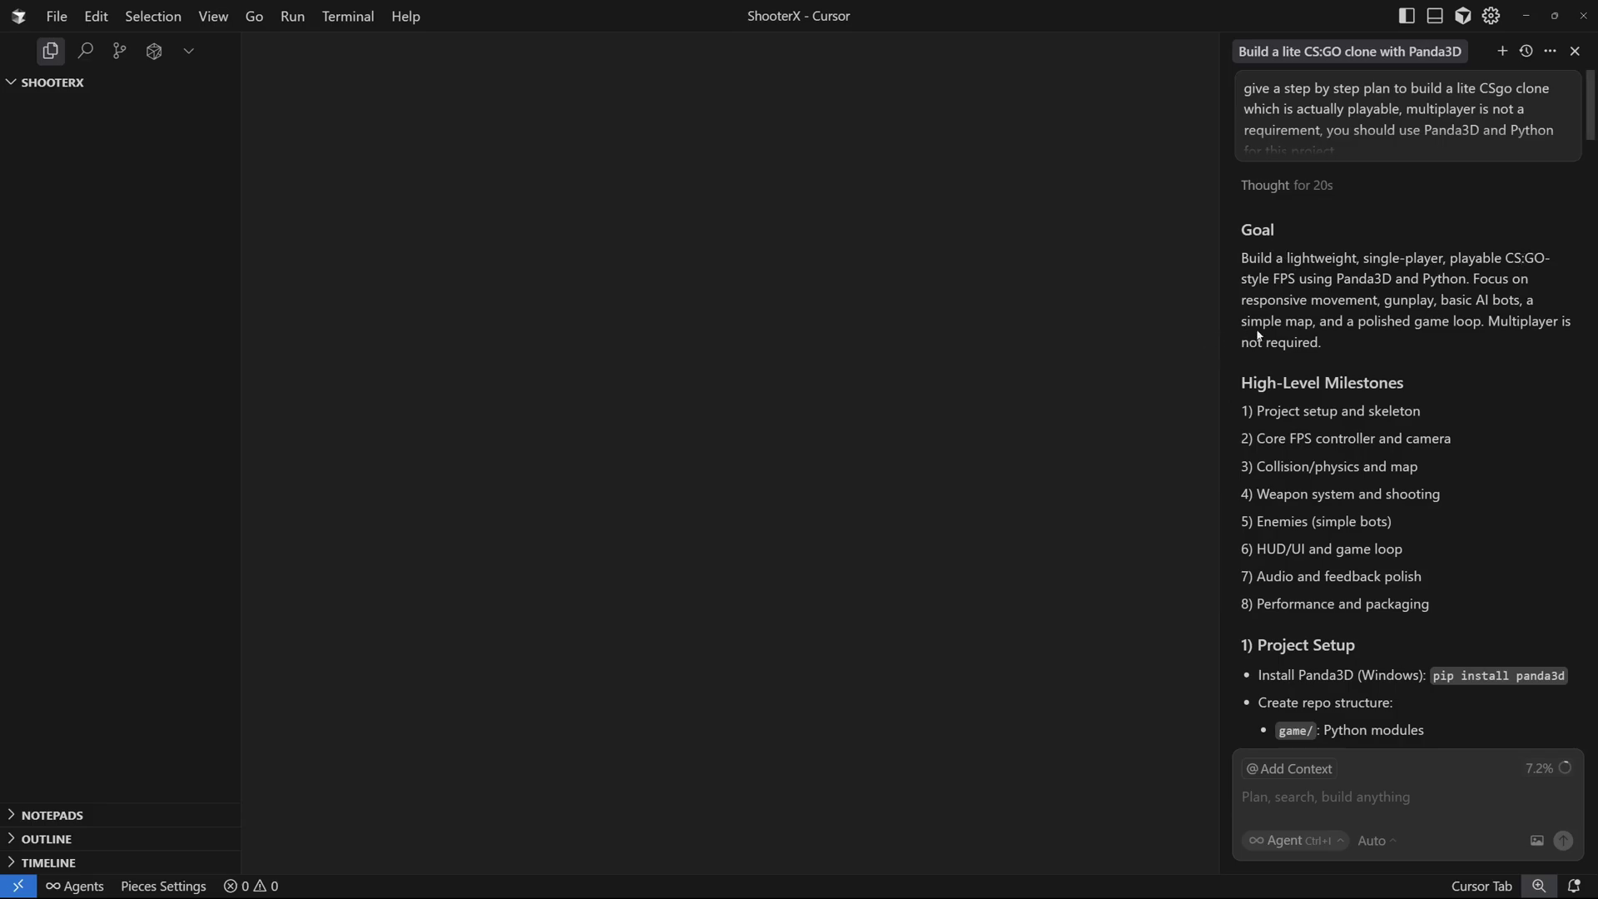
pyautogui.scroll(-3)
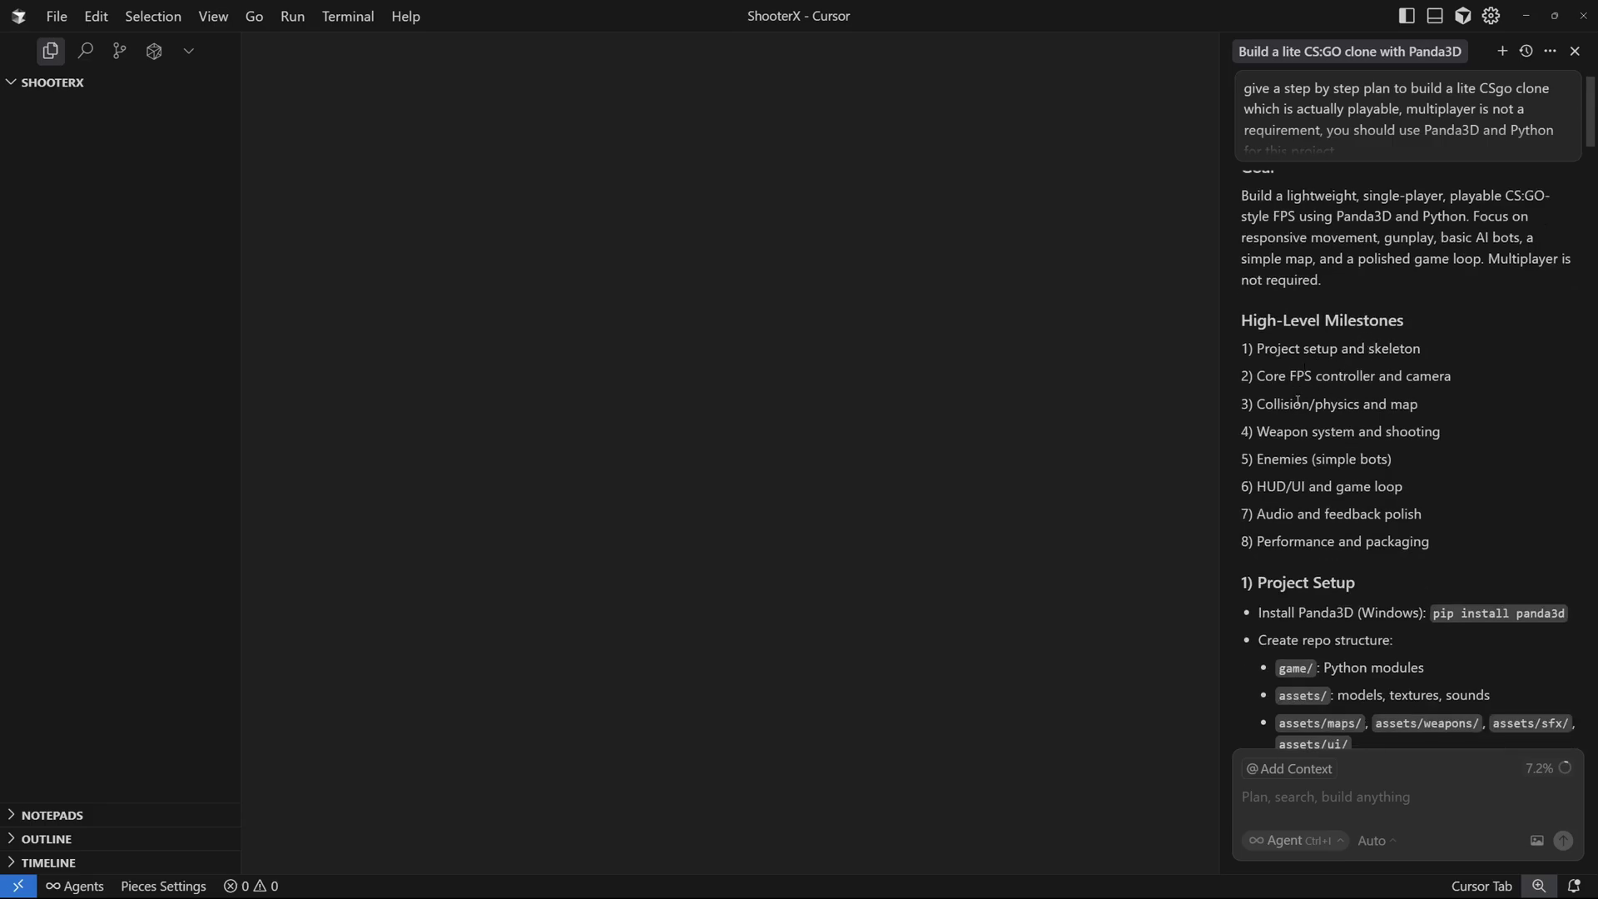
pyautogui.scroll(-3)
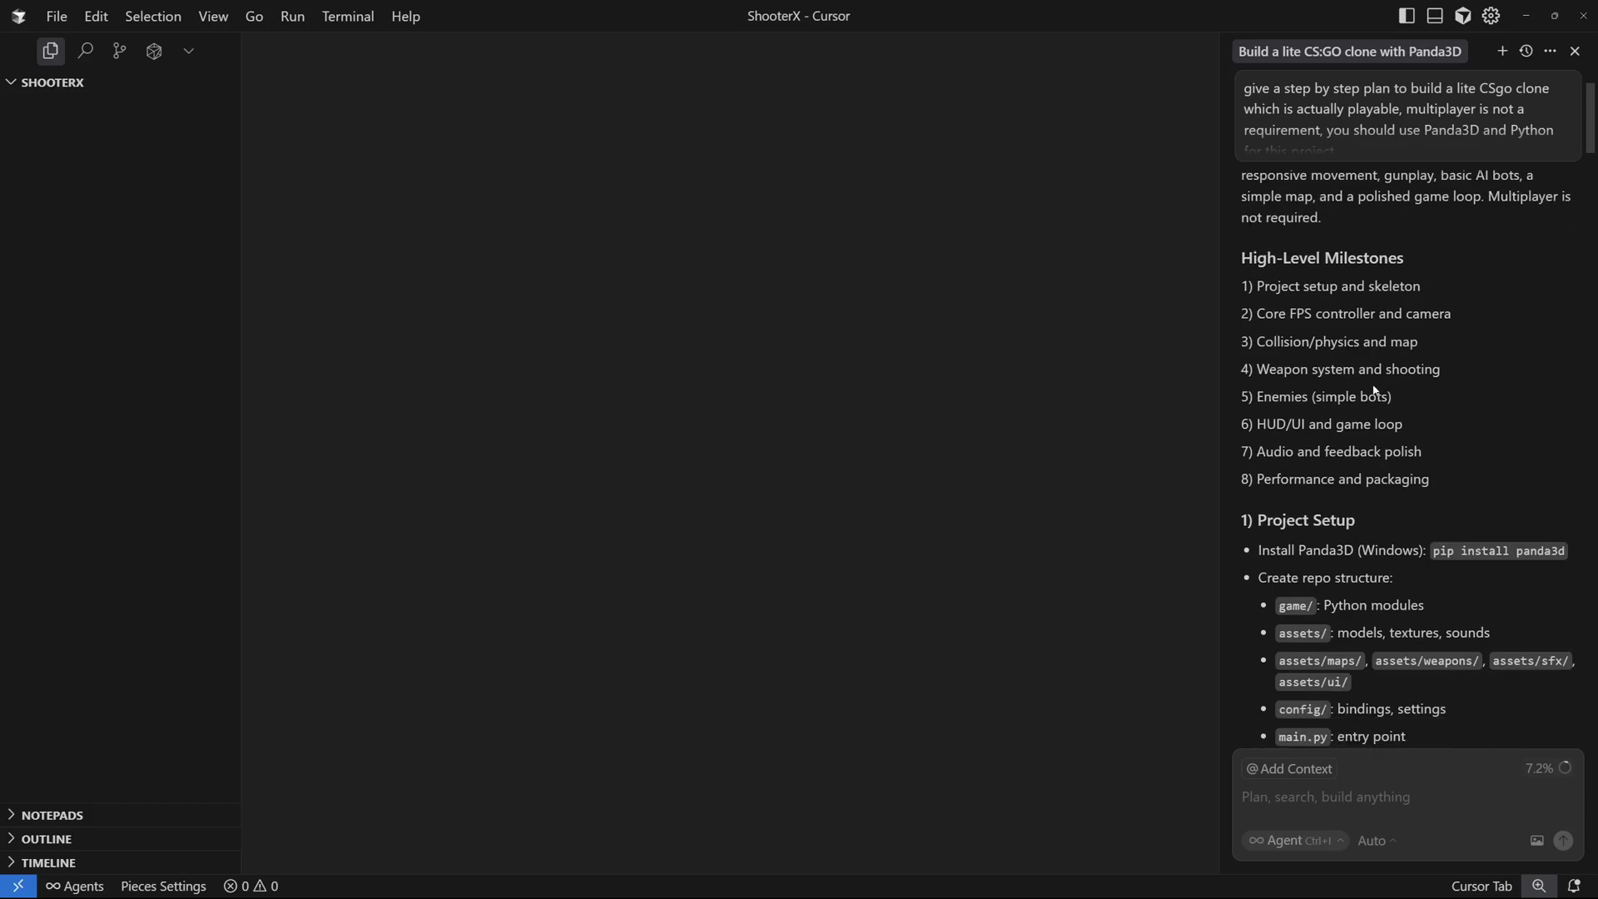
pyautogui.moveTo(1228, 439)
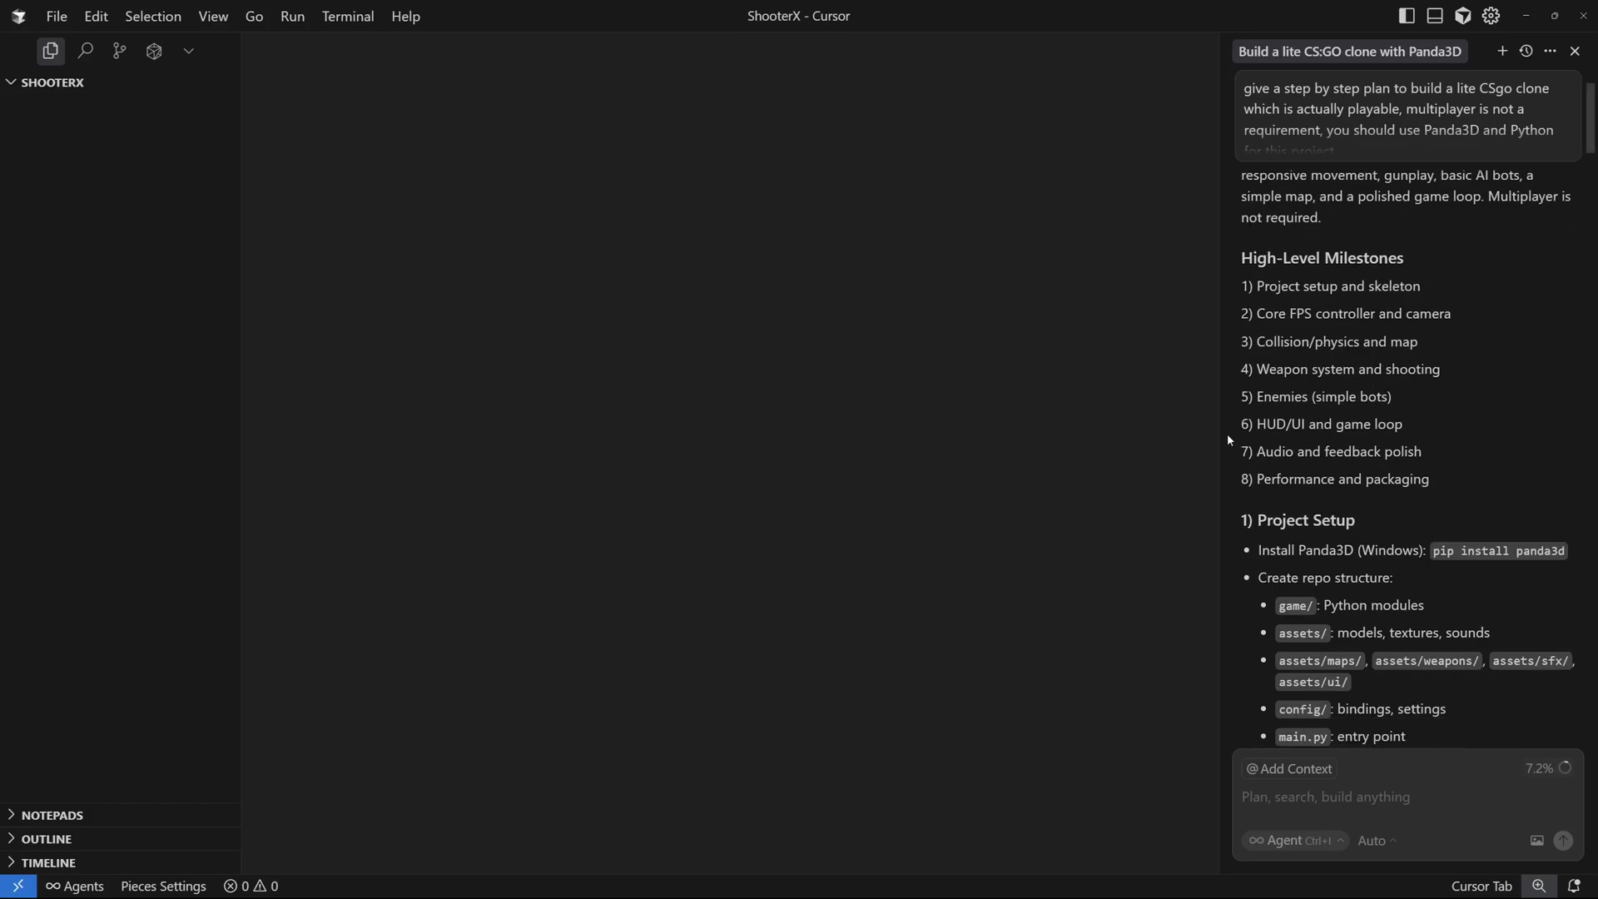
pyautogui.scroll(-3)
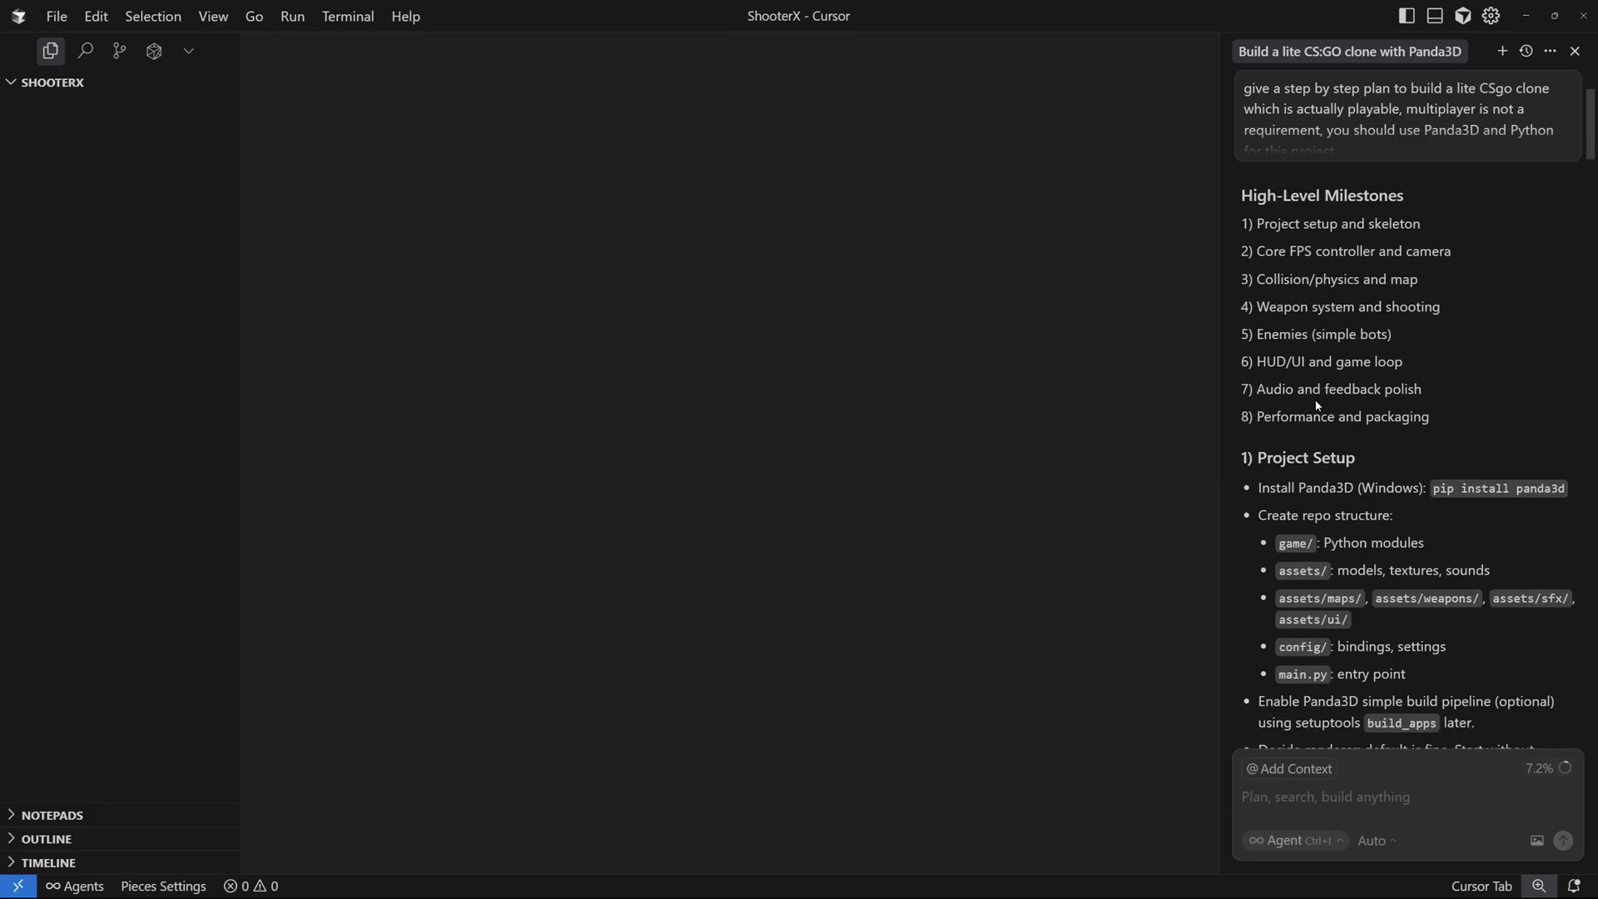
pyautogui.scroll(-3)
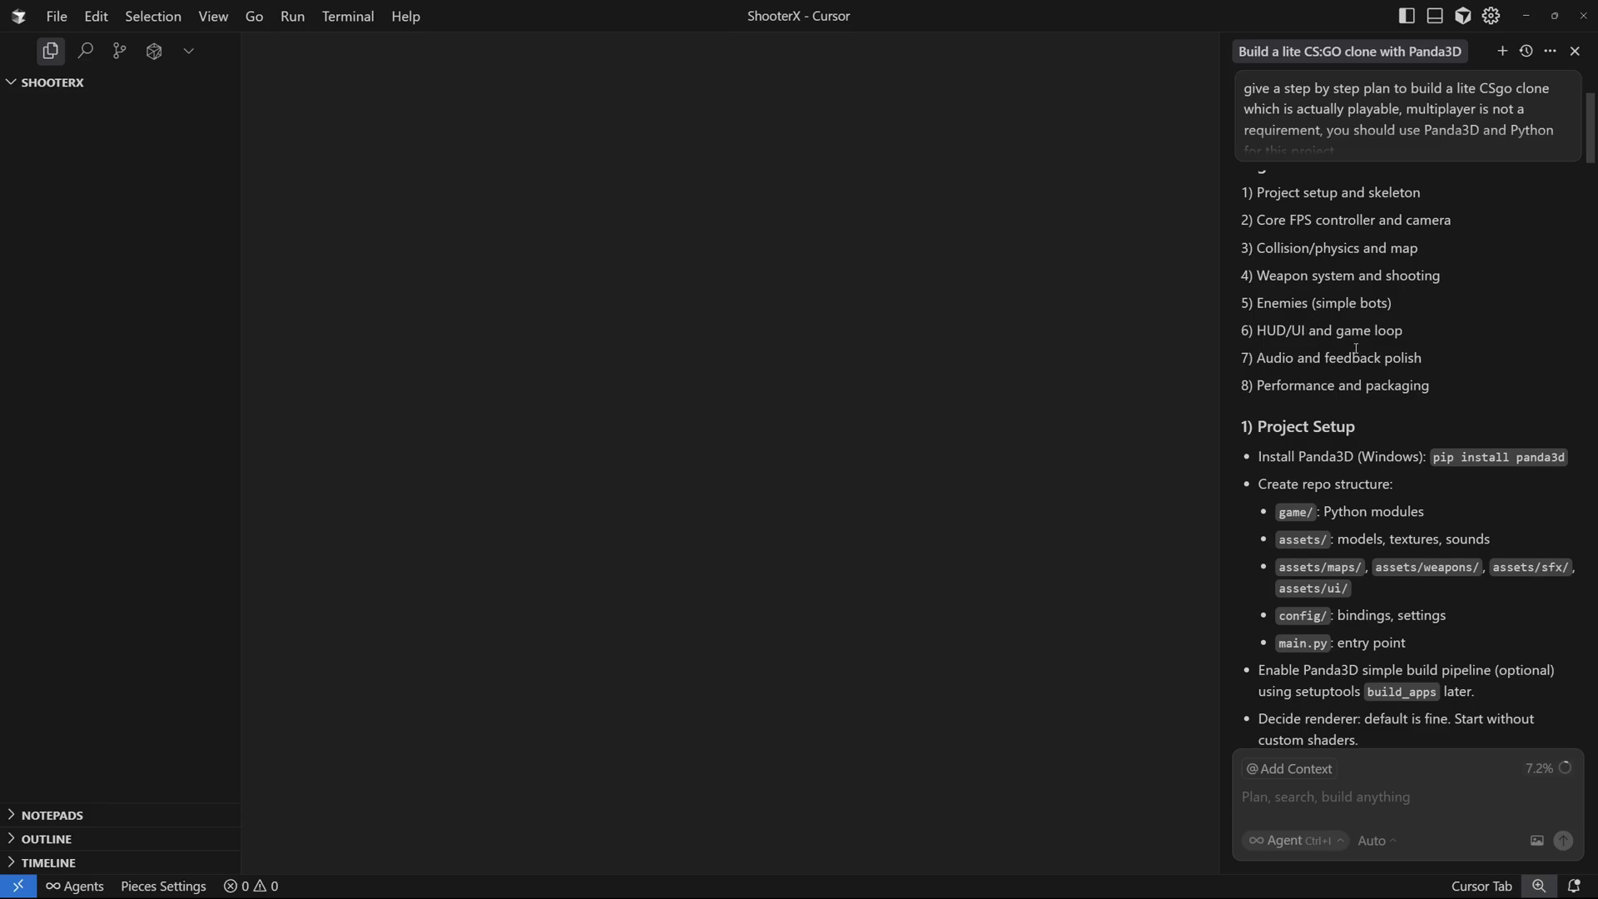
pyautogui.scroll(-3)
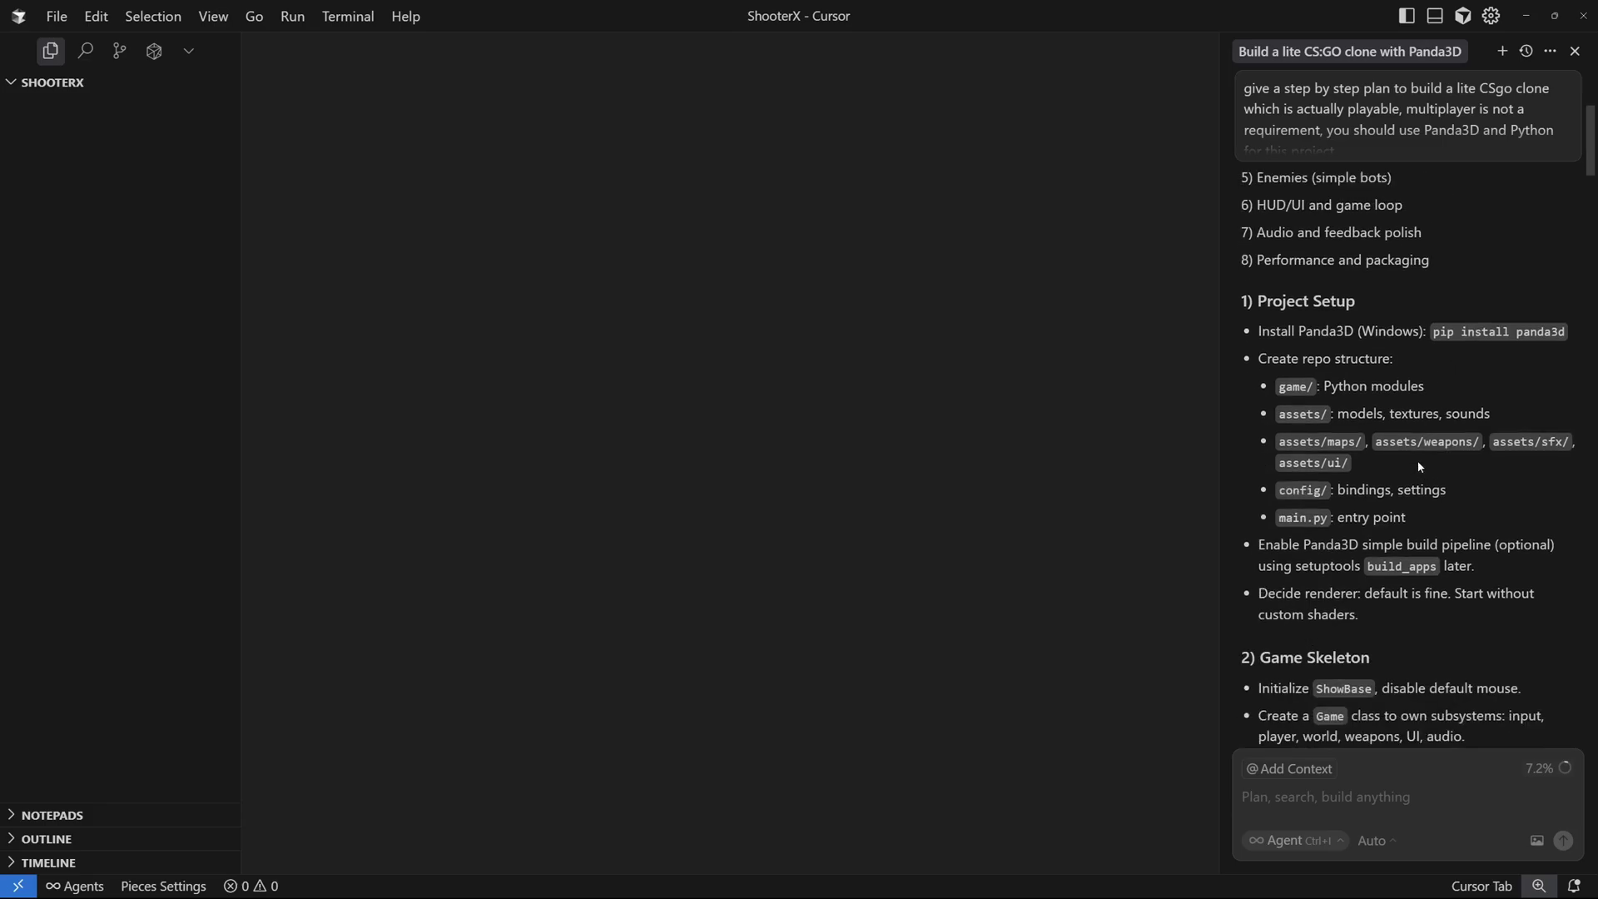
# Read on through the plan's asset plan, testing criteria and weekly schedule.
pyautogui.scroll(-3)
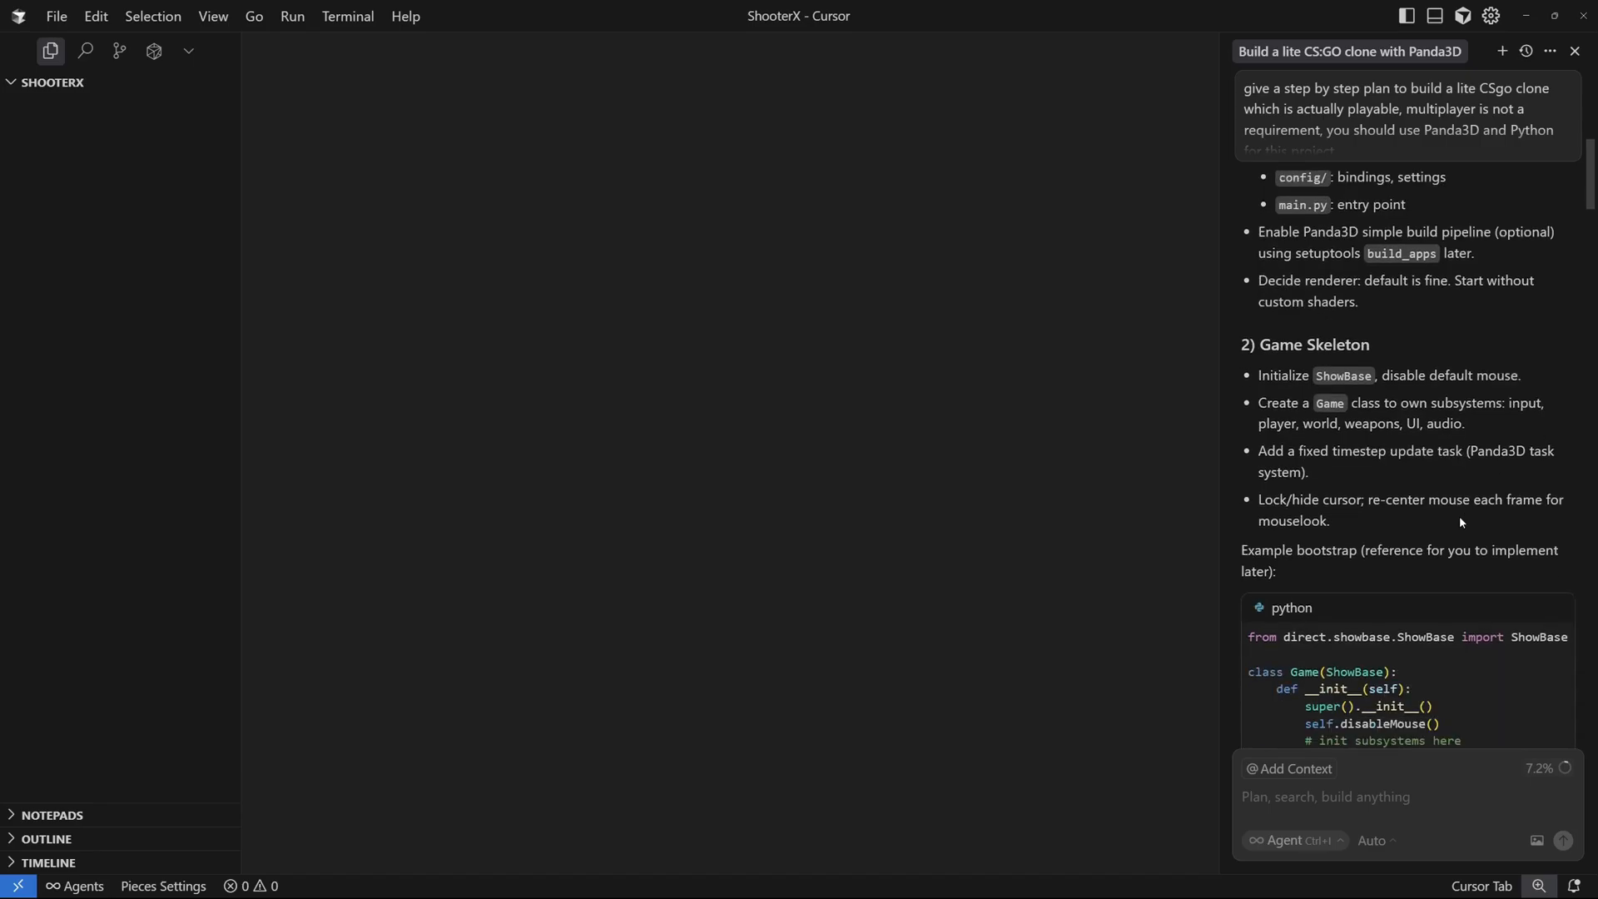
pyautogui.scroll(-3)
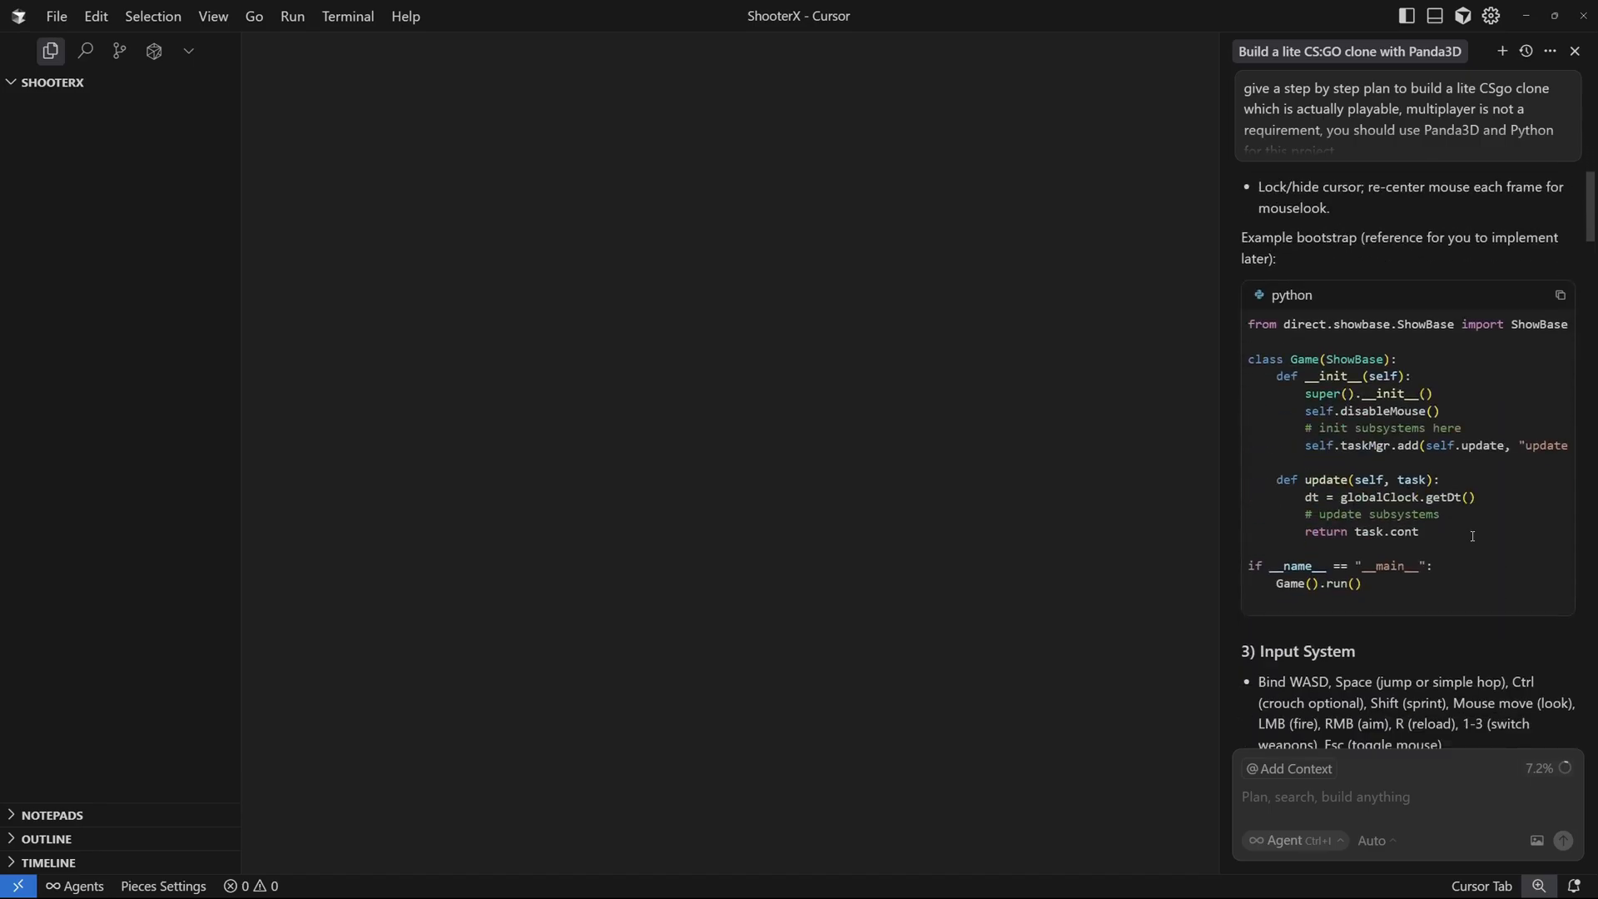
pyautogui.scroll(-3)
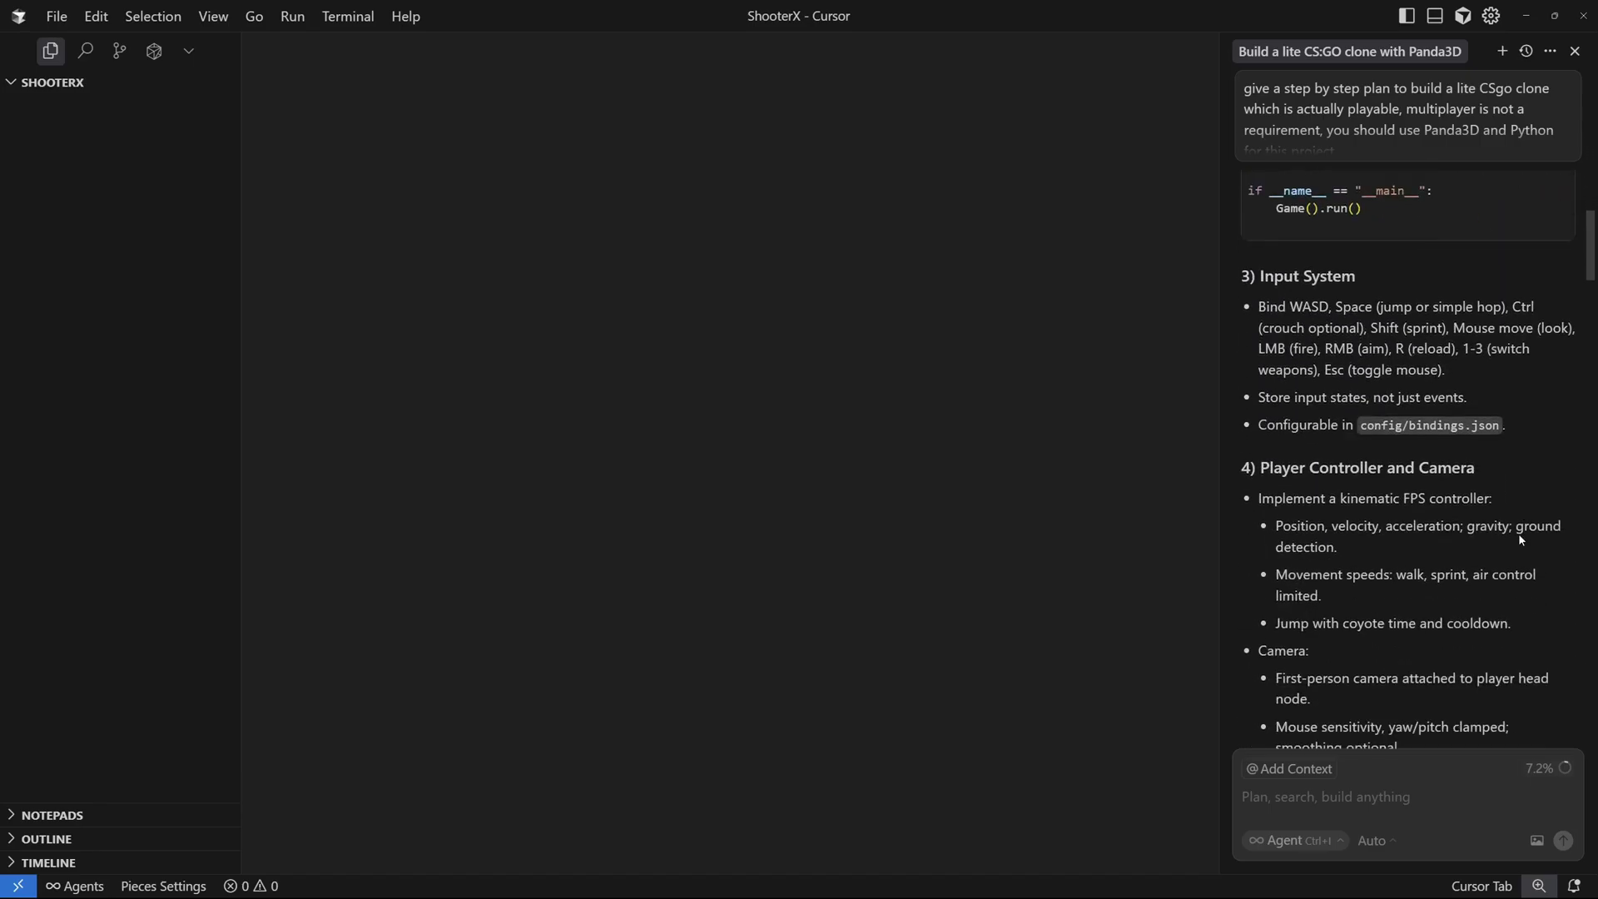
pyautogui.scroll(-3)
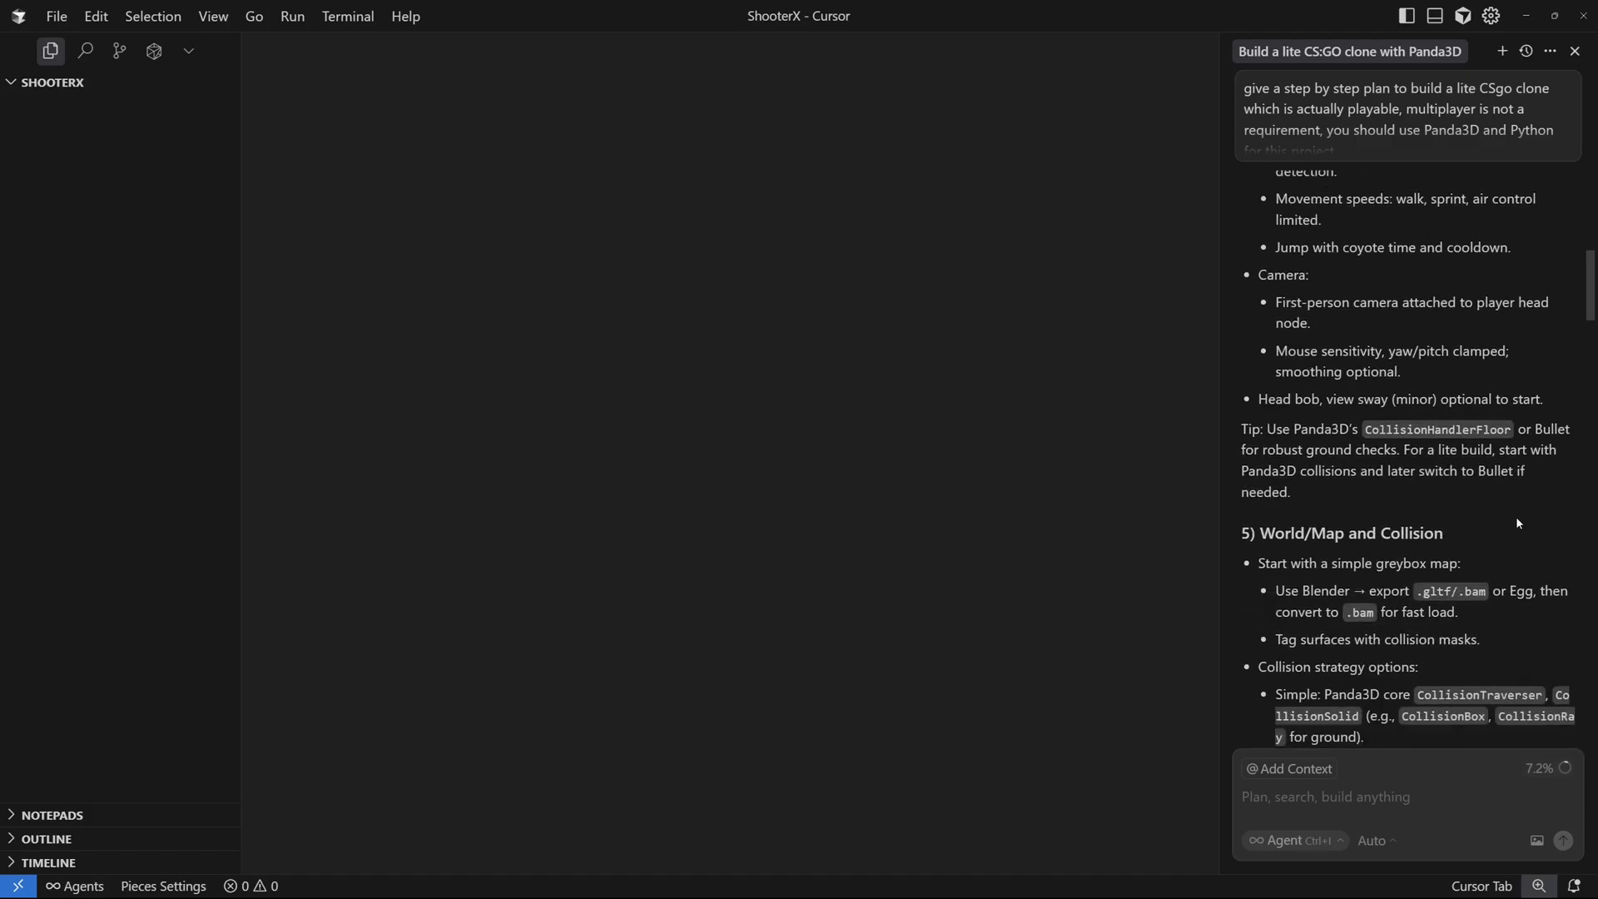
pyautogui.scroll(-3)
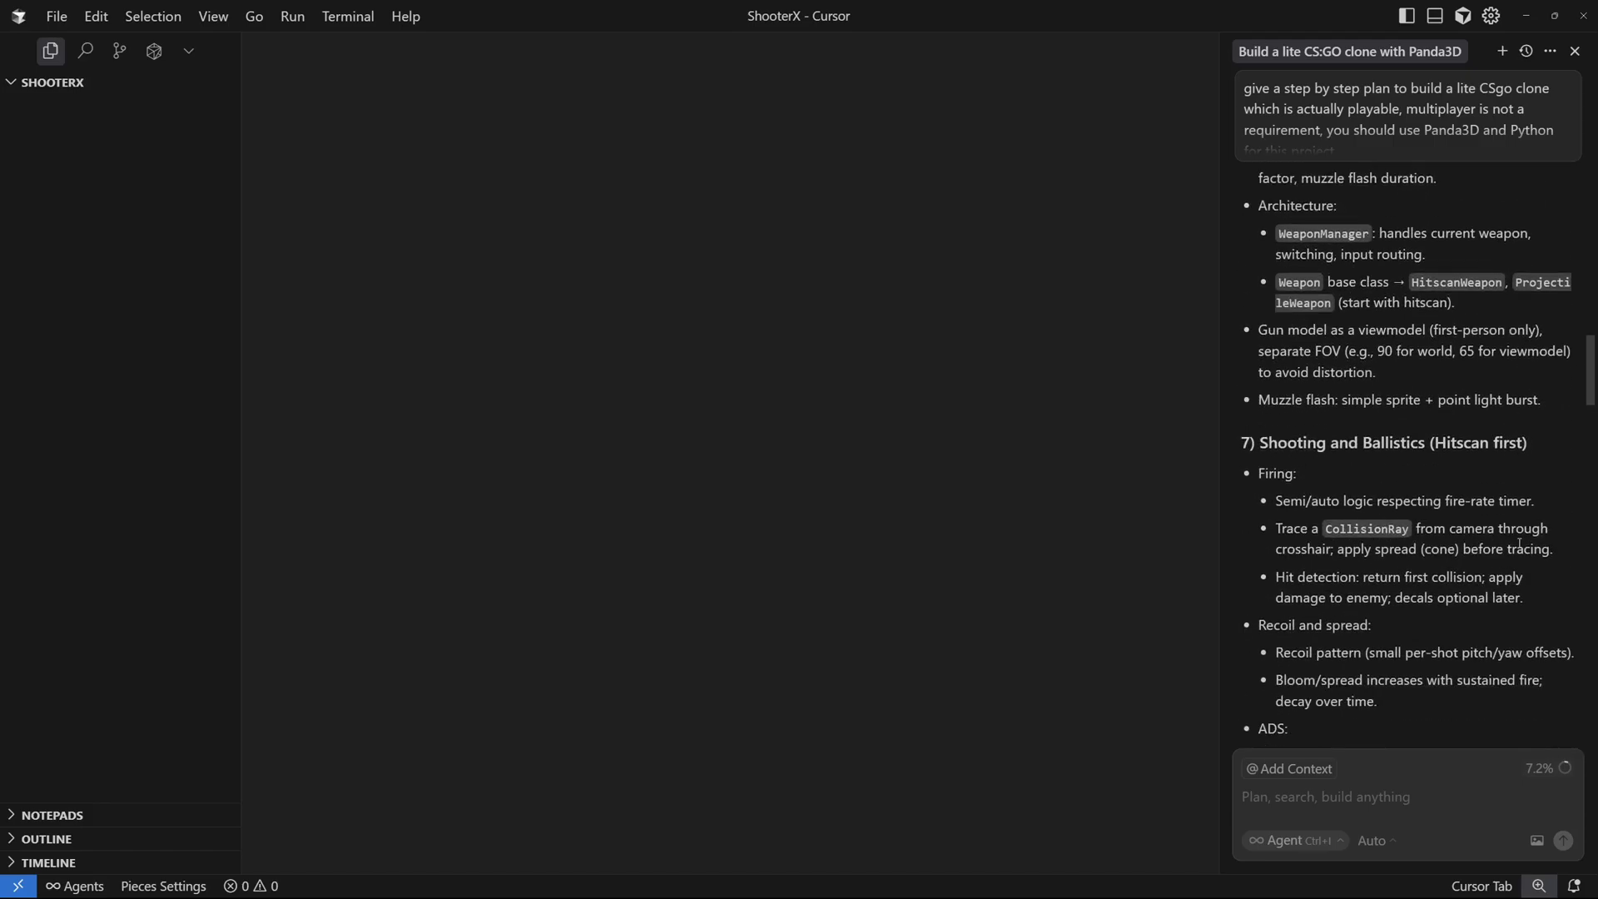
pyautogui.scroll(-3)
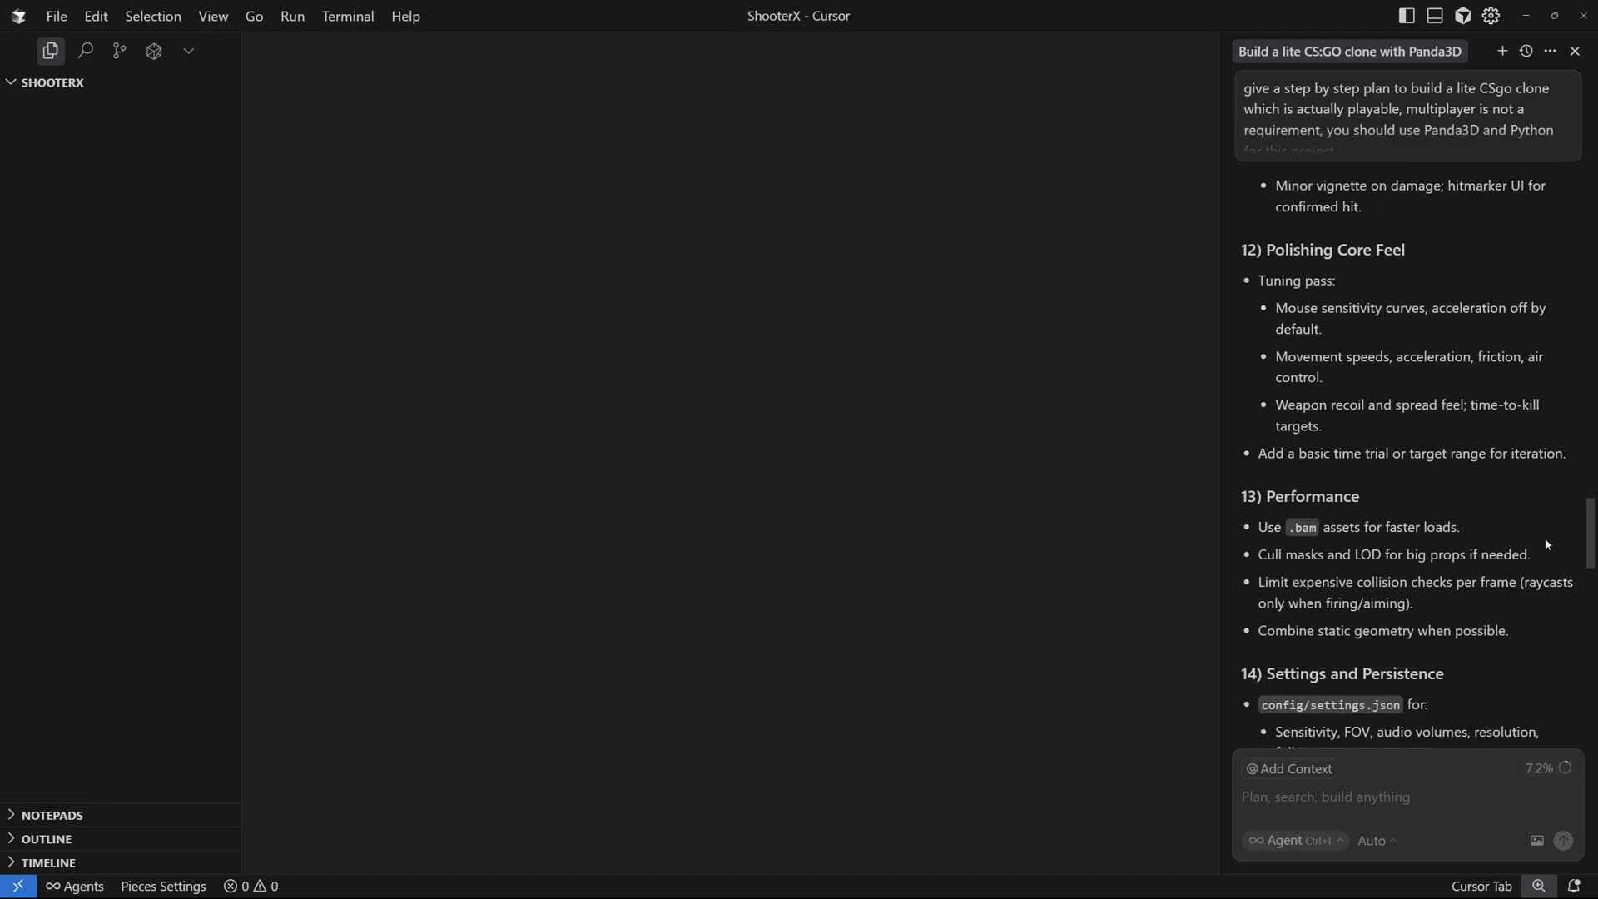
pyautogui.scroll(-3)
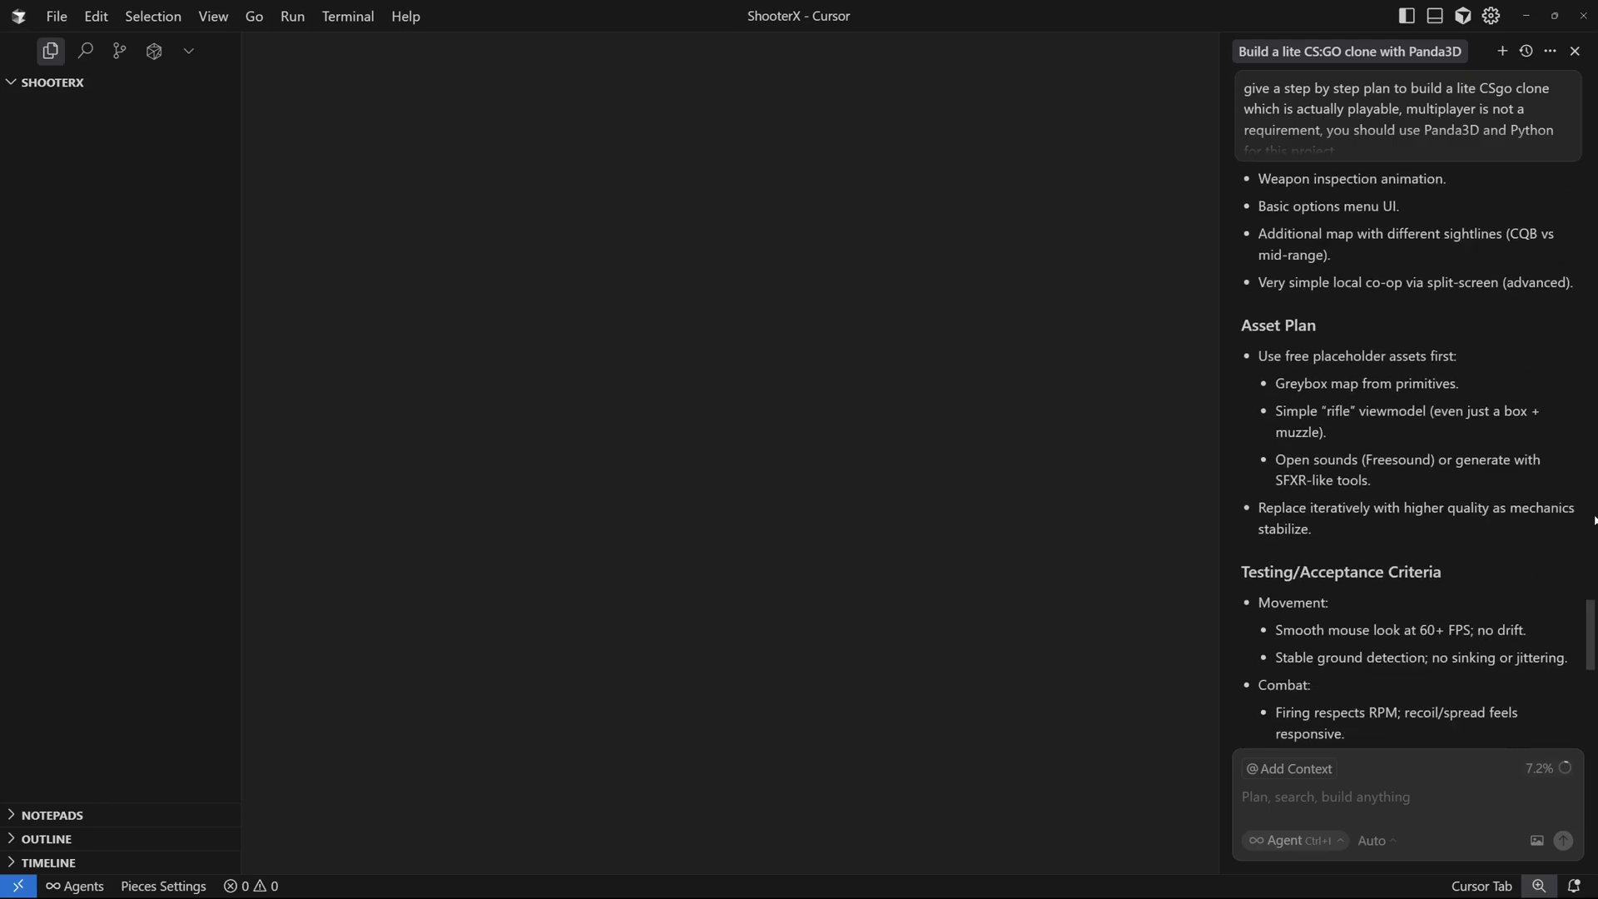
pyautogui.scroll(-3)
pyautogui.write('start excuting the plan for the 1st week split, i-e Setup, input, FPS controller, simple map, collisions.')
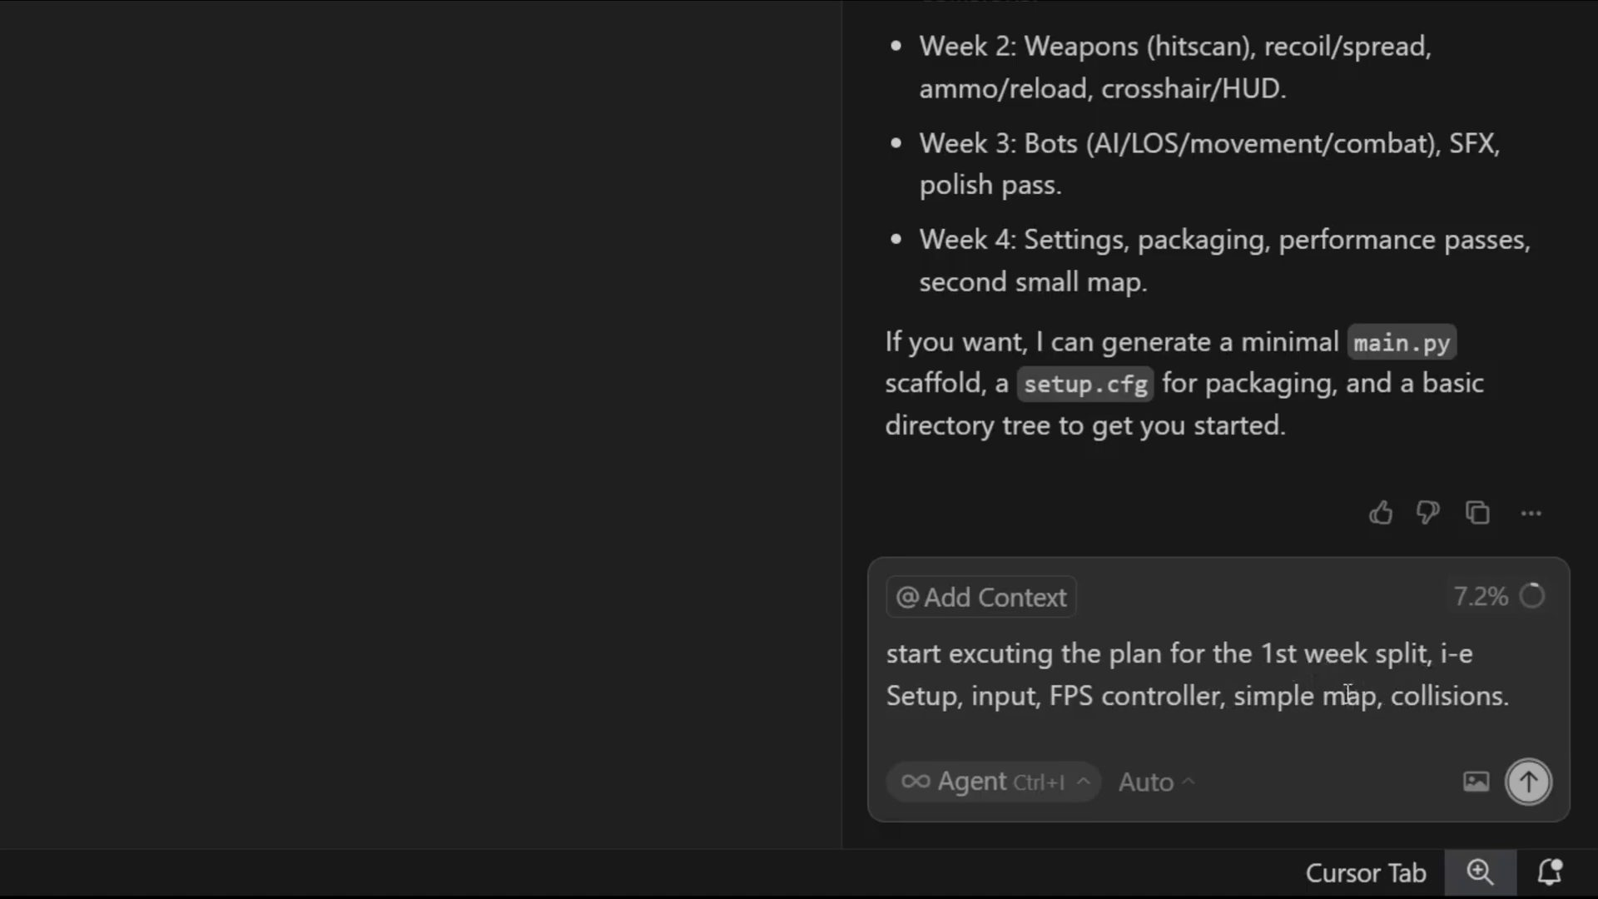
pyautogui.moveTo(1050, 756)
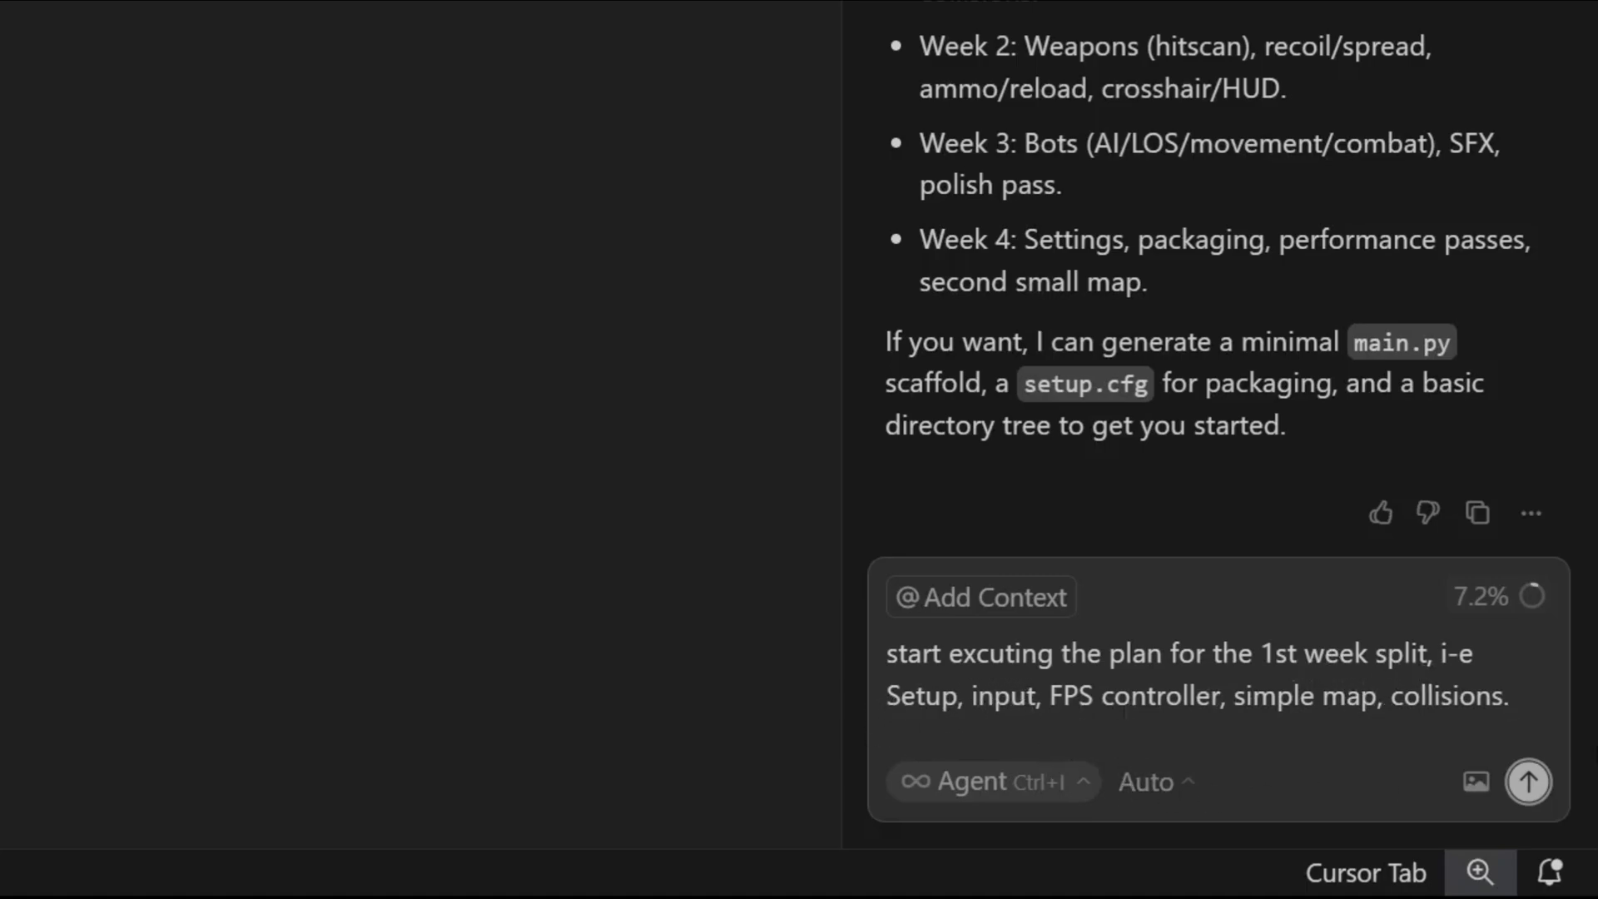
# Send the week-one request and follow the agent as it generates the project files.
pyautogui.click(1527, 782)
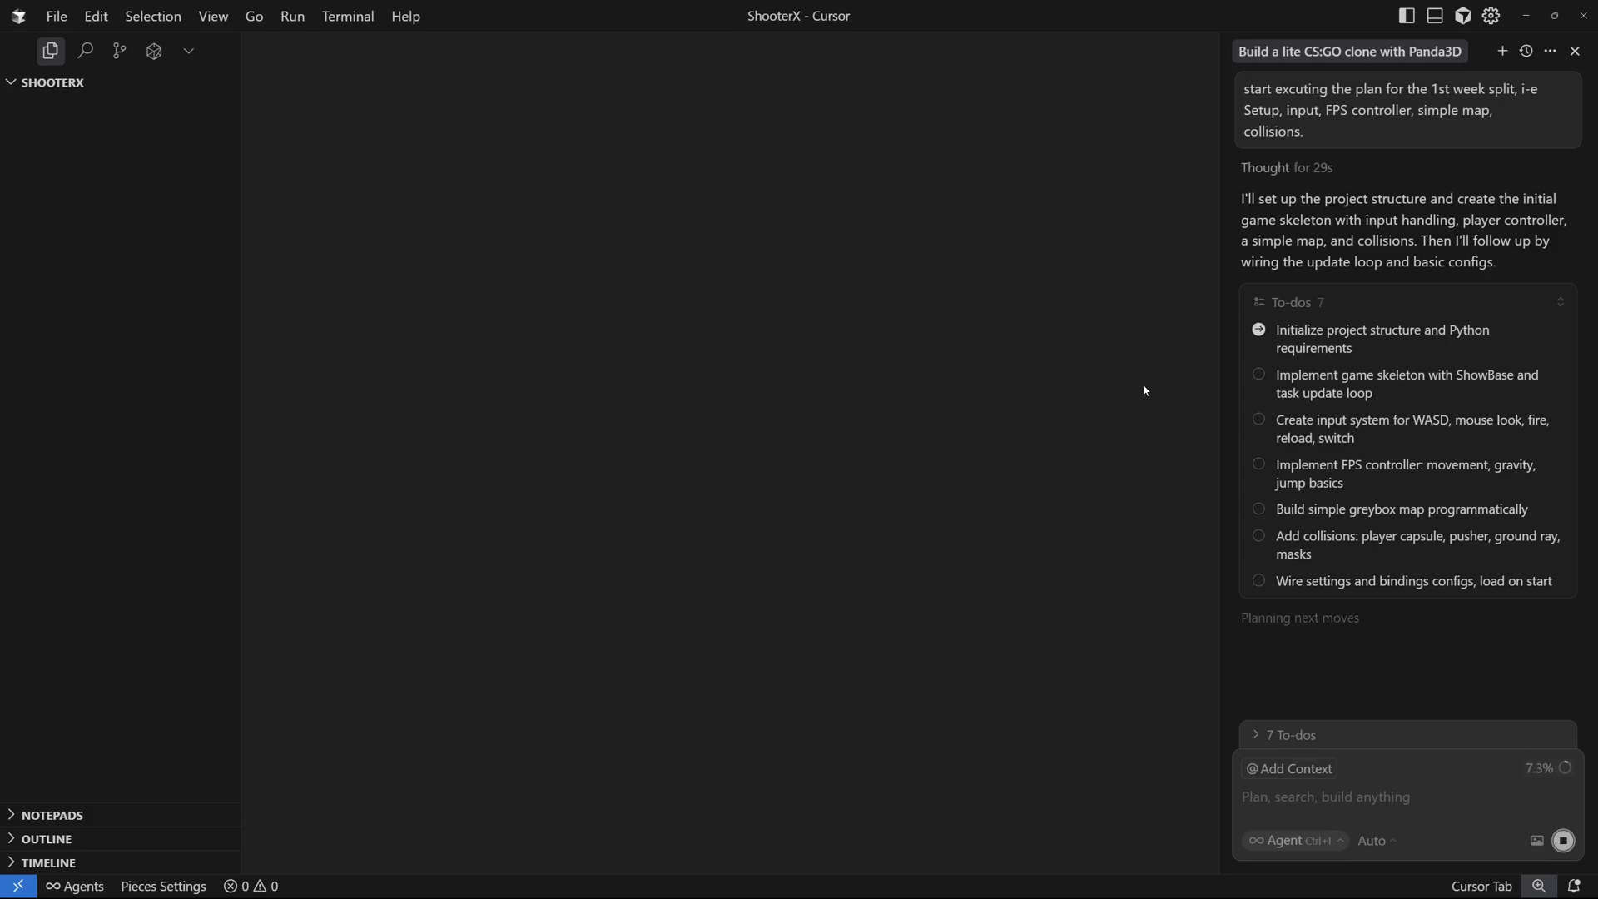
pyautogui.scroll(-3)
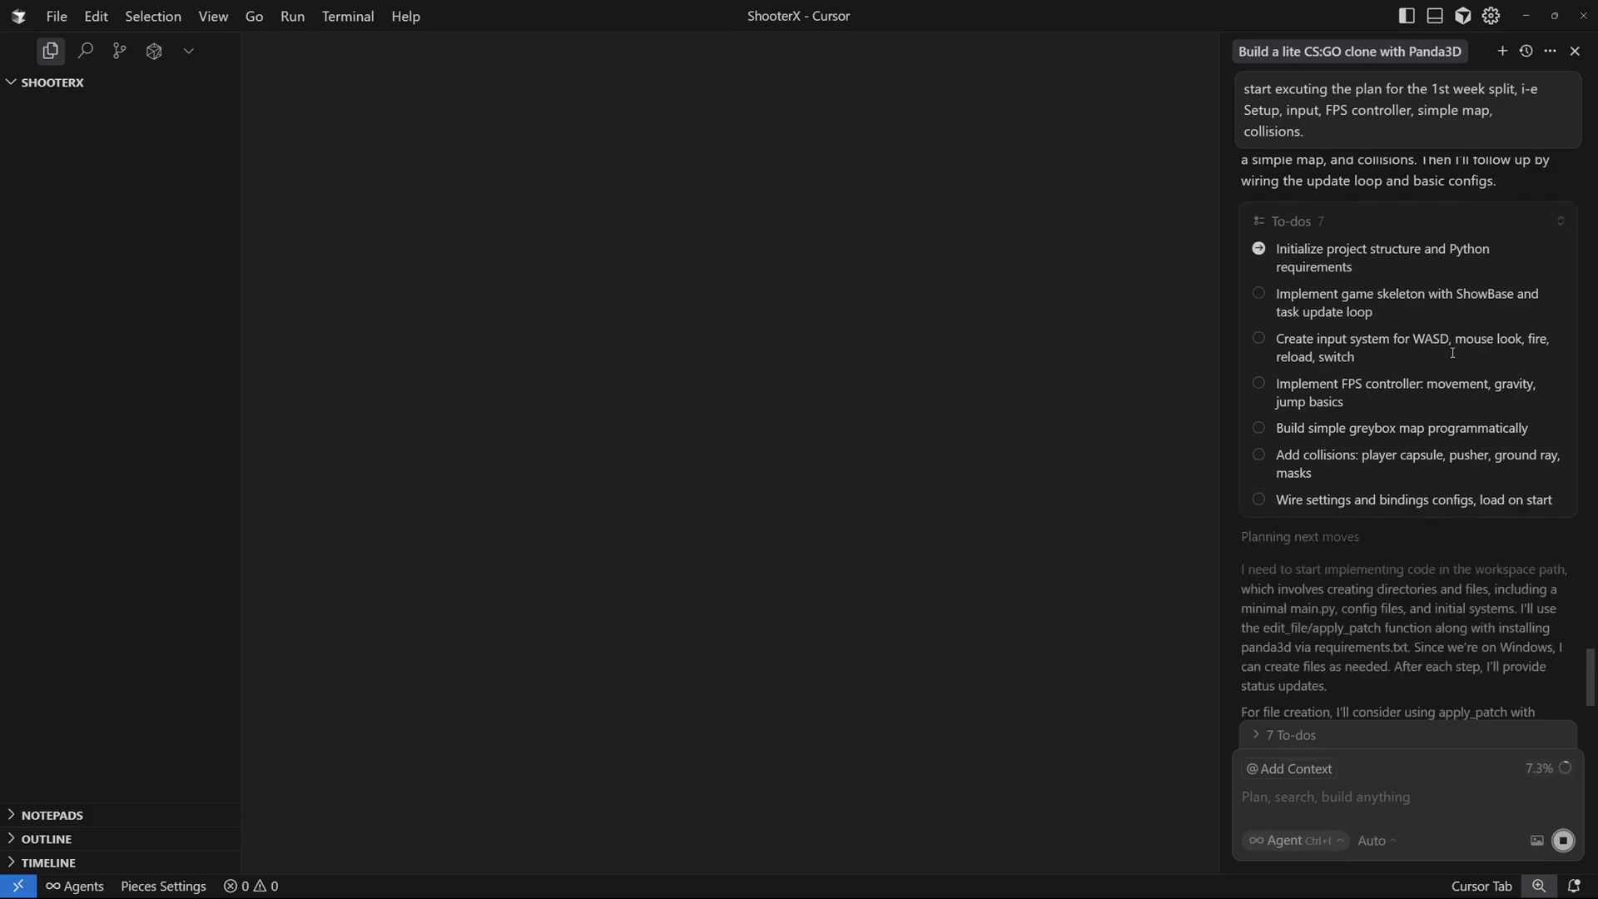
pyautogui.moveTo(1445, 372)
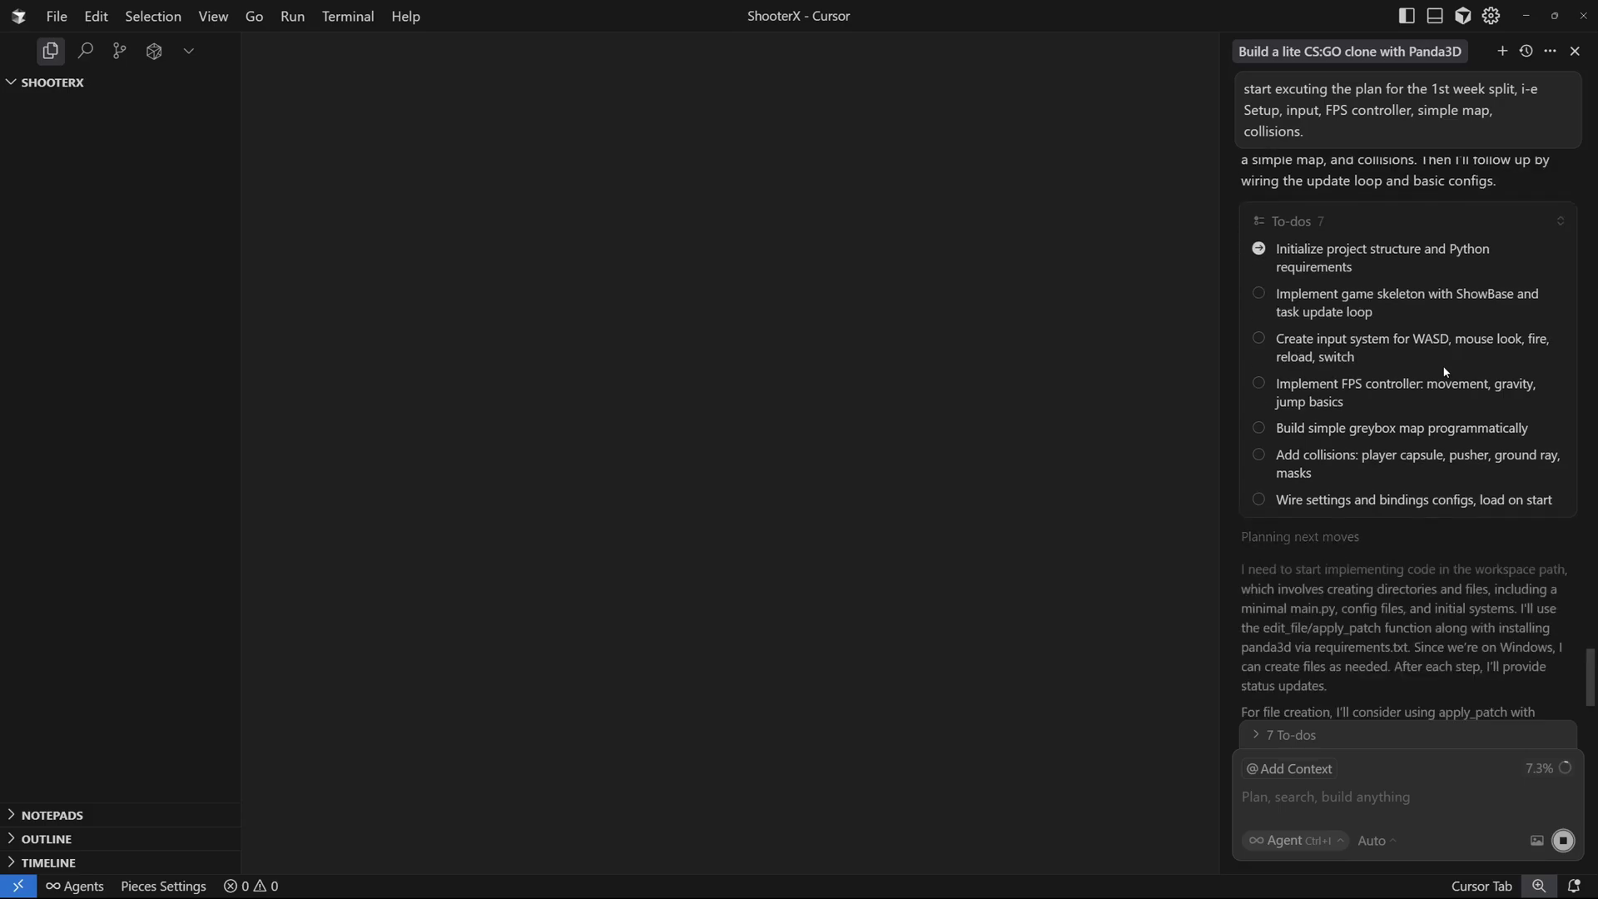
pyautogui.scroll(-3)
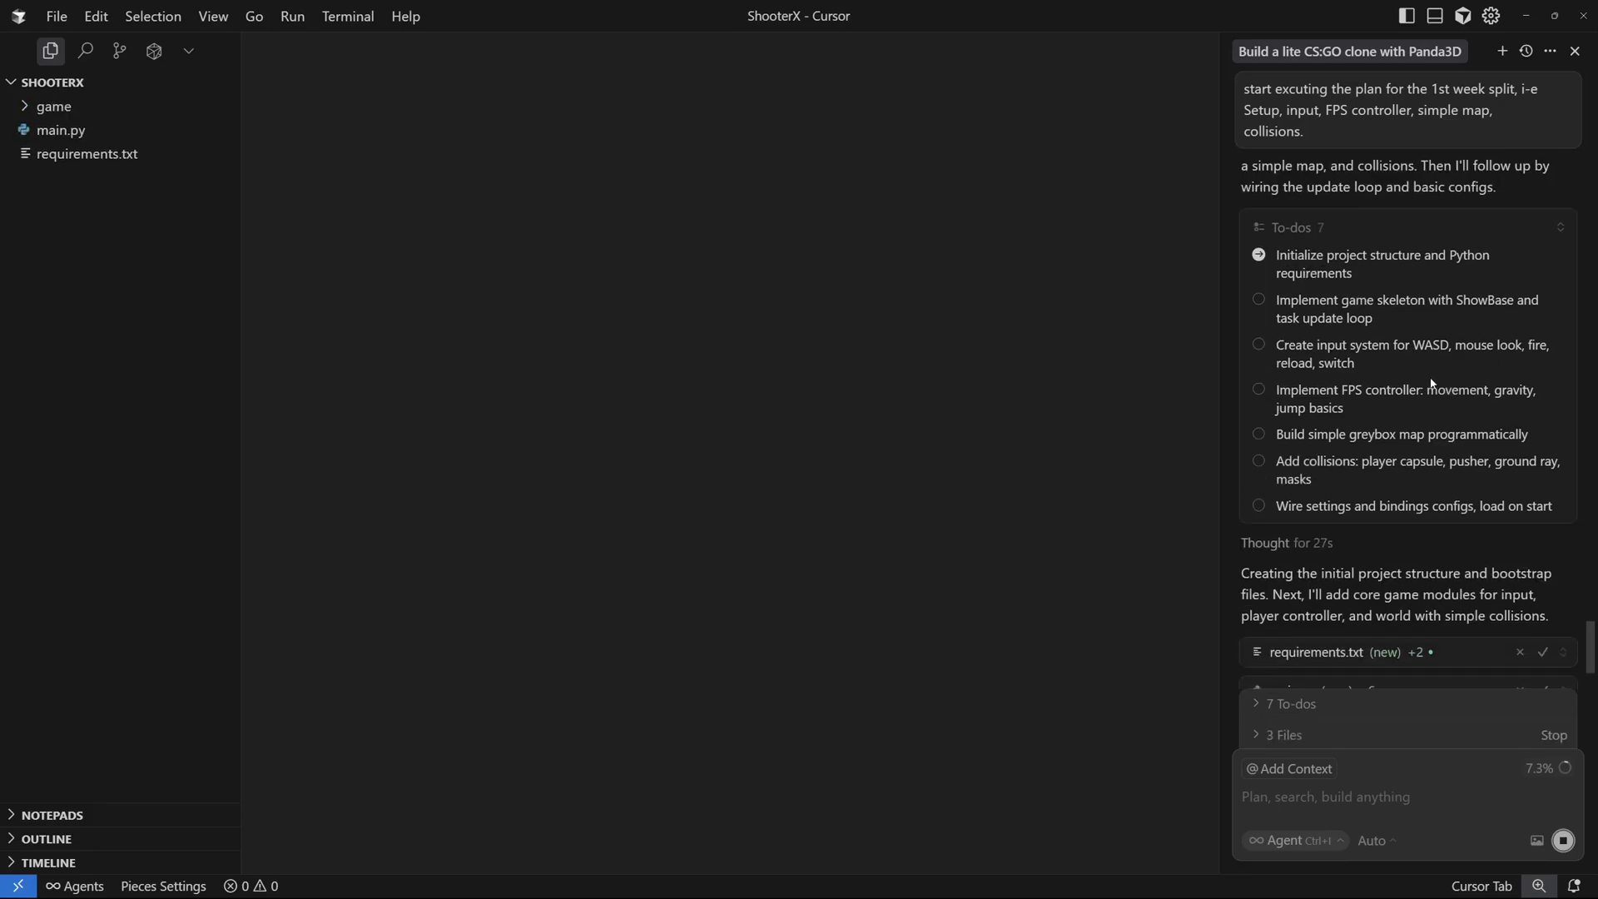
pyautogui.scroll(-3)
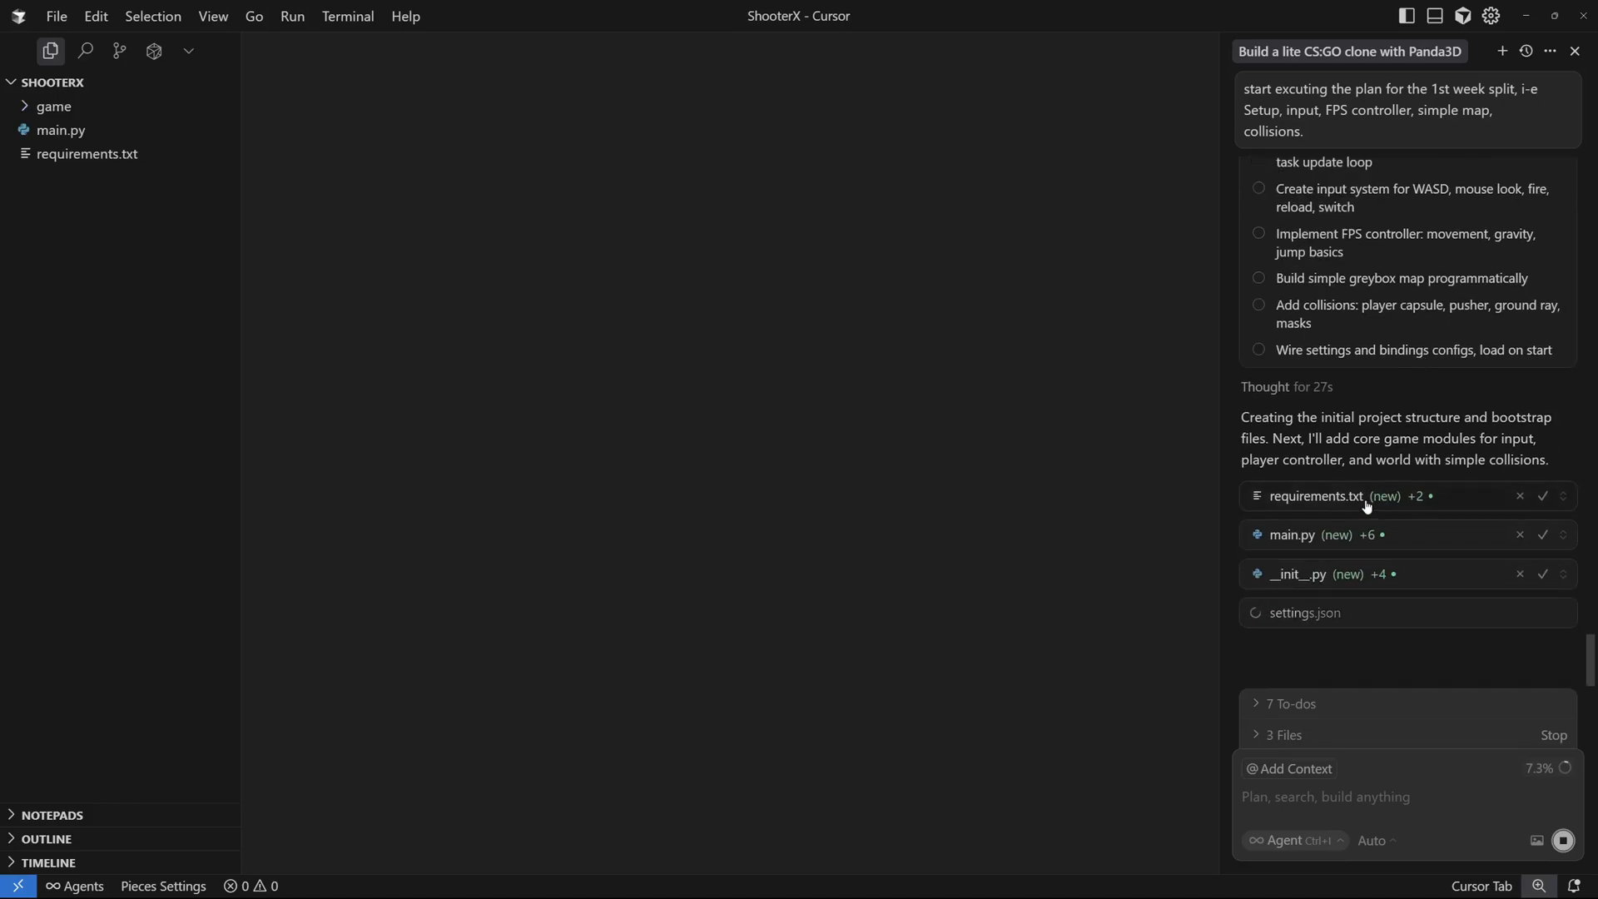
# Keep the new requirements.txt, main.py and package init, and review the settings config file.
pyautogui.click(1543, 496)
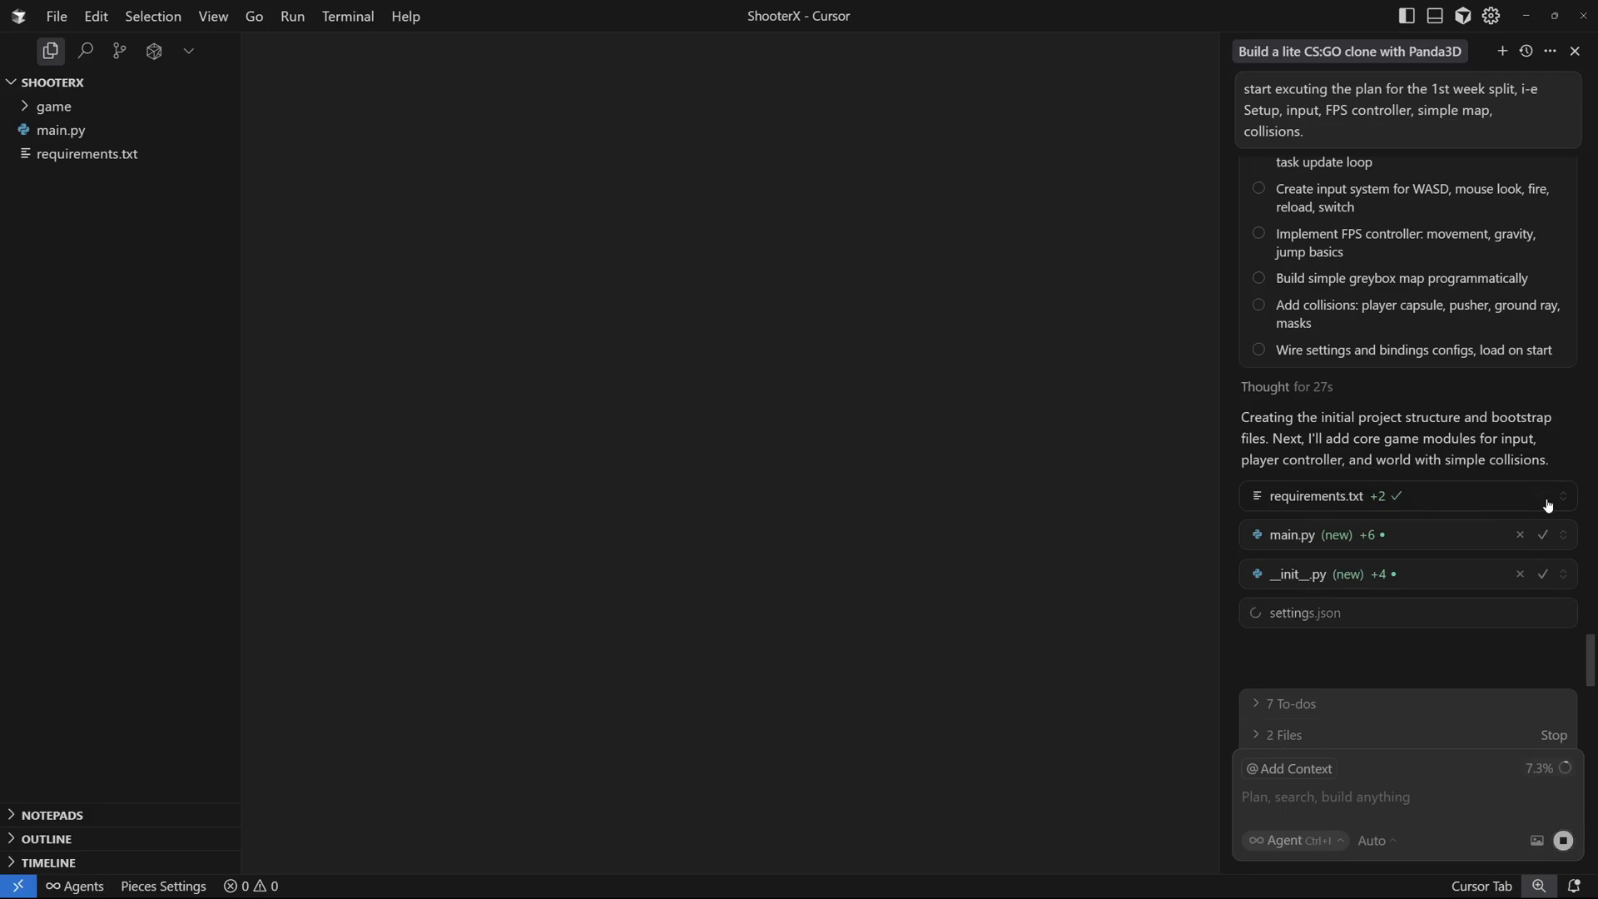
pyautogui.click(1541, 535)
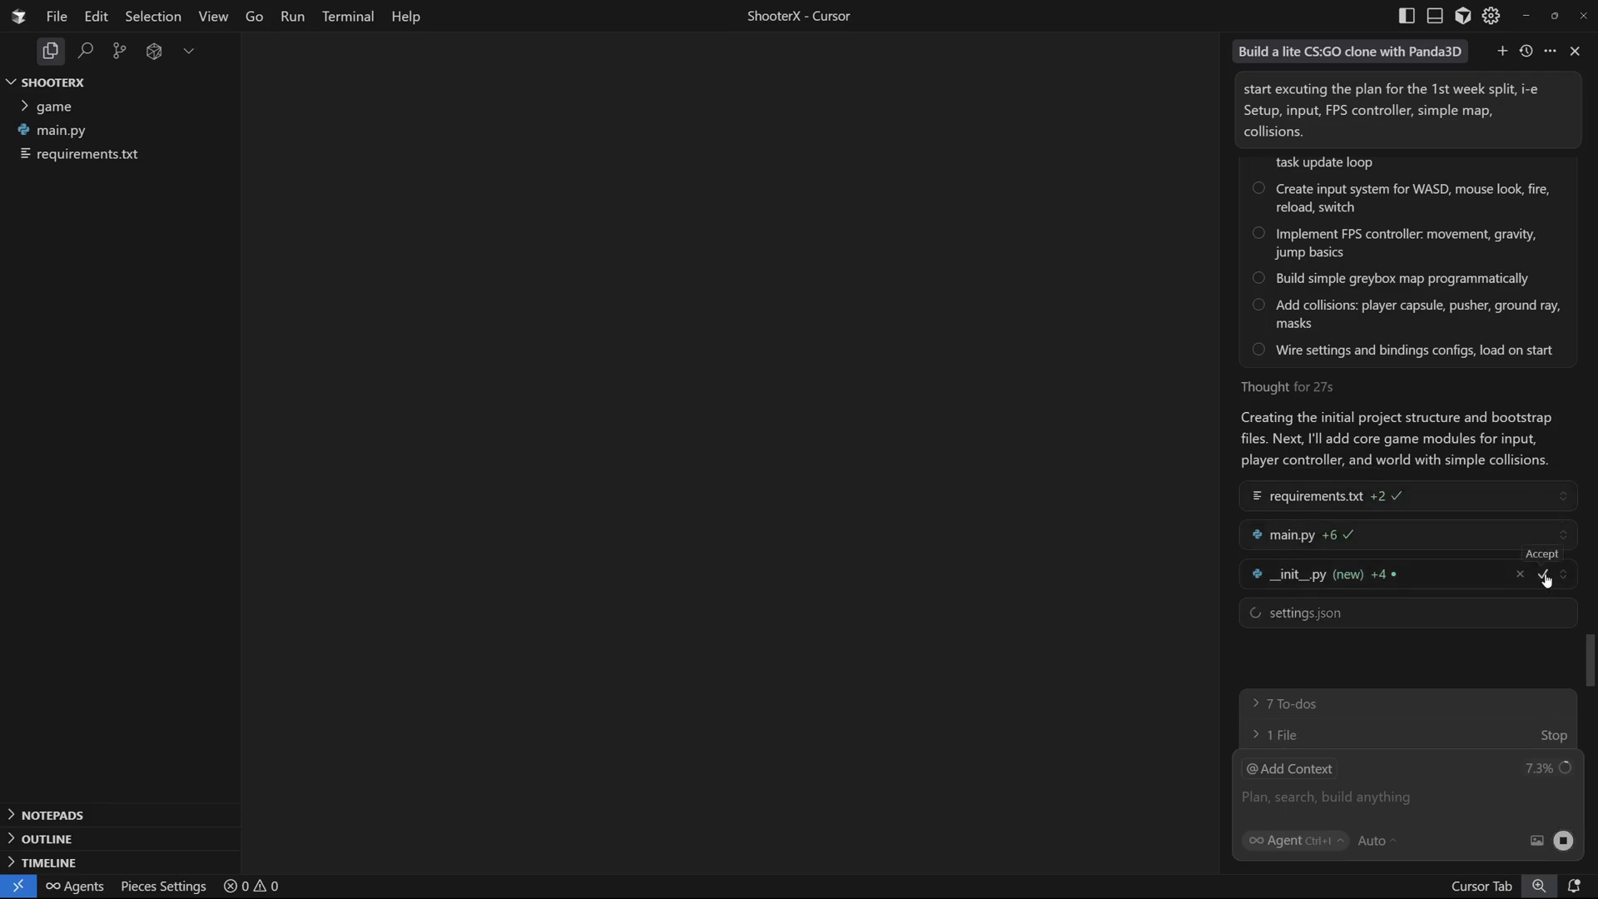
pyautogui.click(1543, 574)
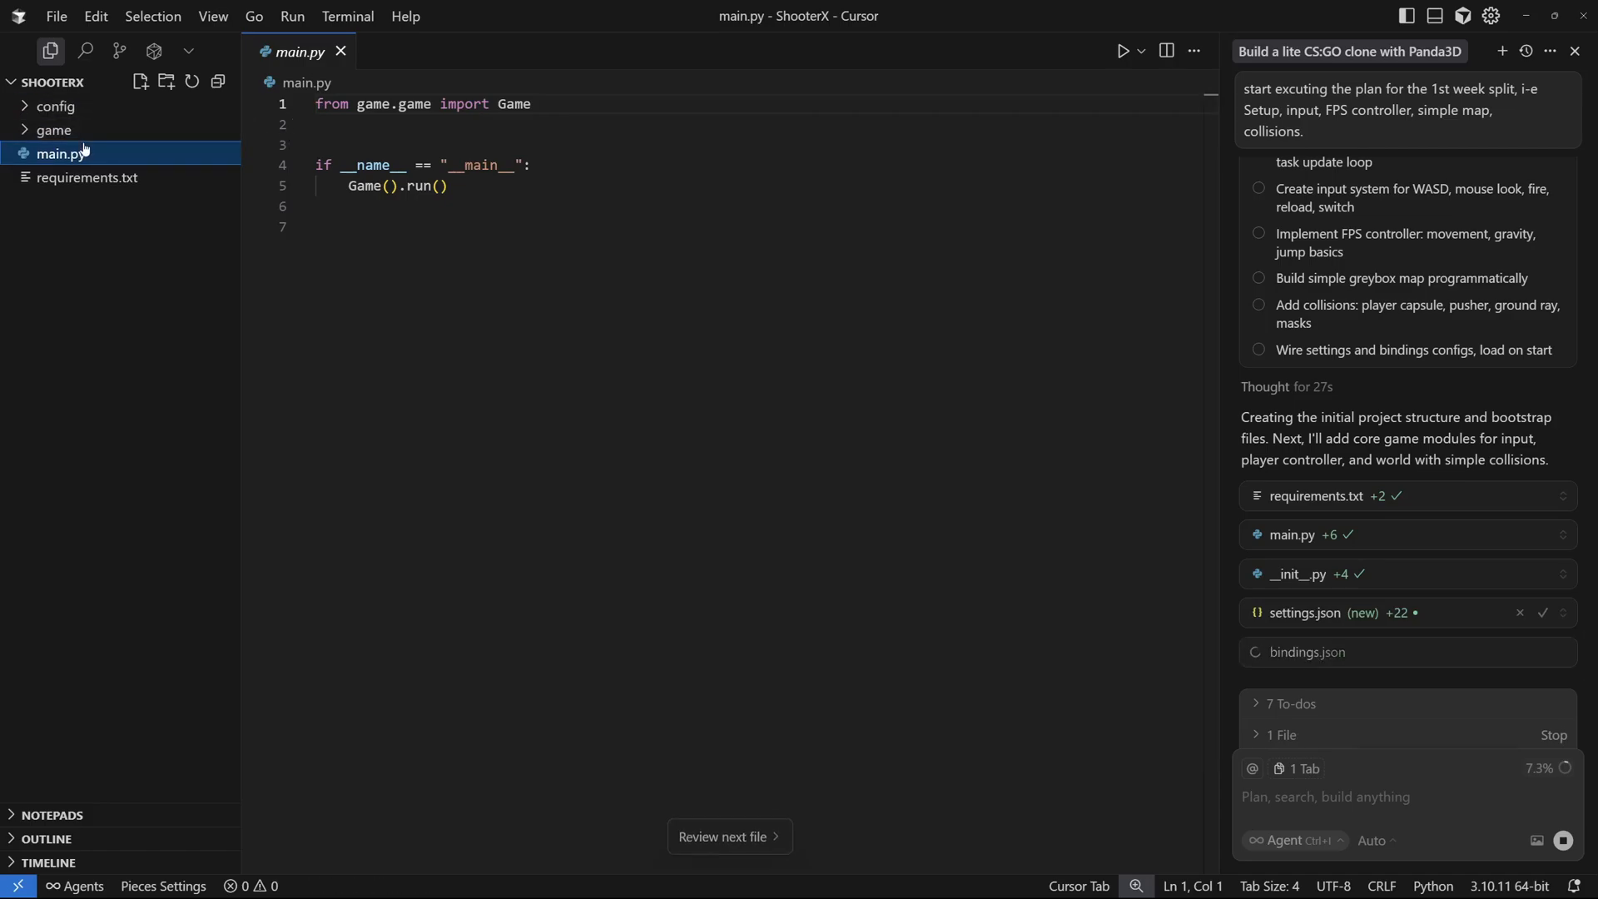
pyautogui.click(54, 130)
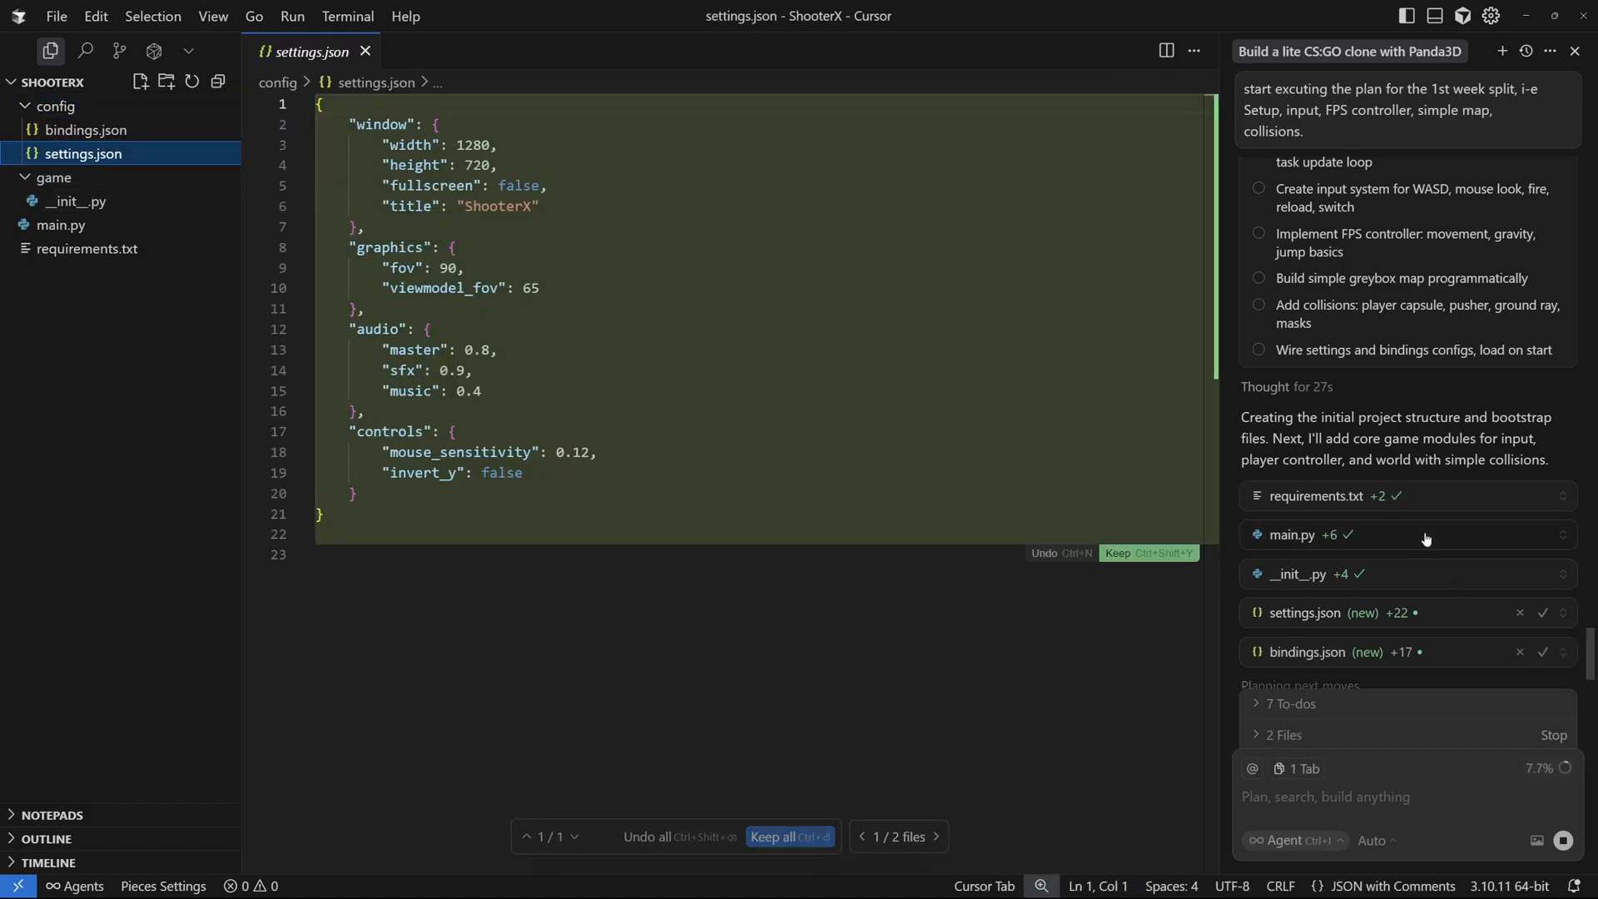
pyautogui.scroll(-3)
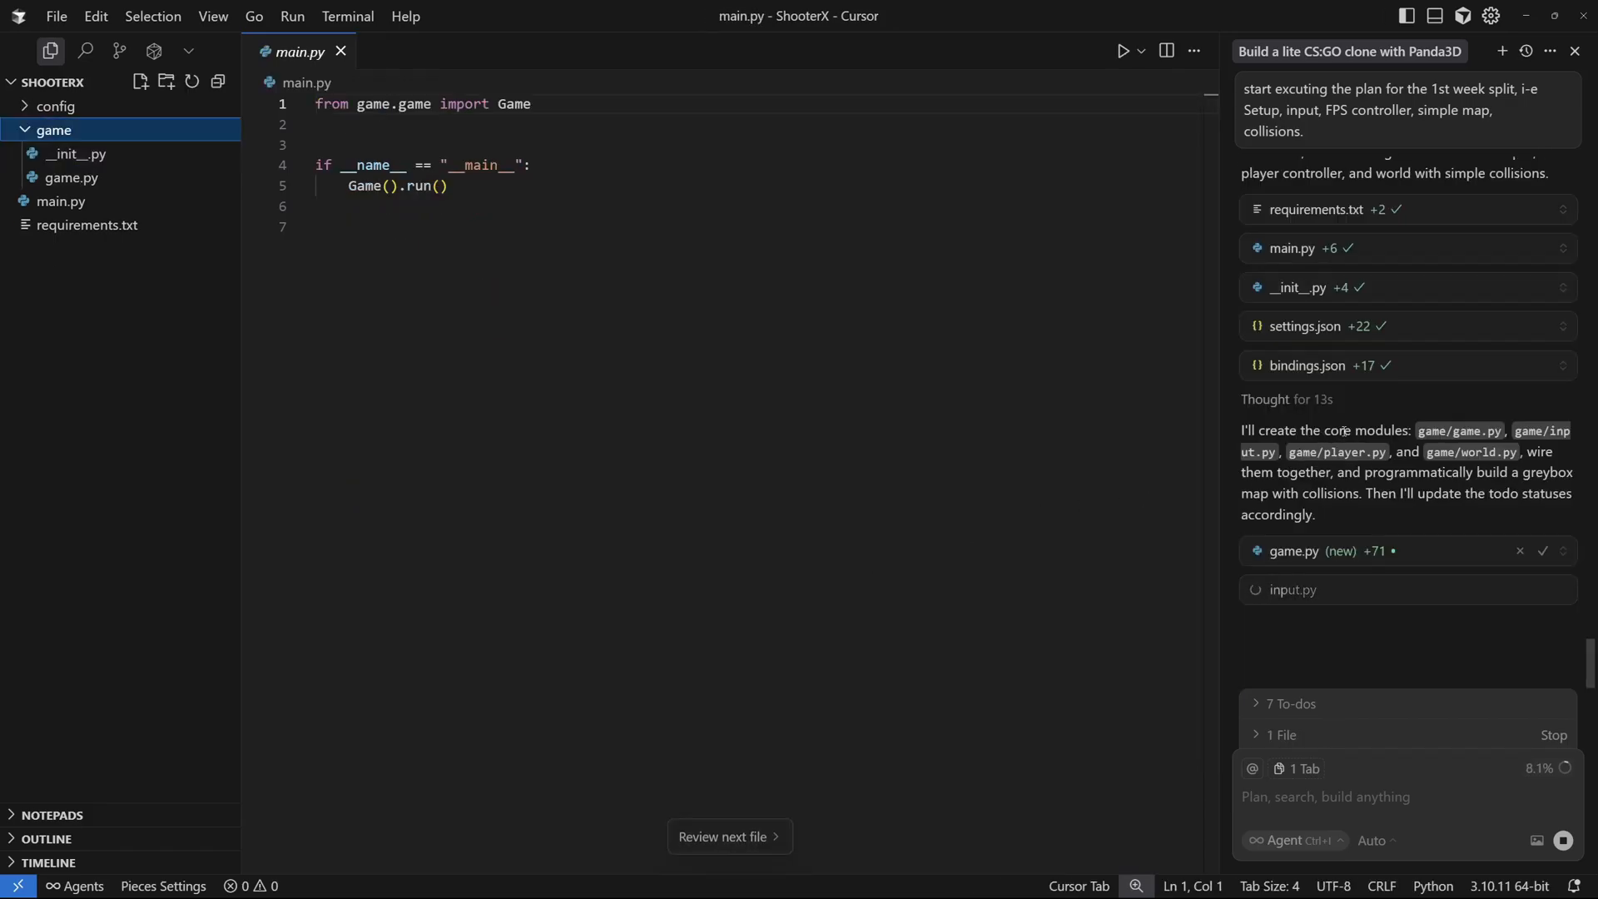
pyautogui.moveTo(1477, 451)
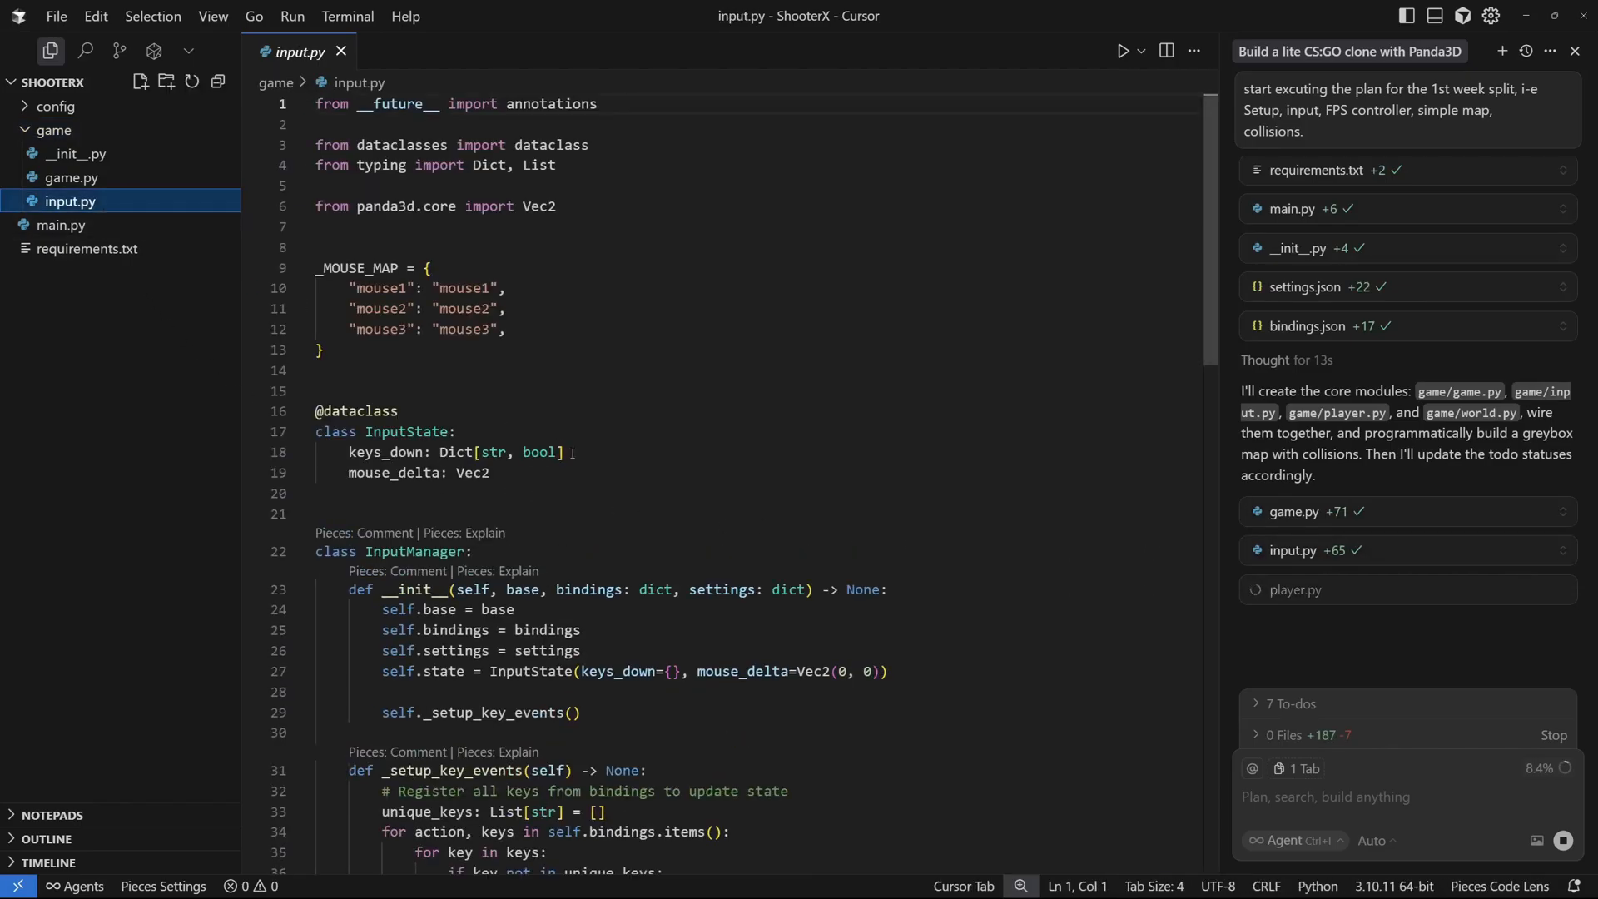
pyautogui.scroll(-3)
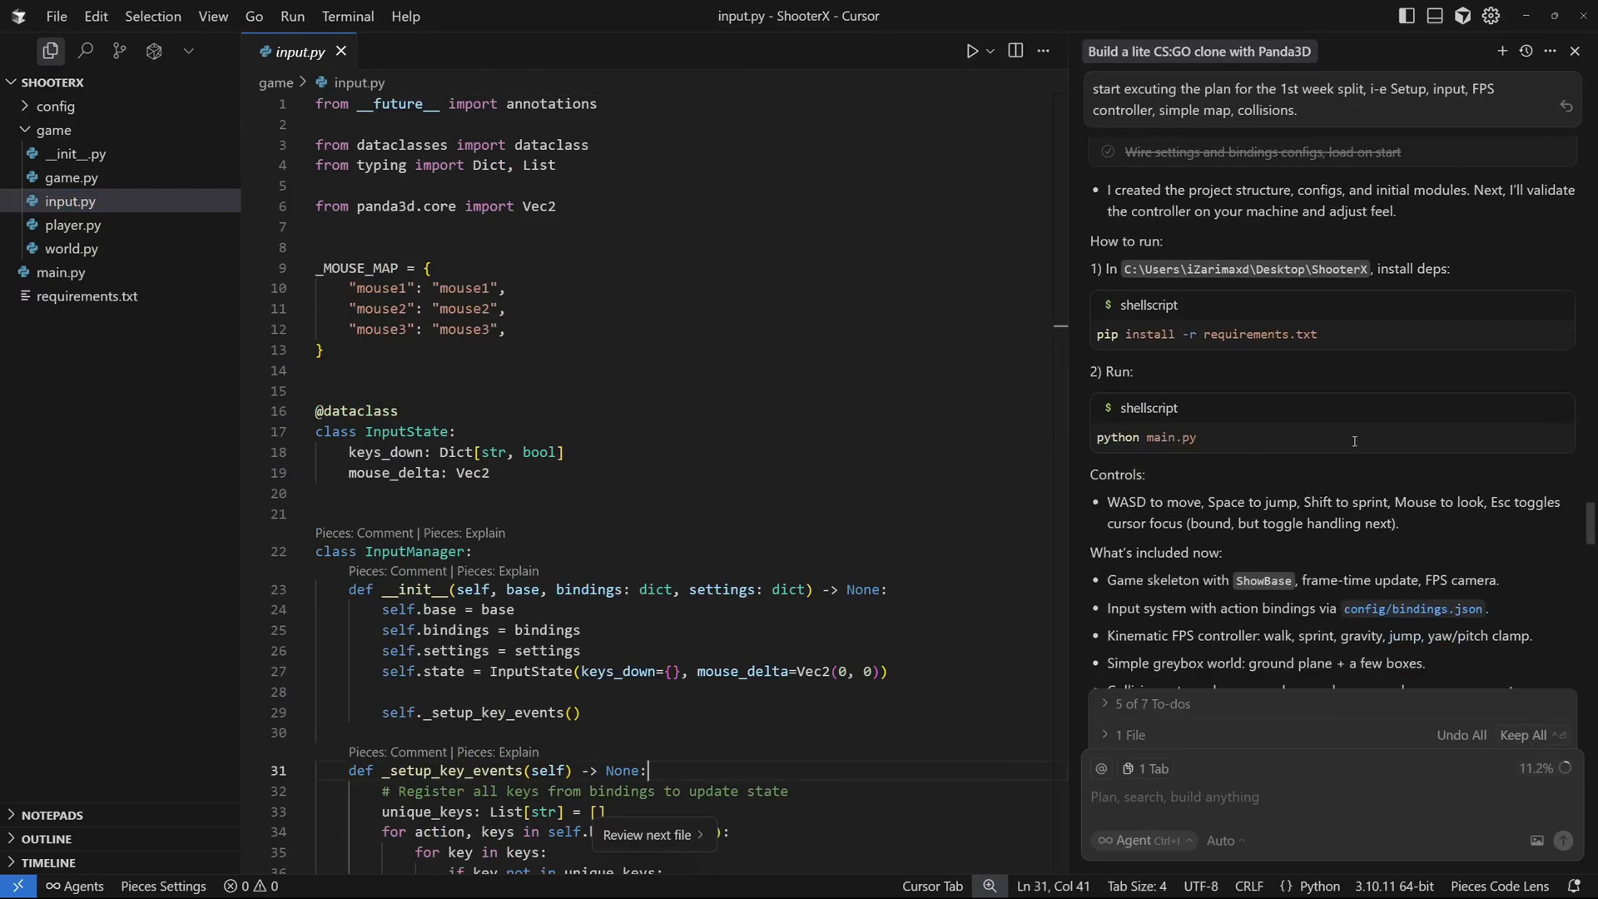
# Follow the agent pinning panda3d 1.10.15 in requirements and installing the dependencies.
pyautogui.scroll(-3)
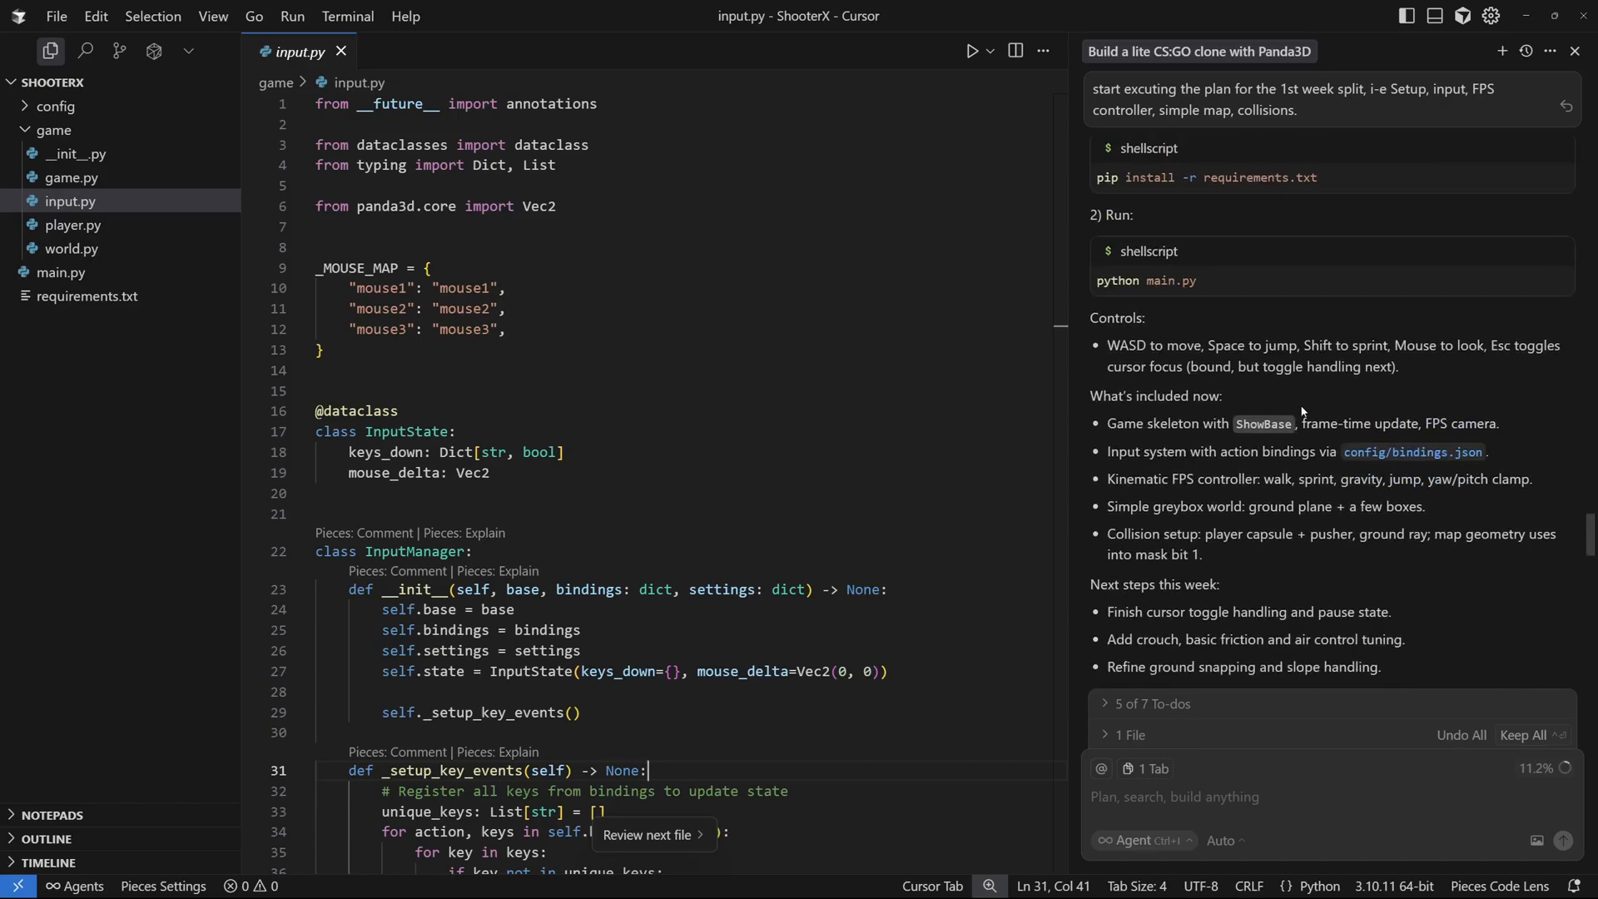
pyautogui.scroll(-3)
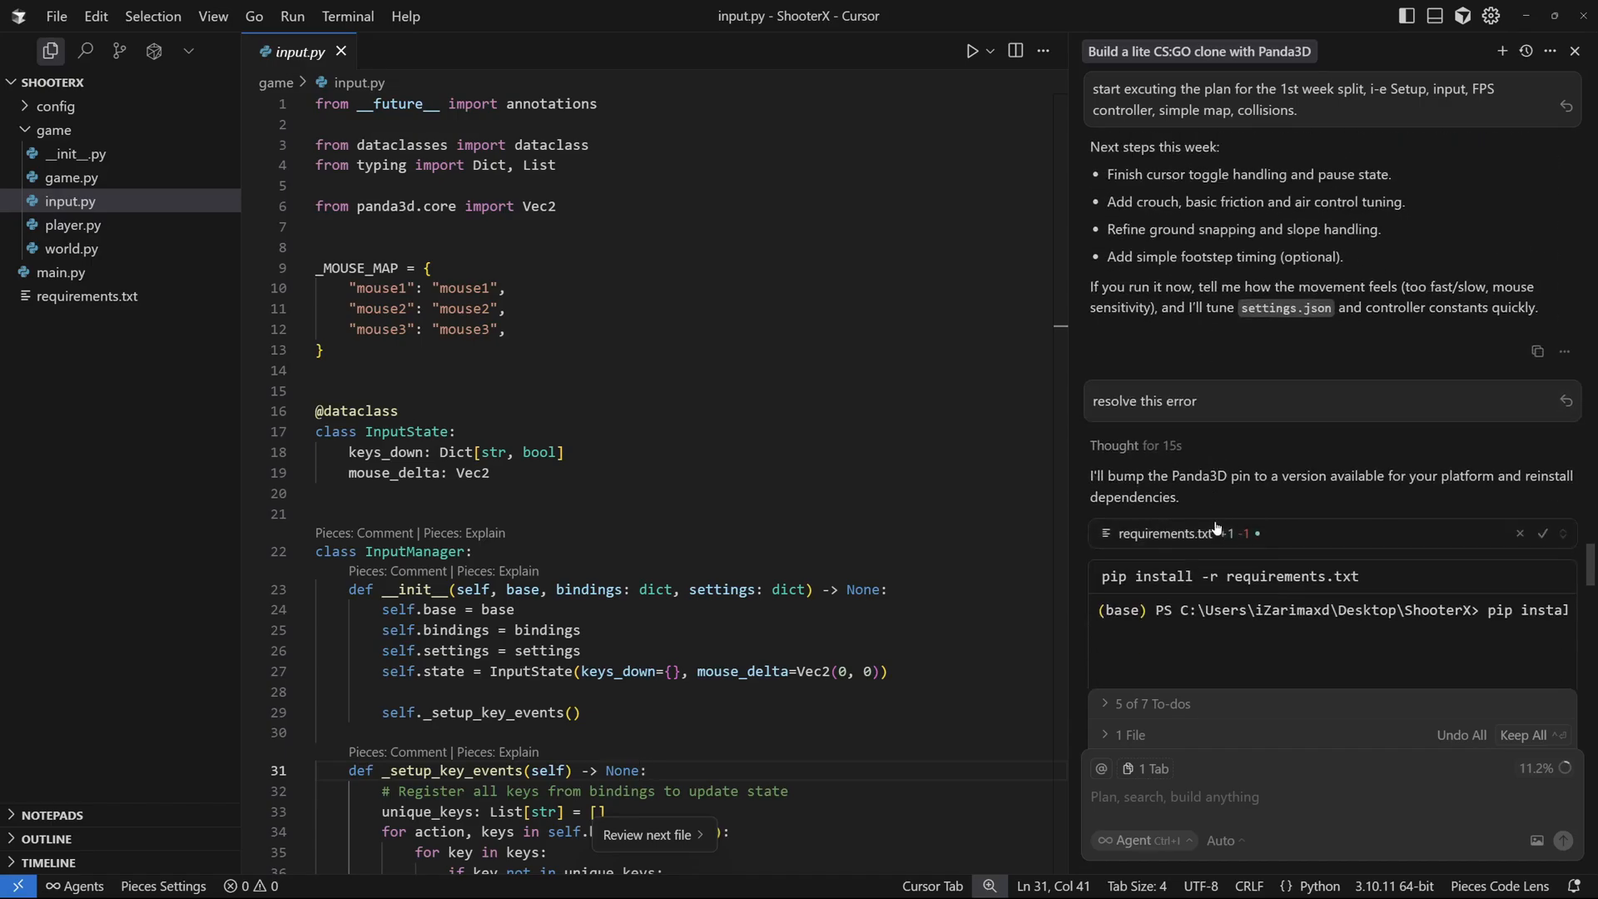
pyautogui.scroll(-3)
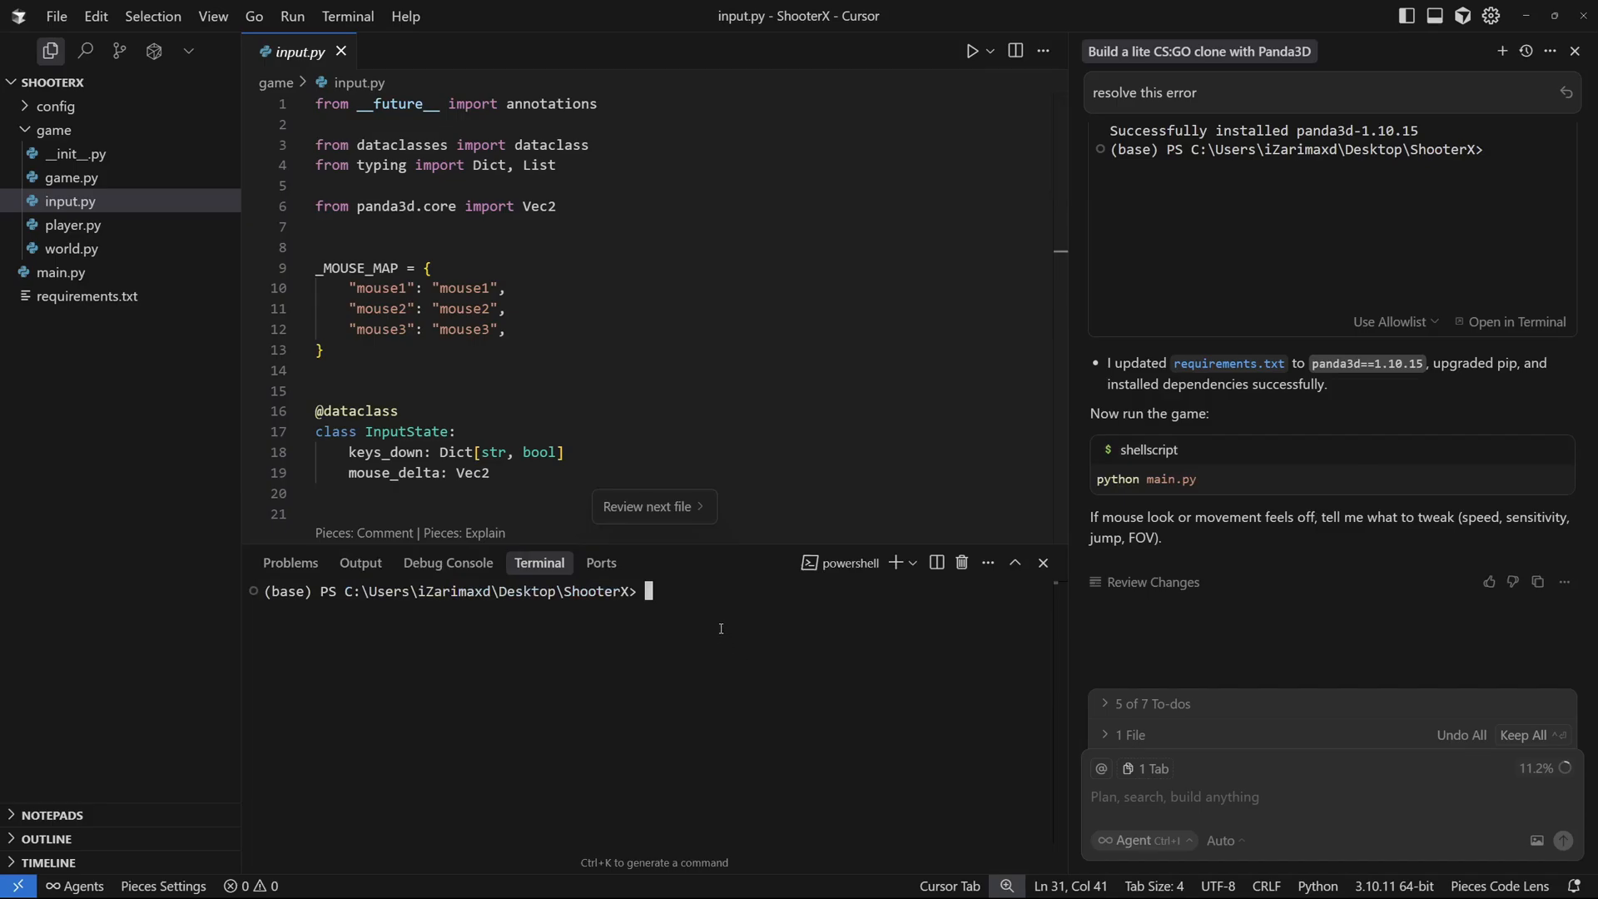
# Enter the command python main.py at the project's PowerShell prompt to run the game.
pyautogui.write('python main.py')
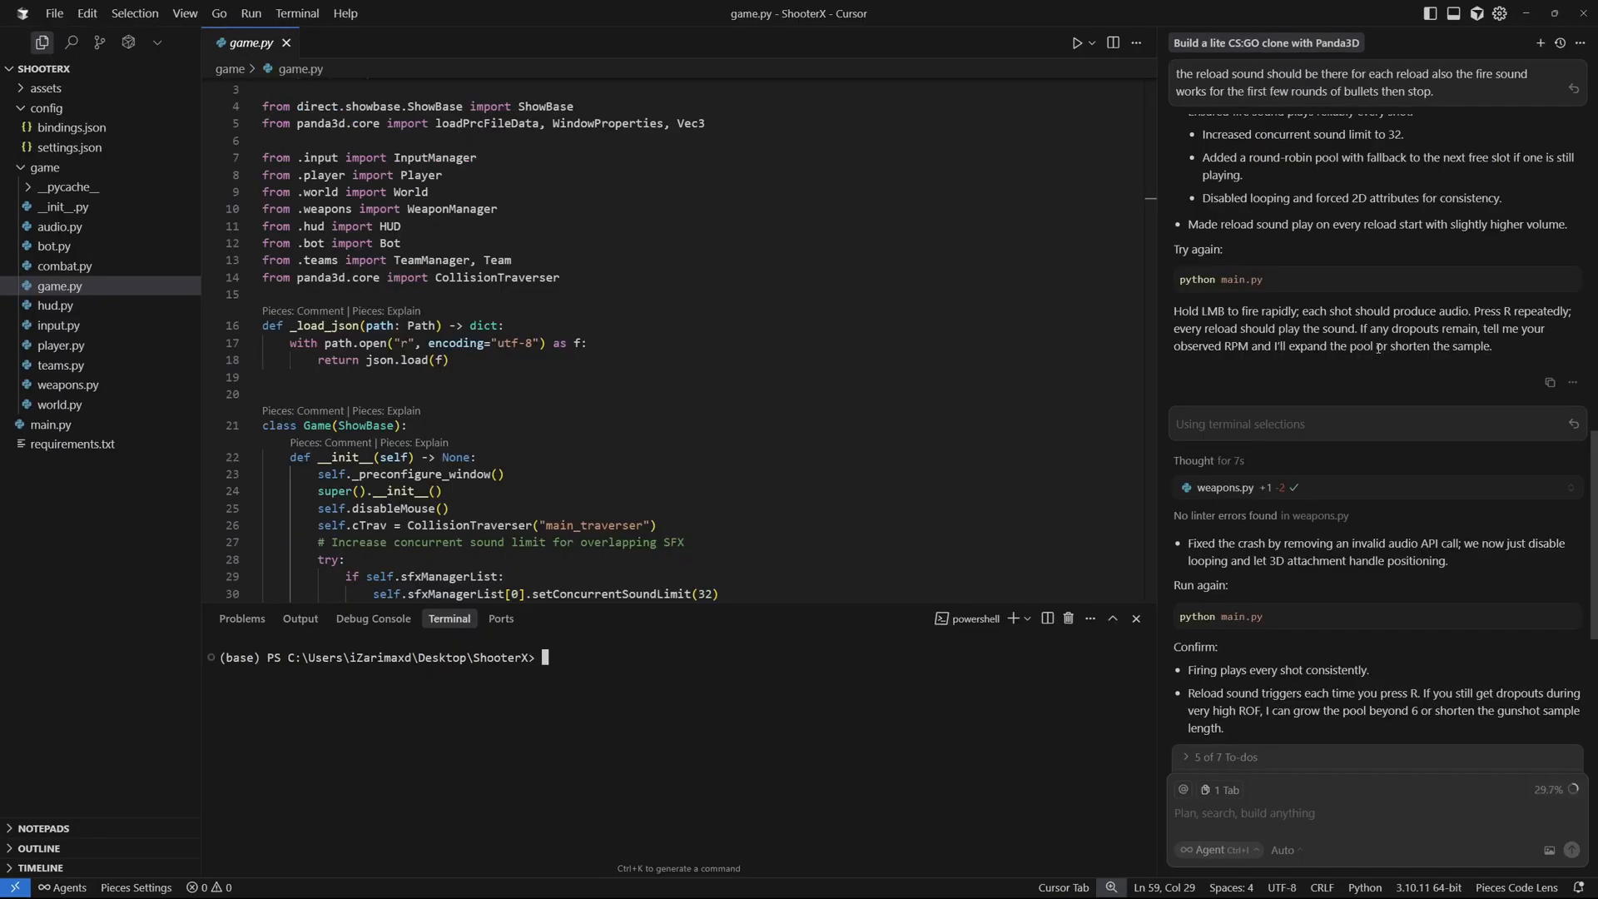
pyautogui.moveTo(1346, 359)
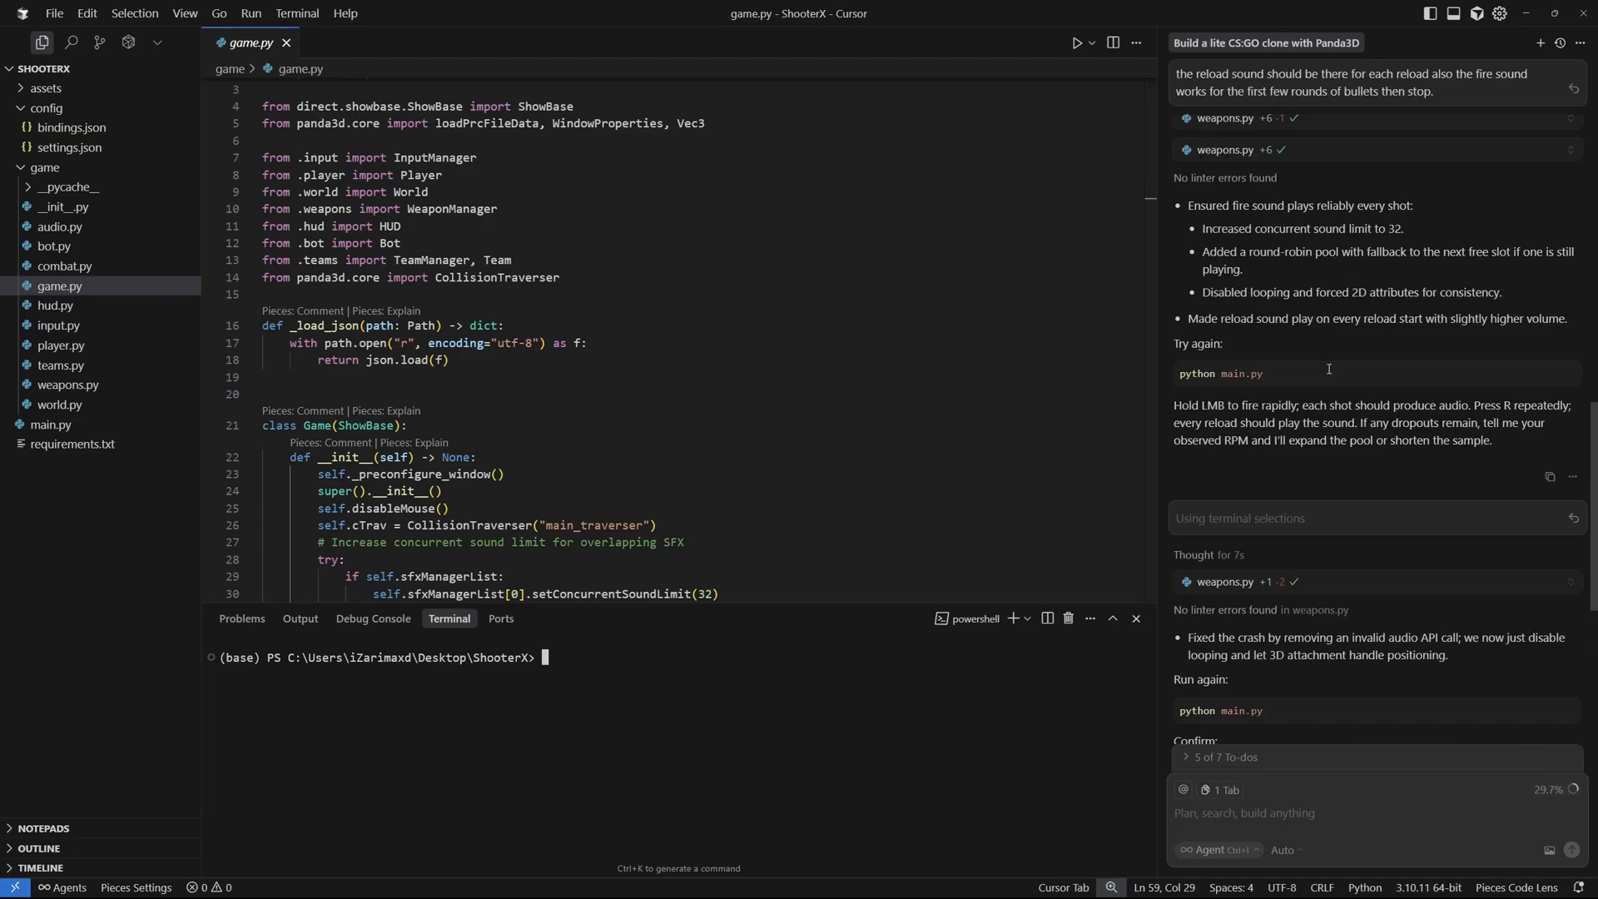
pyautogui.moveTo(884, 656)
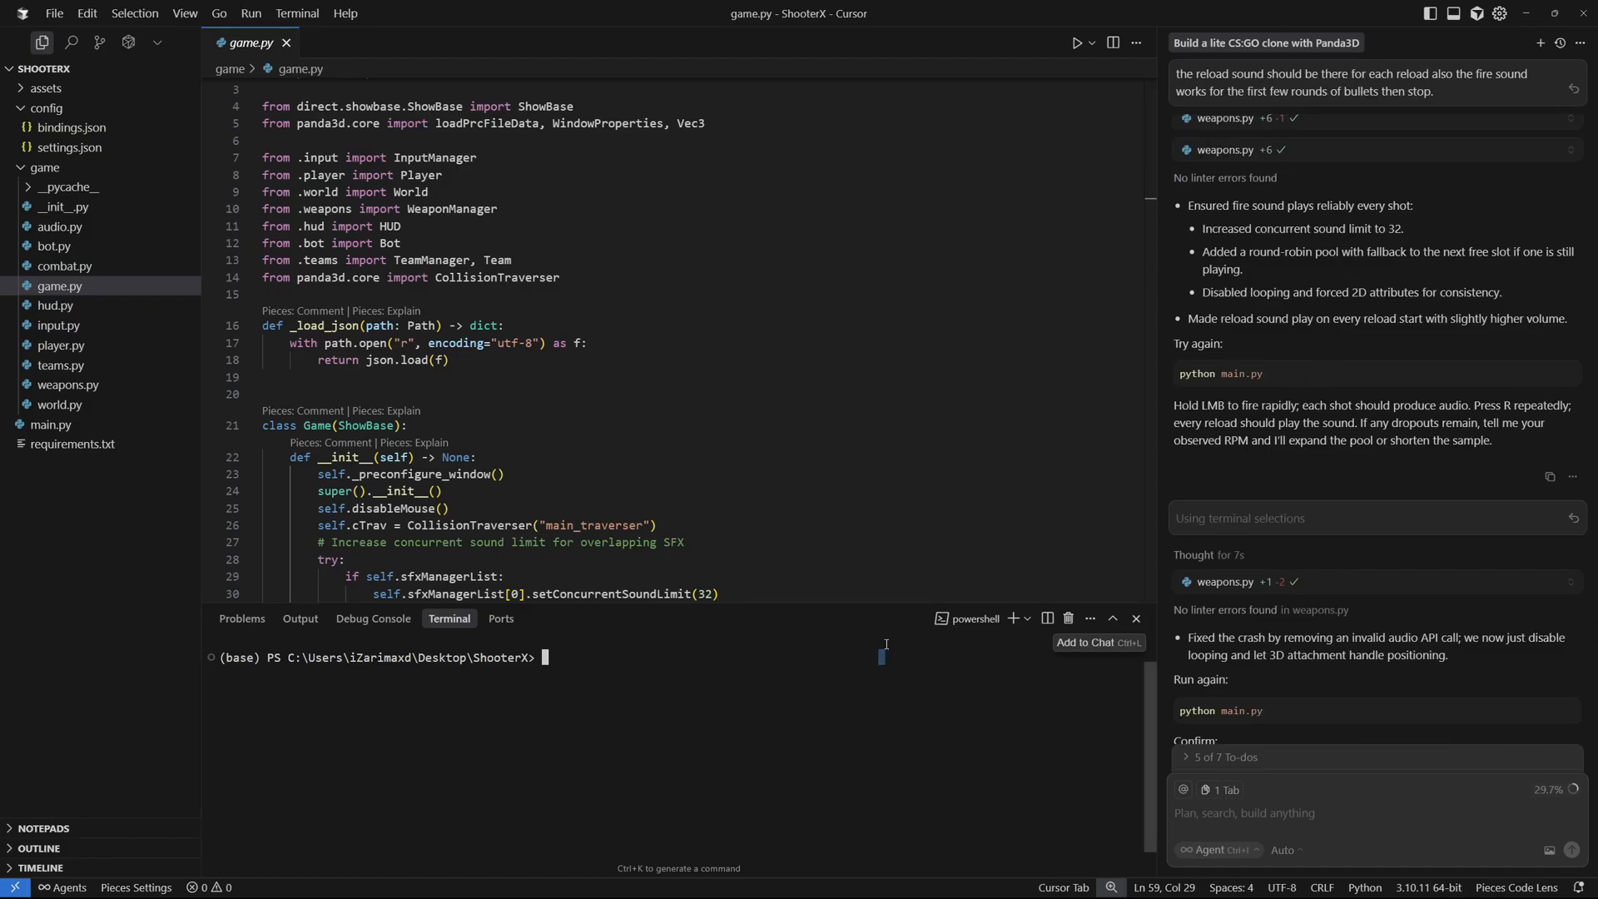
pyautogui.write('p')
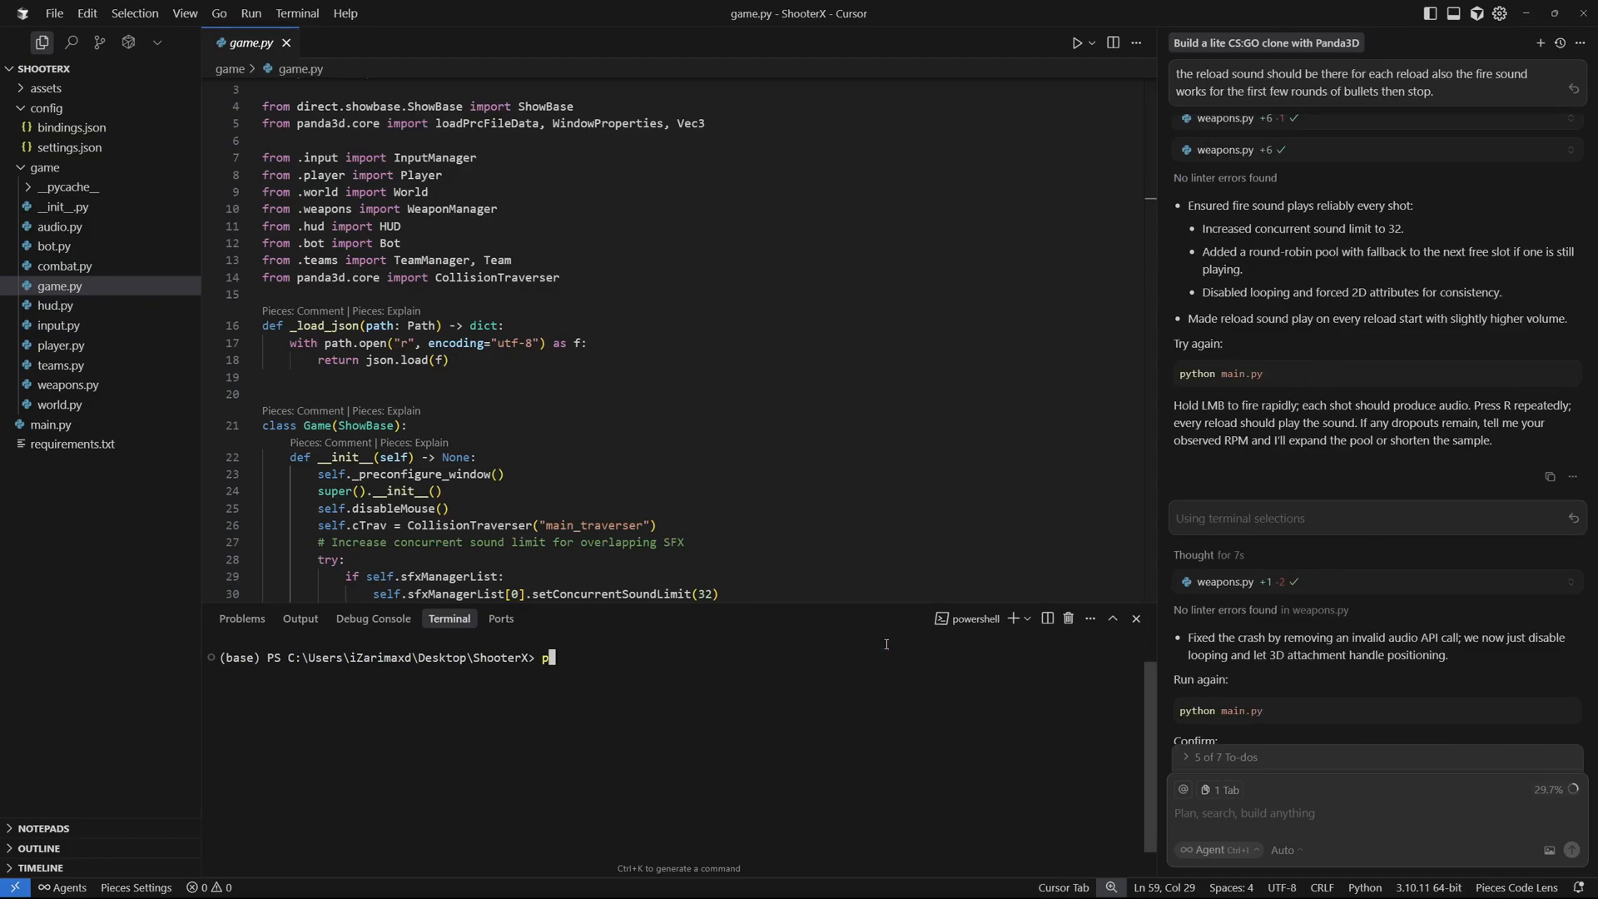
pyautogui.write('python .\\main.py')
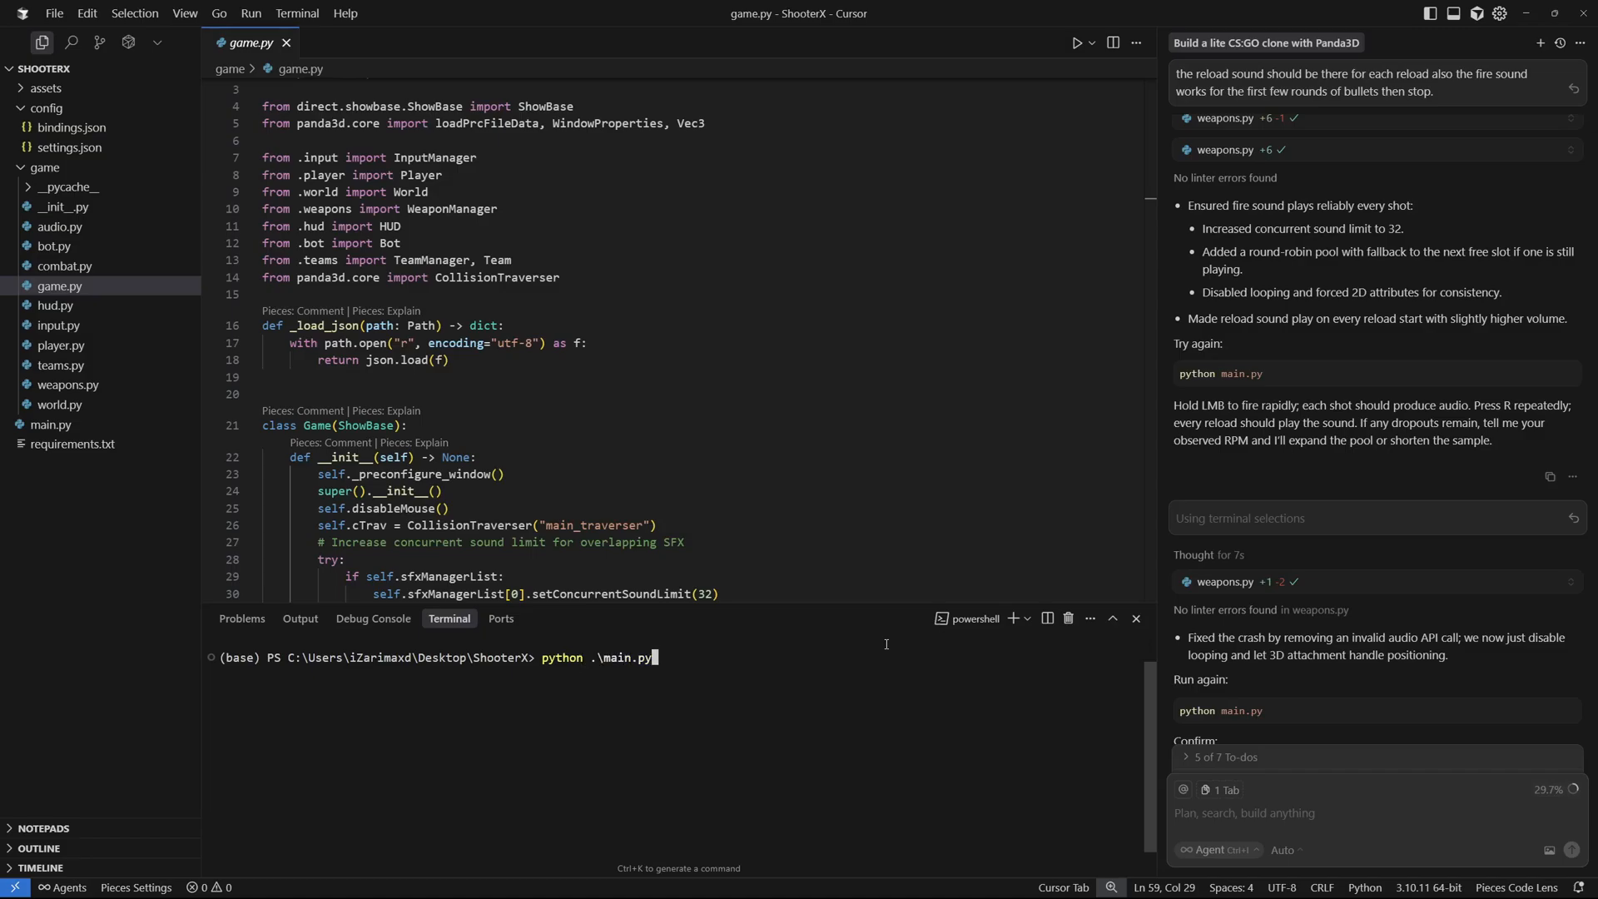
pyautogui.press('Enter')
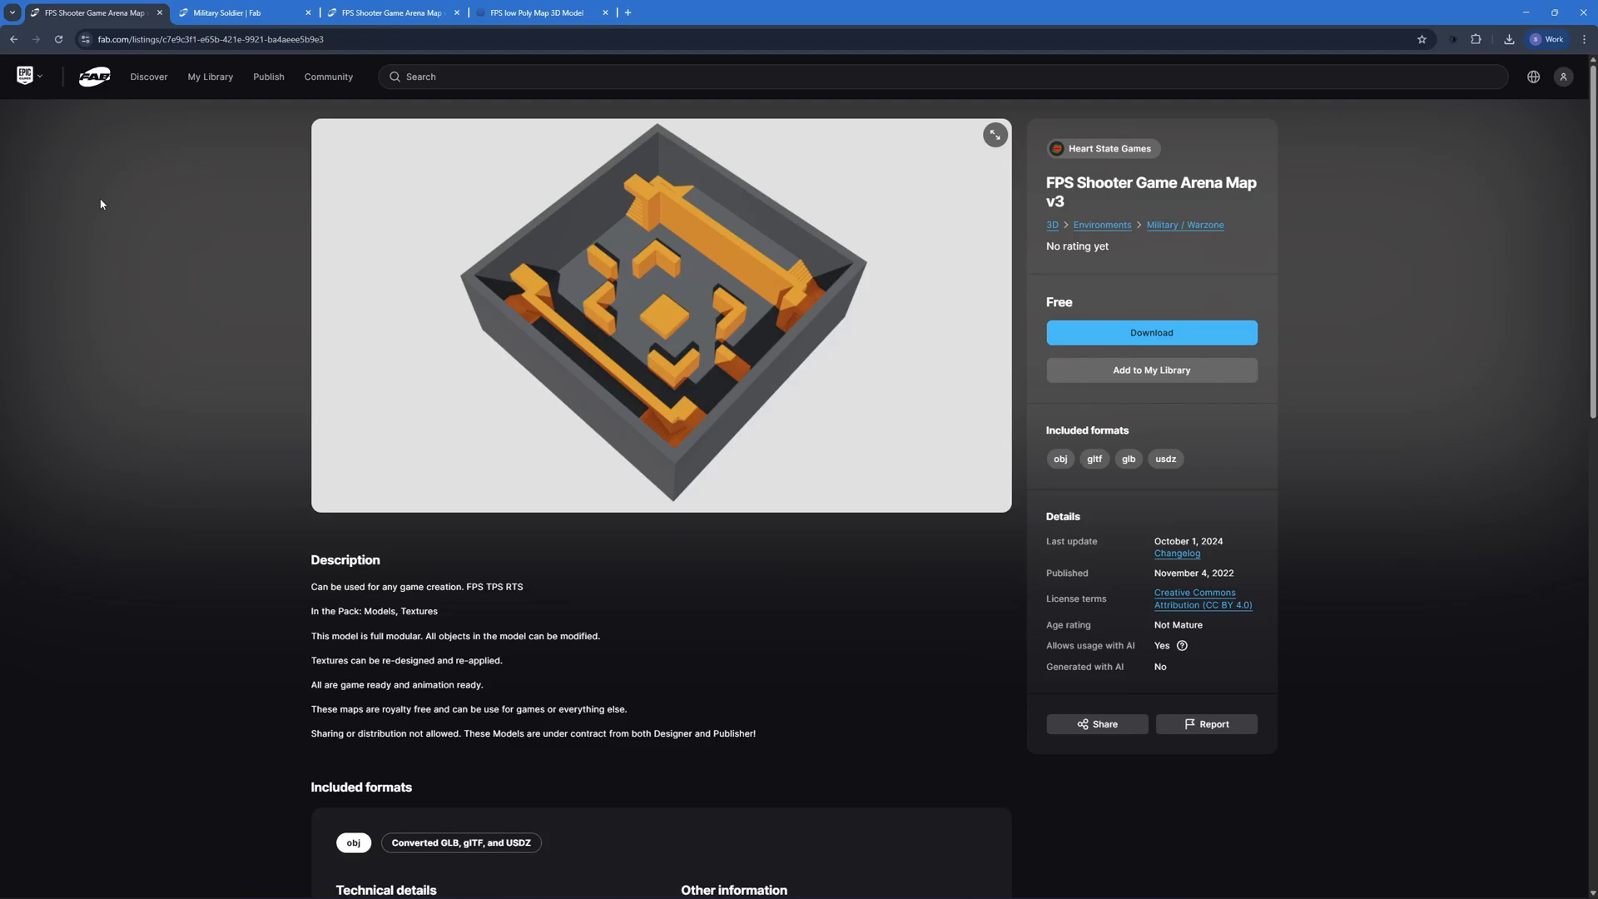
pyautogui.moveTo(197, 221)
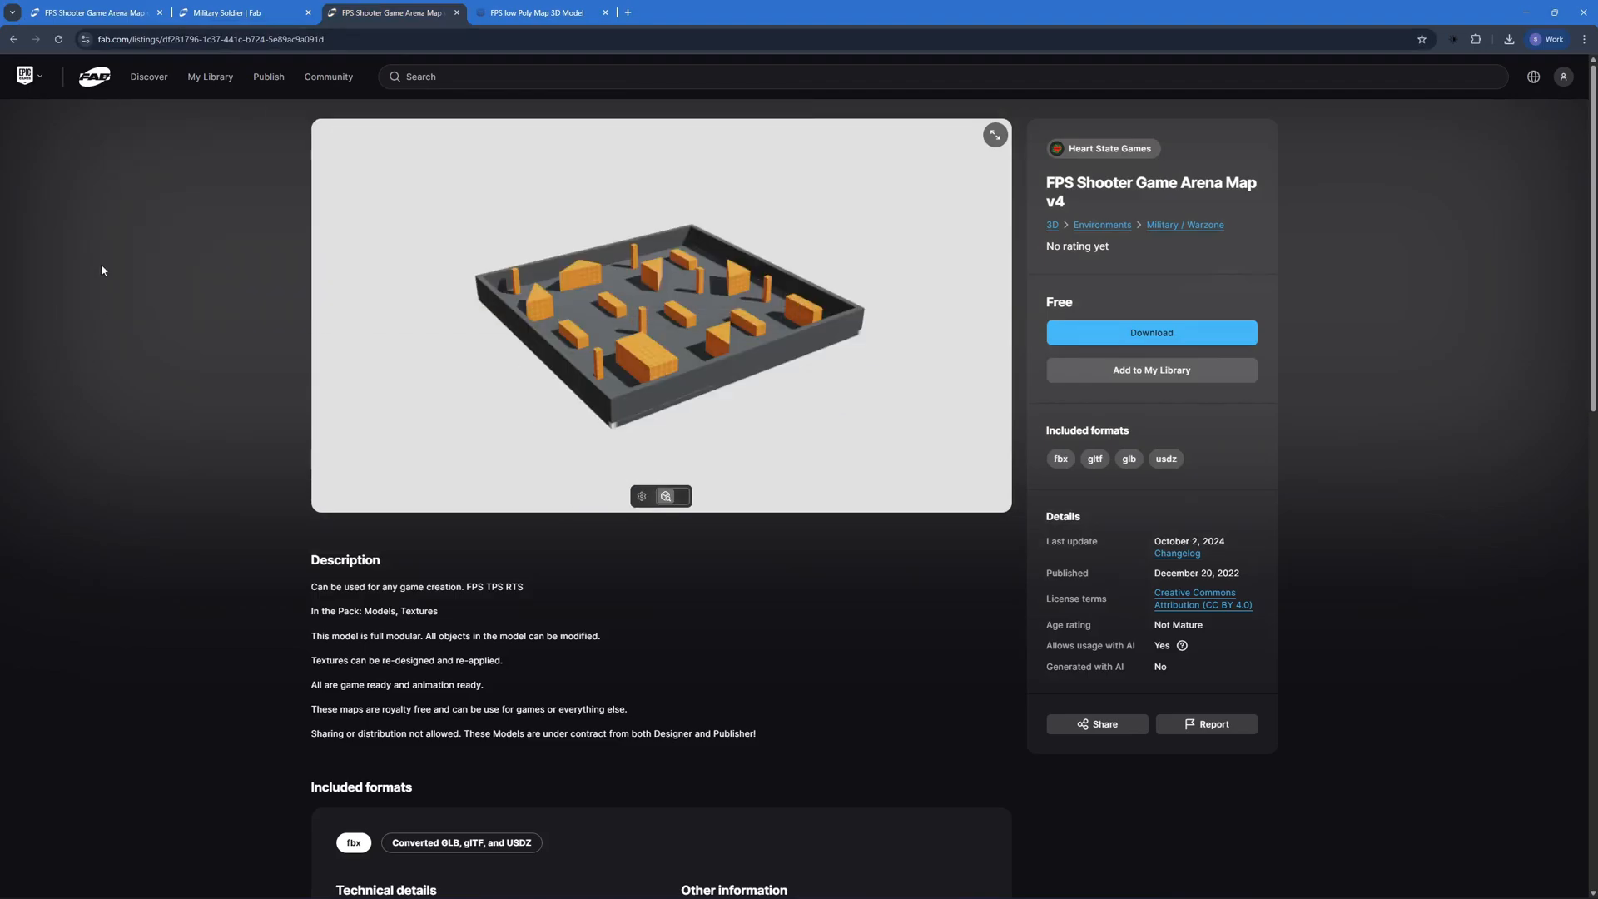
# Download the FPS Shooter Game Arena Map v4 as a .glb converted file from Fab.
pyautogui.click(148, 77)
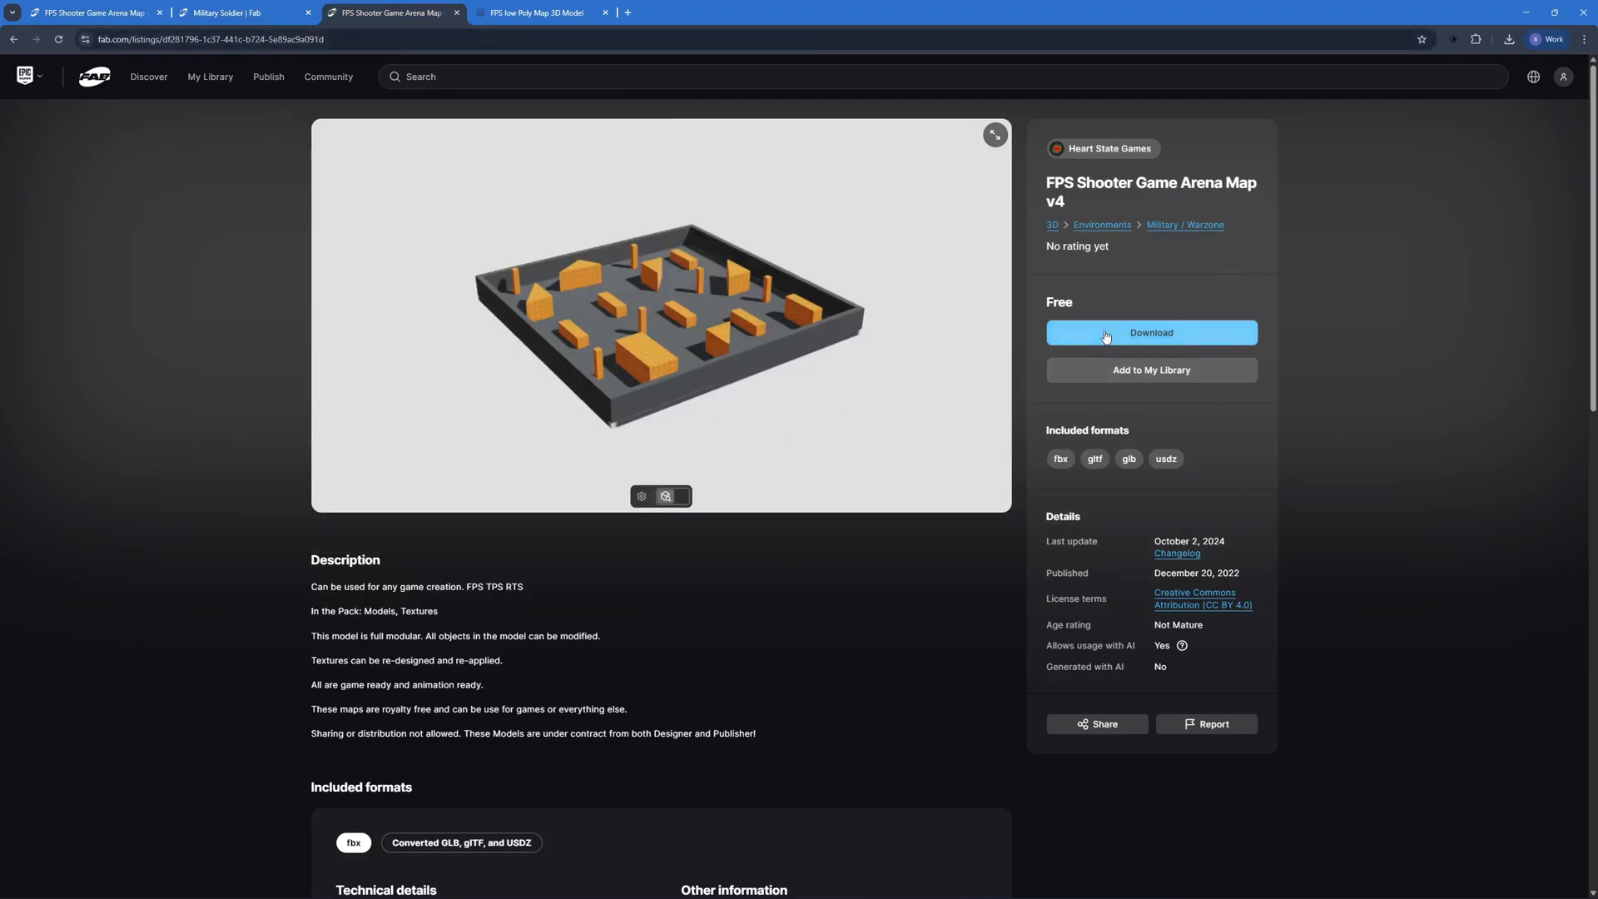
pyautogui.click(1150, 333)
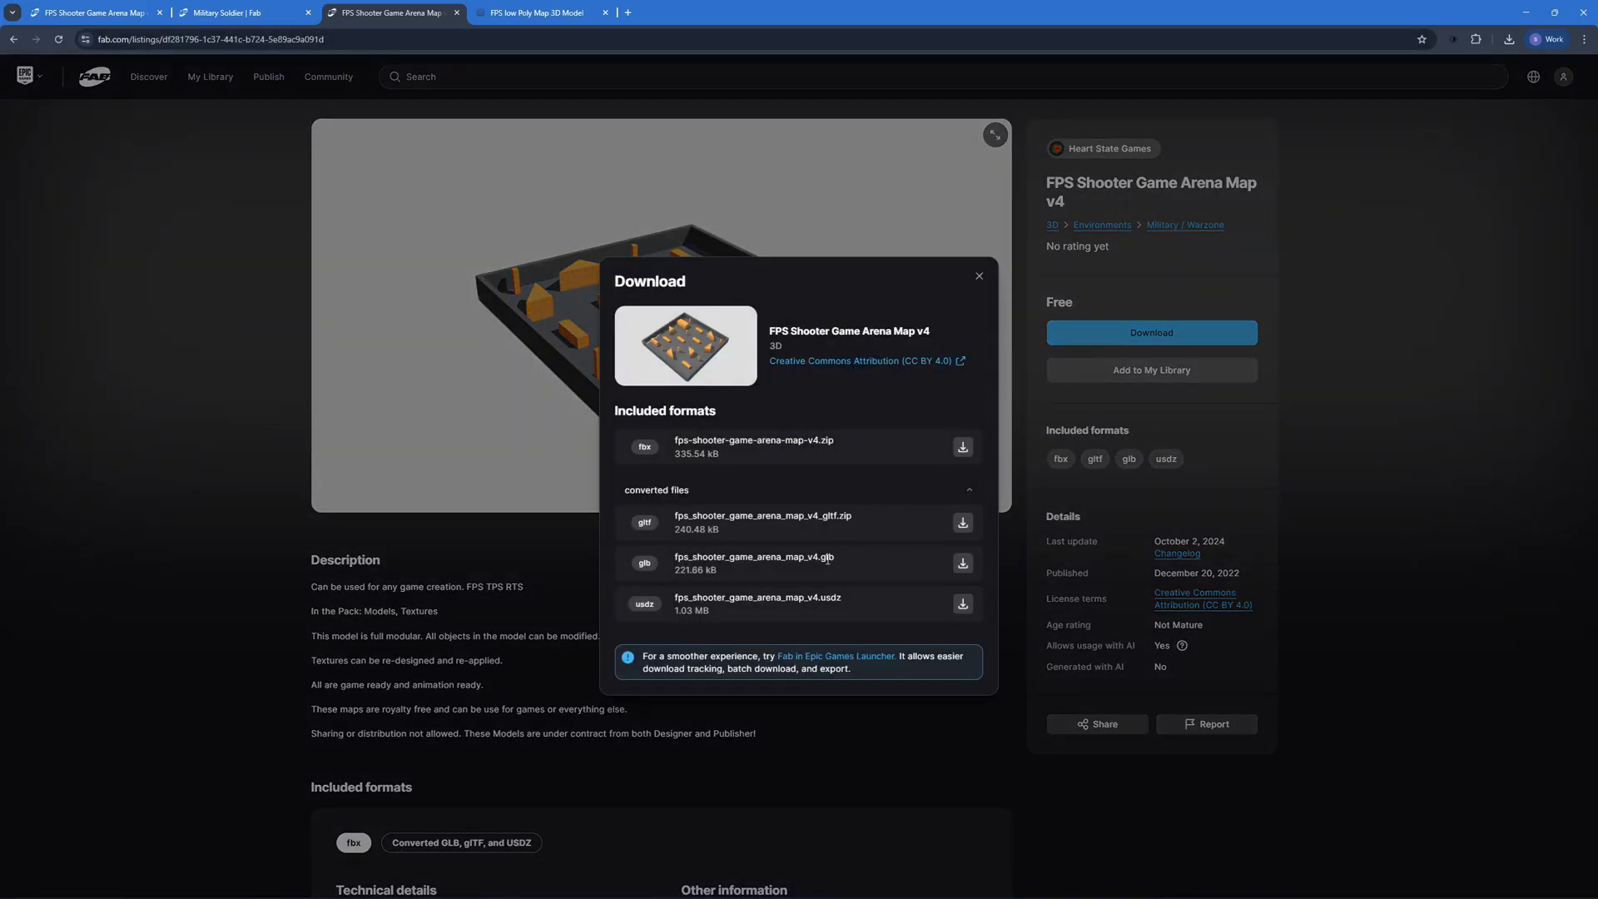
pyautogui.moveTo(826, 560)
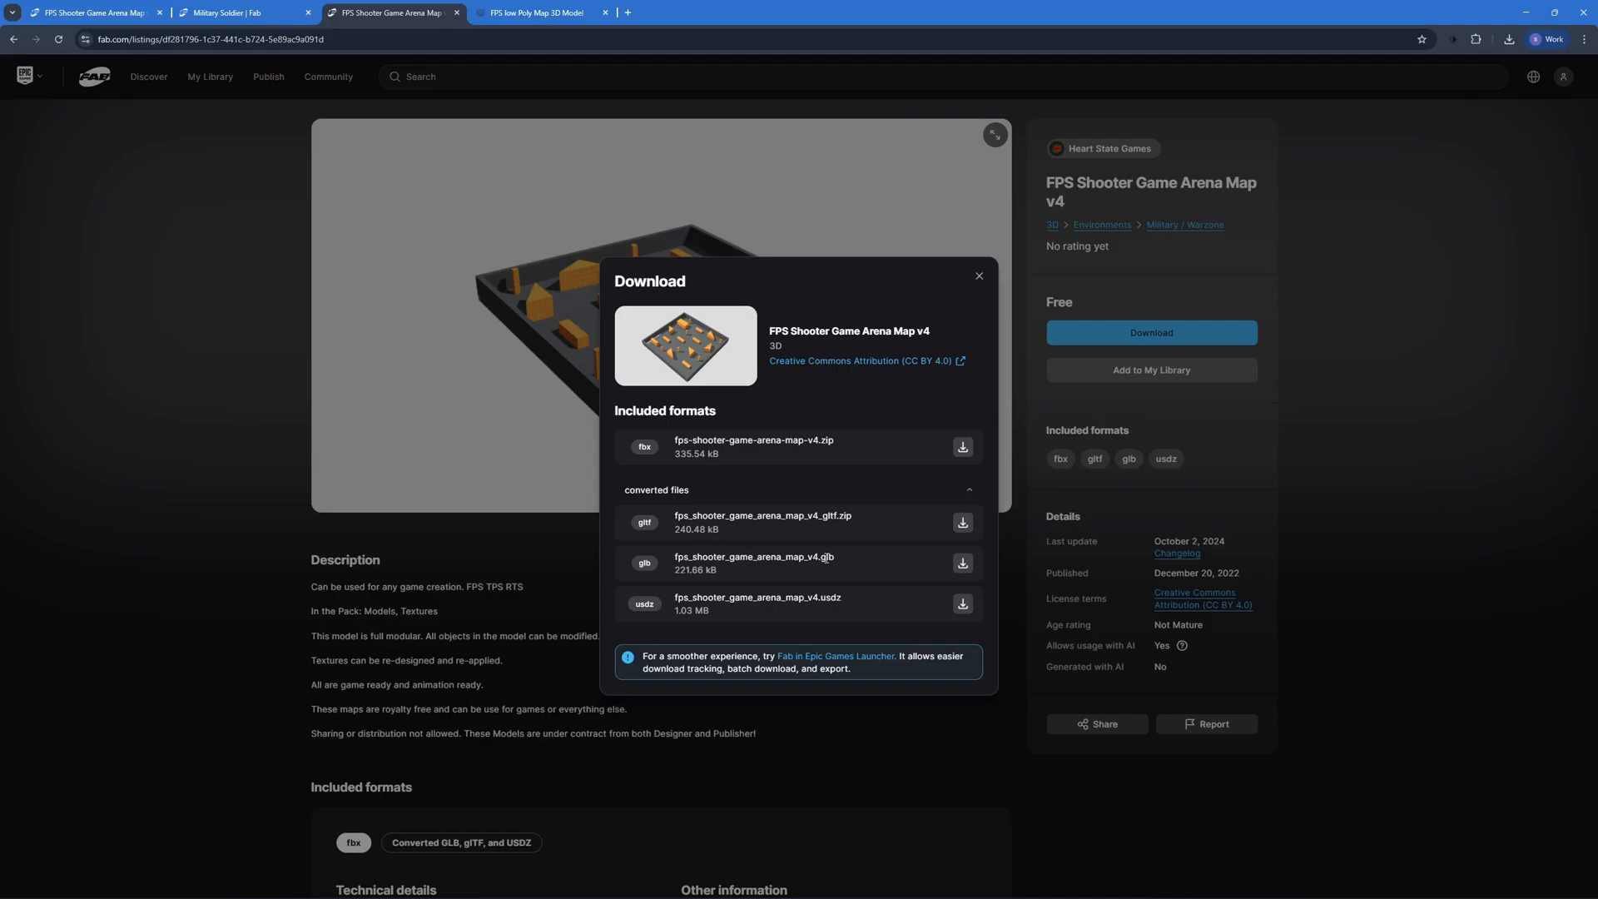
pyautogui.click(977, 277)
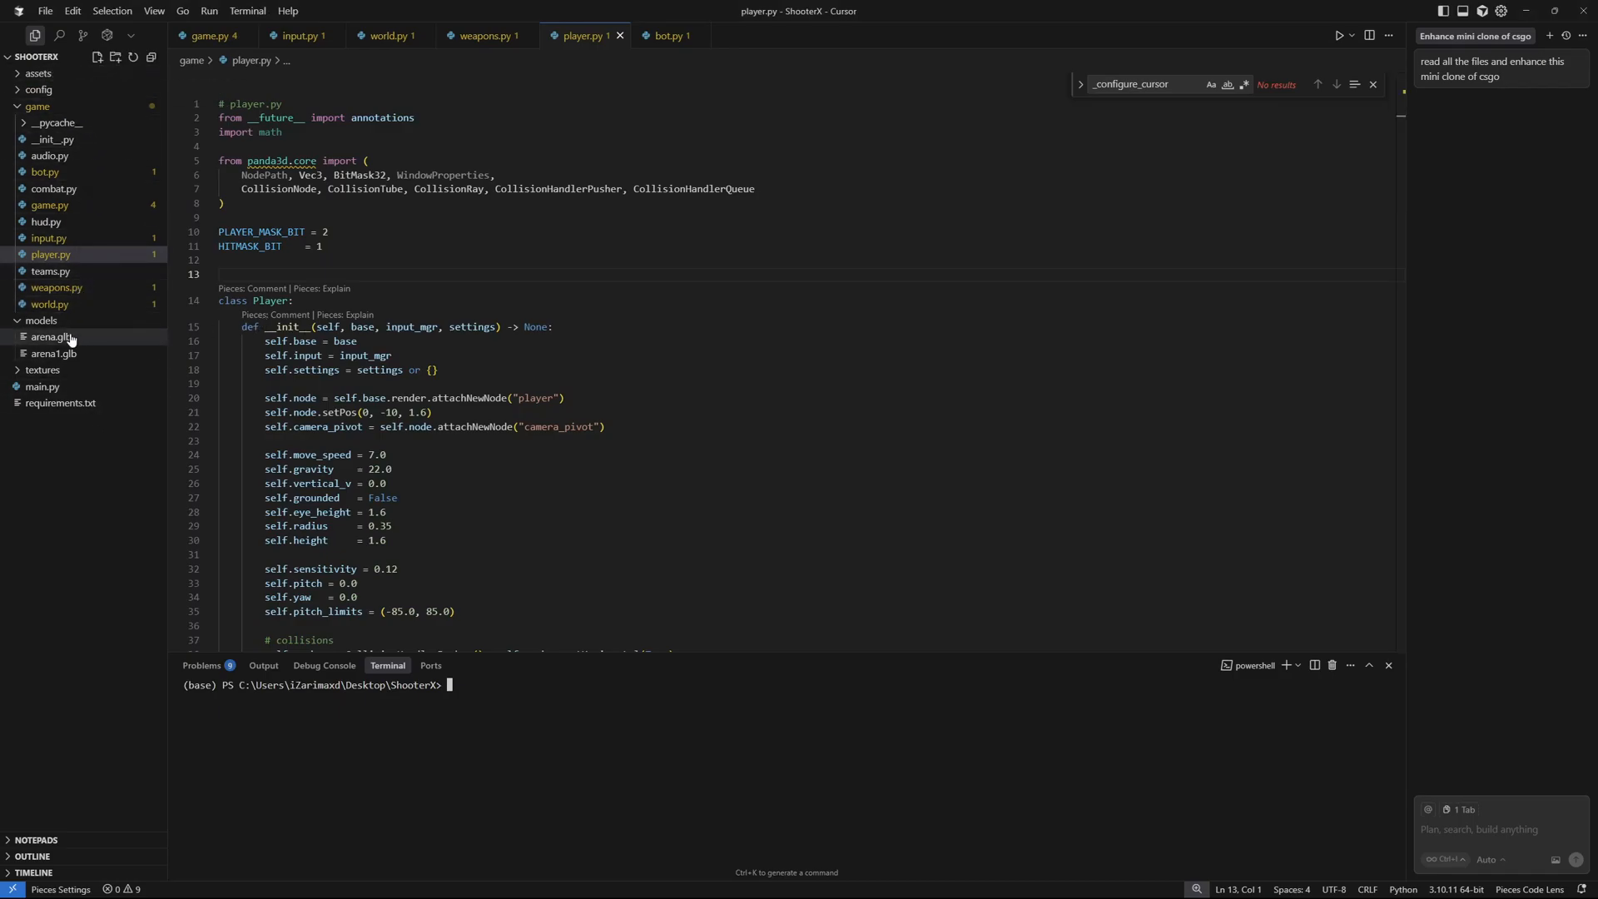
# Show world.py's _load_and_fit_arena and _compute_spawn code in the editor.
pyautogui.click(40, 319)
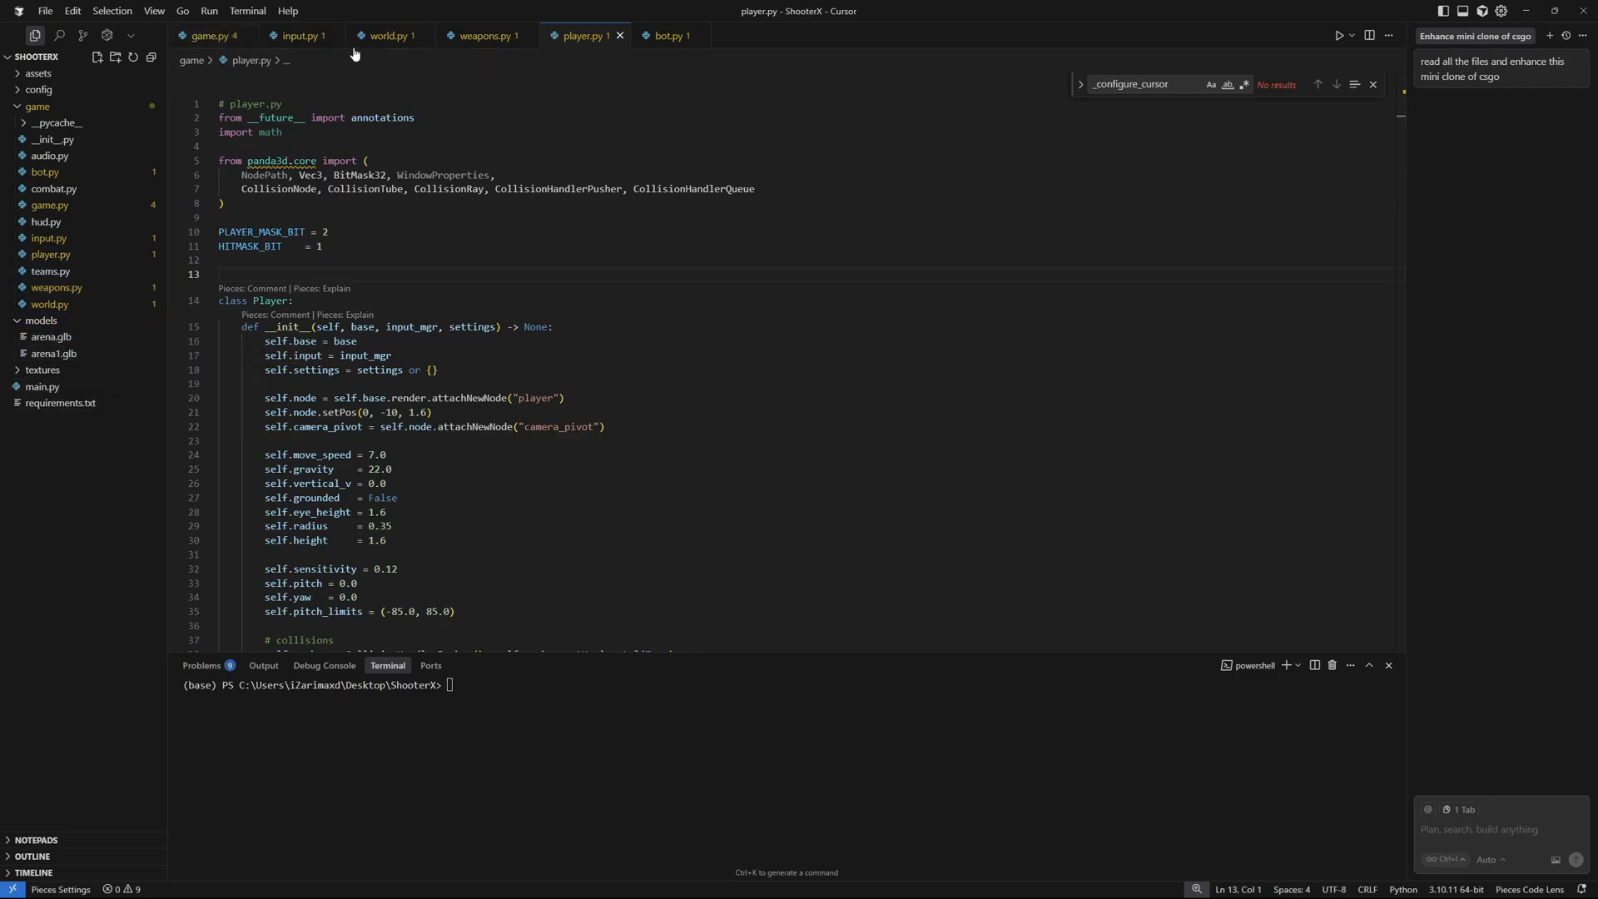
pyautogui.click(388, 35)
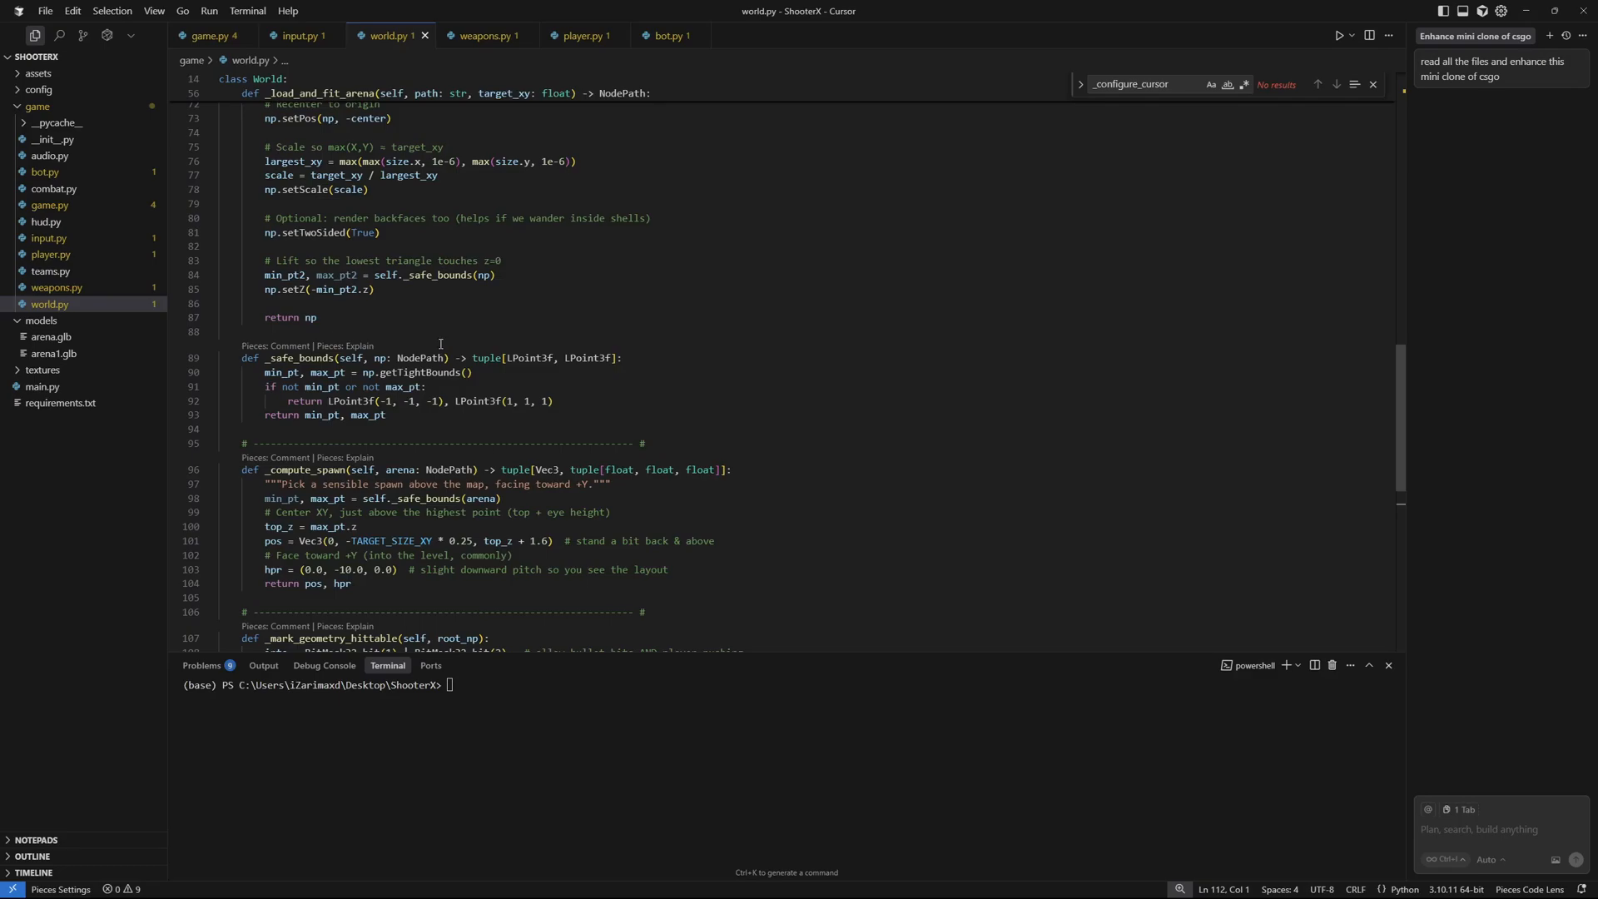
pyautogui.write('python .\\main.py')
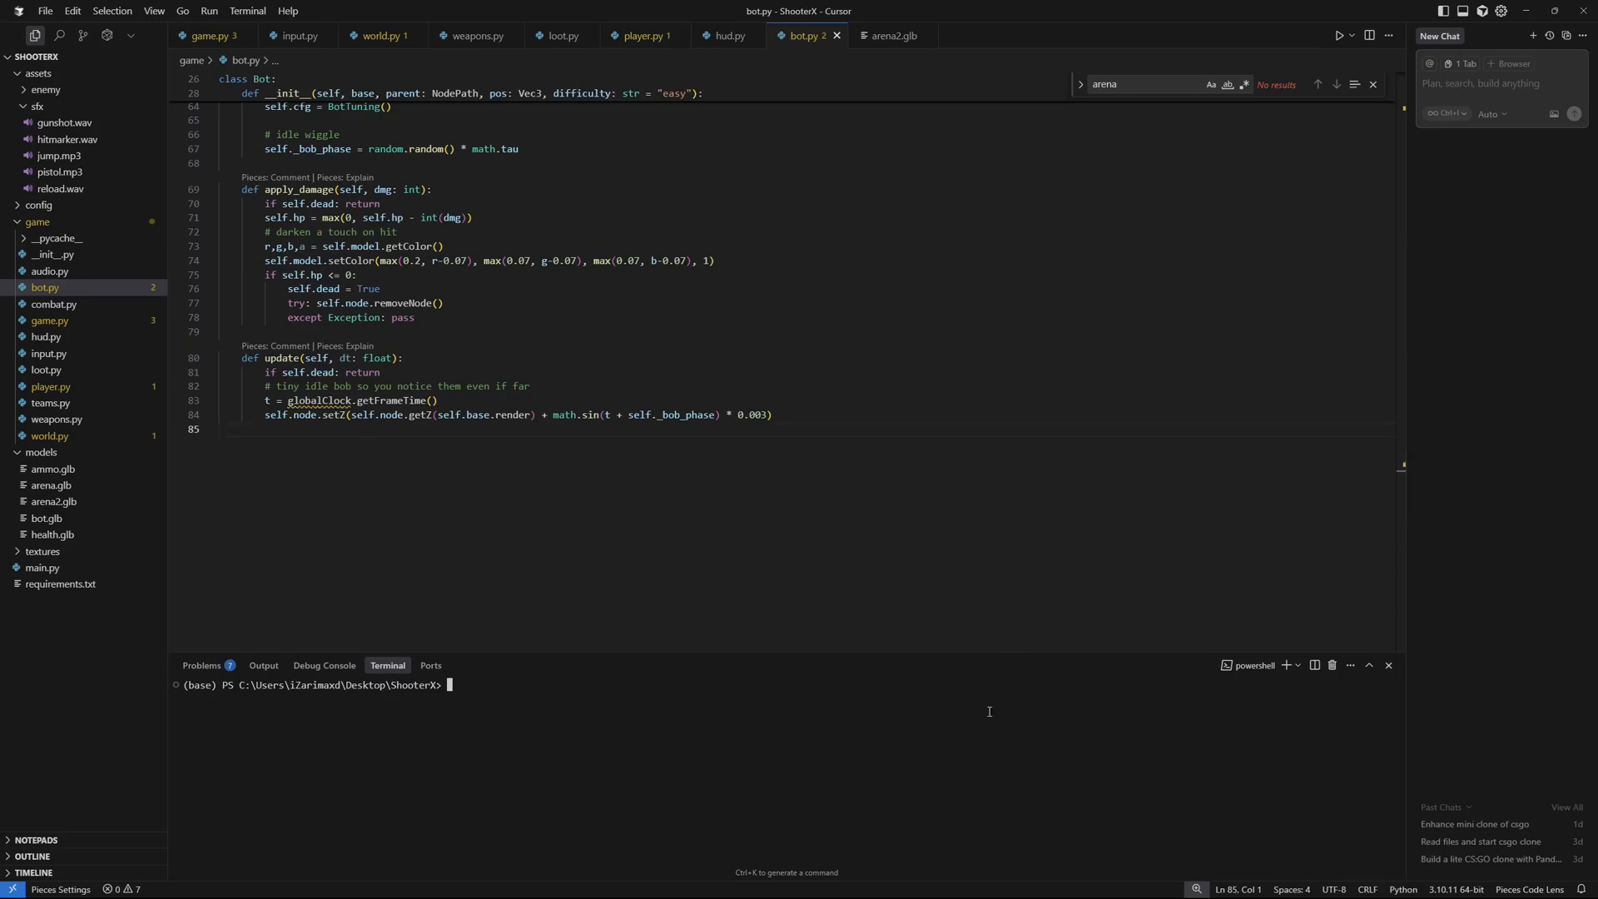
# Clear the terminal output with cls.
pyautogui.write('cls')
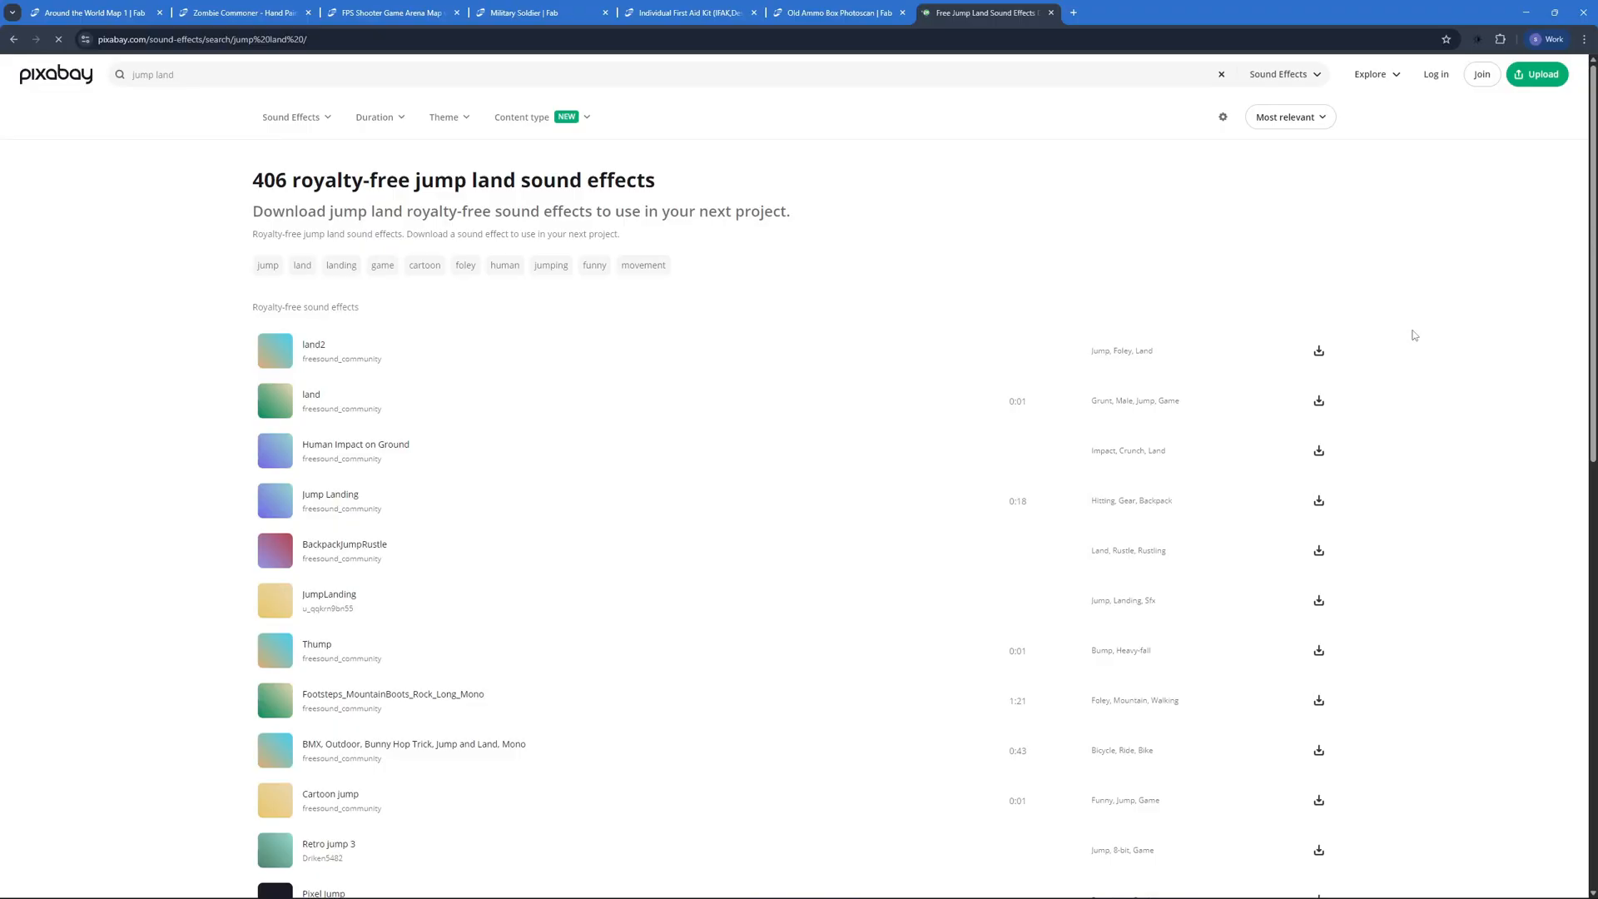
pyautogui.moveTo(1132, 436)
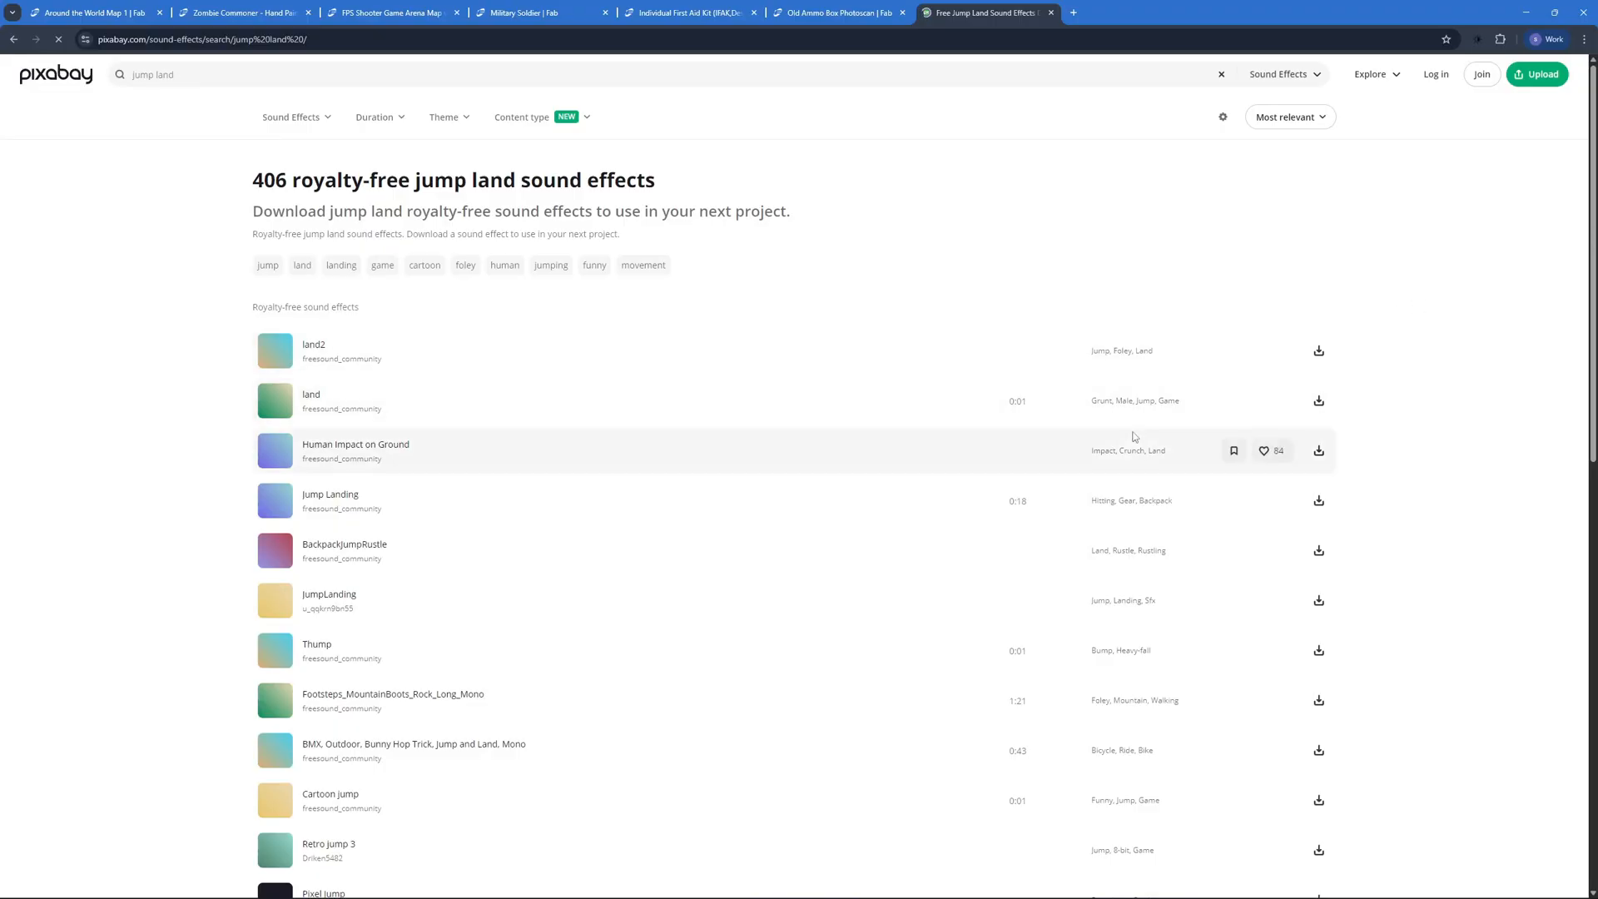
pyautogui.moveTo(76, 137)
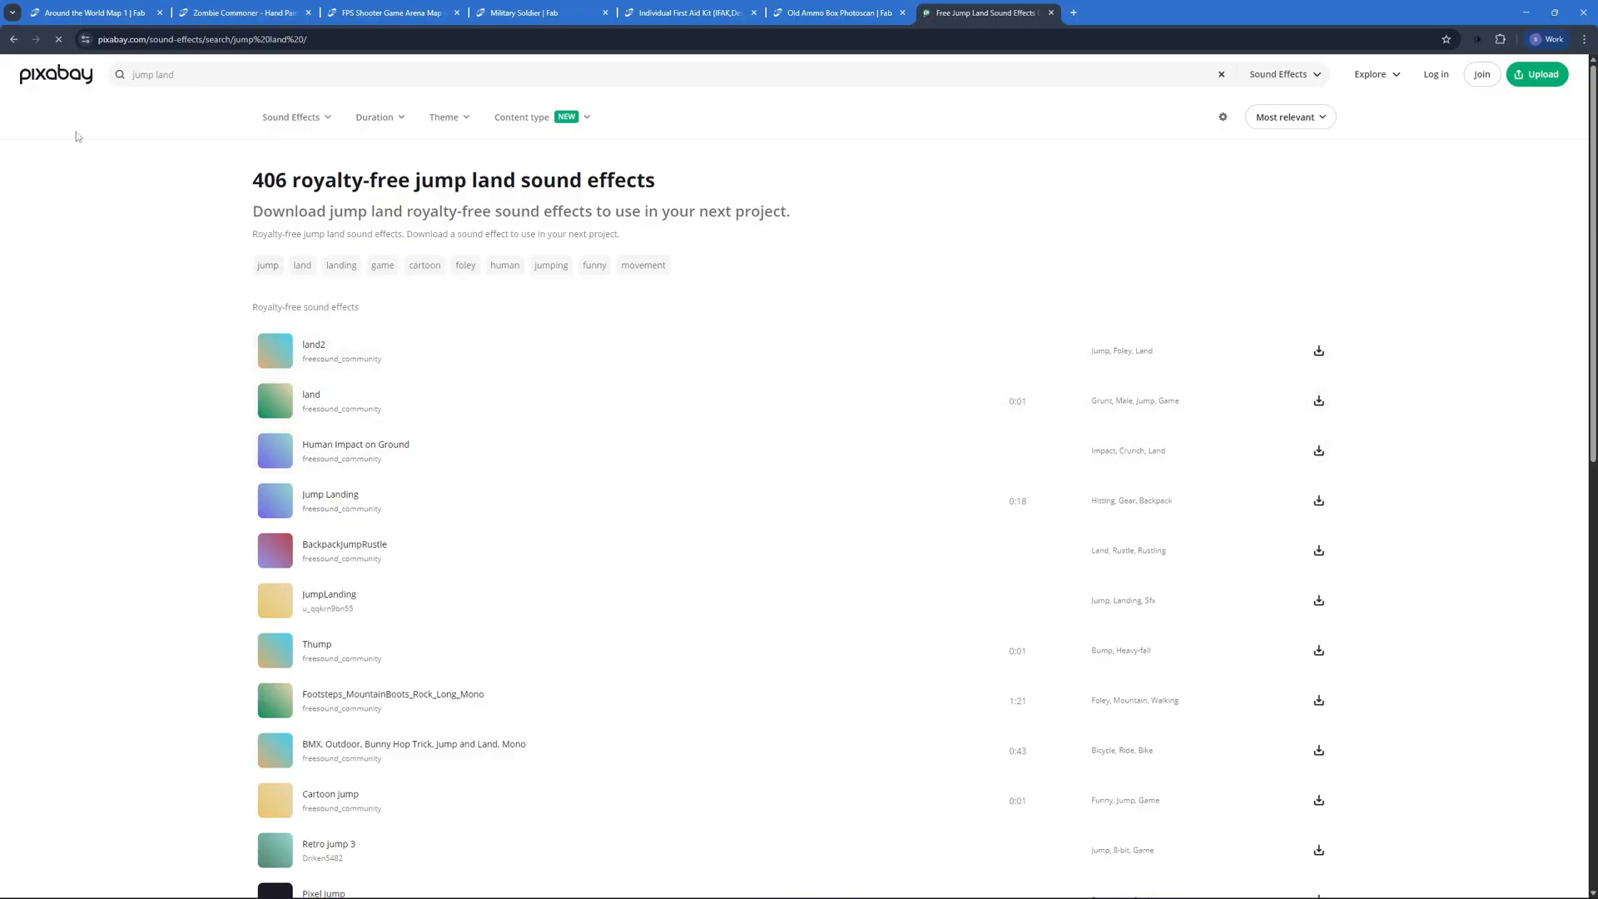
# Review the Old Ammo Box Photoscan and Military Soldier Fab listings, then the arena map tab.
pyautogui.click(836, 11)
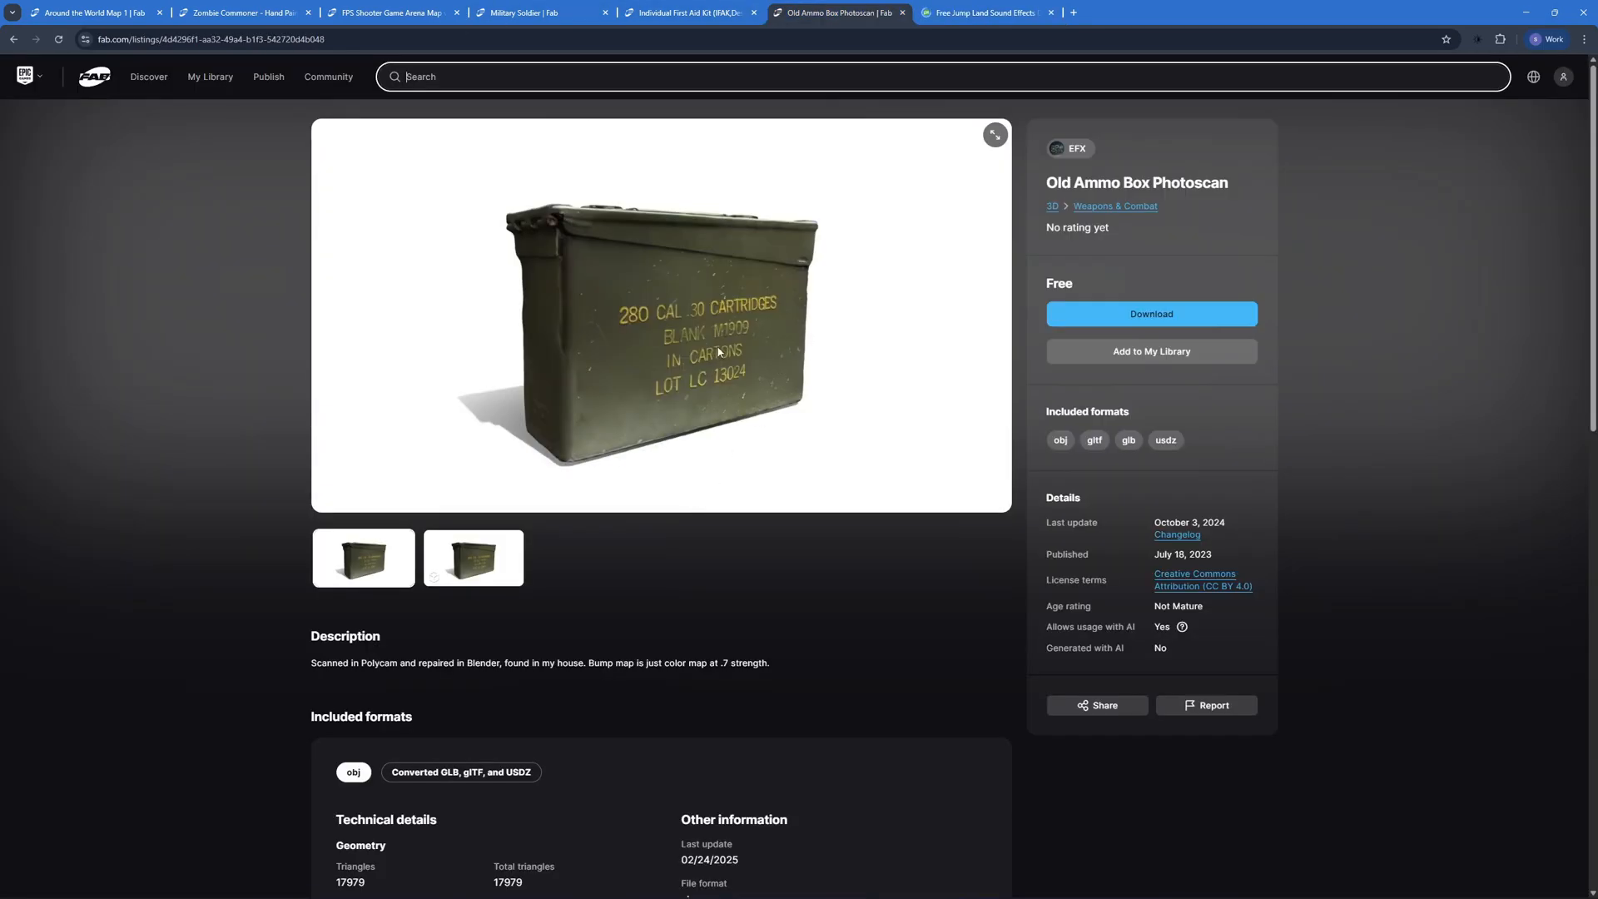
pyautogui.click(689, 11)
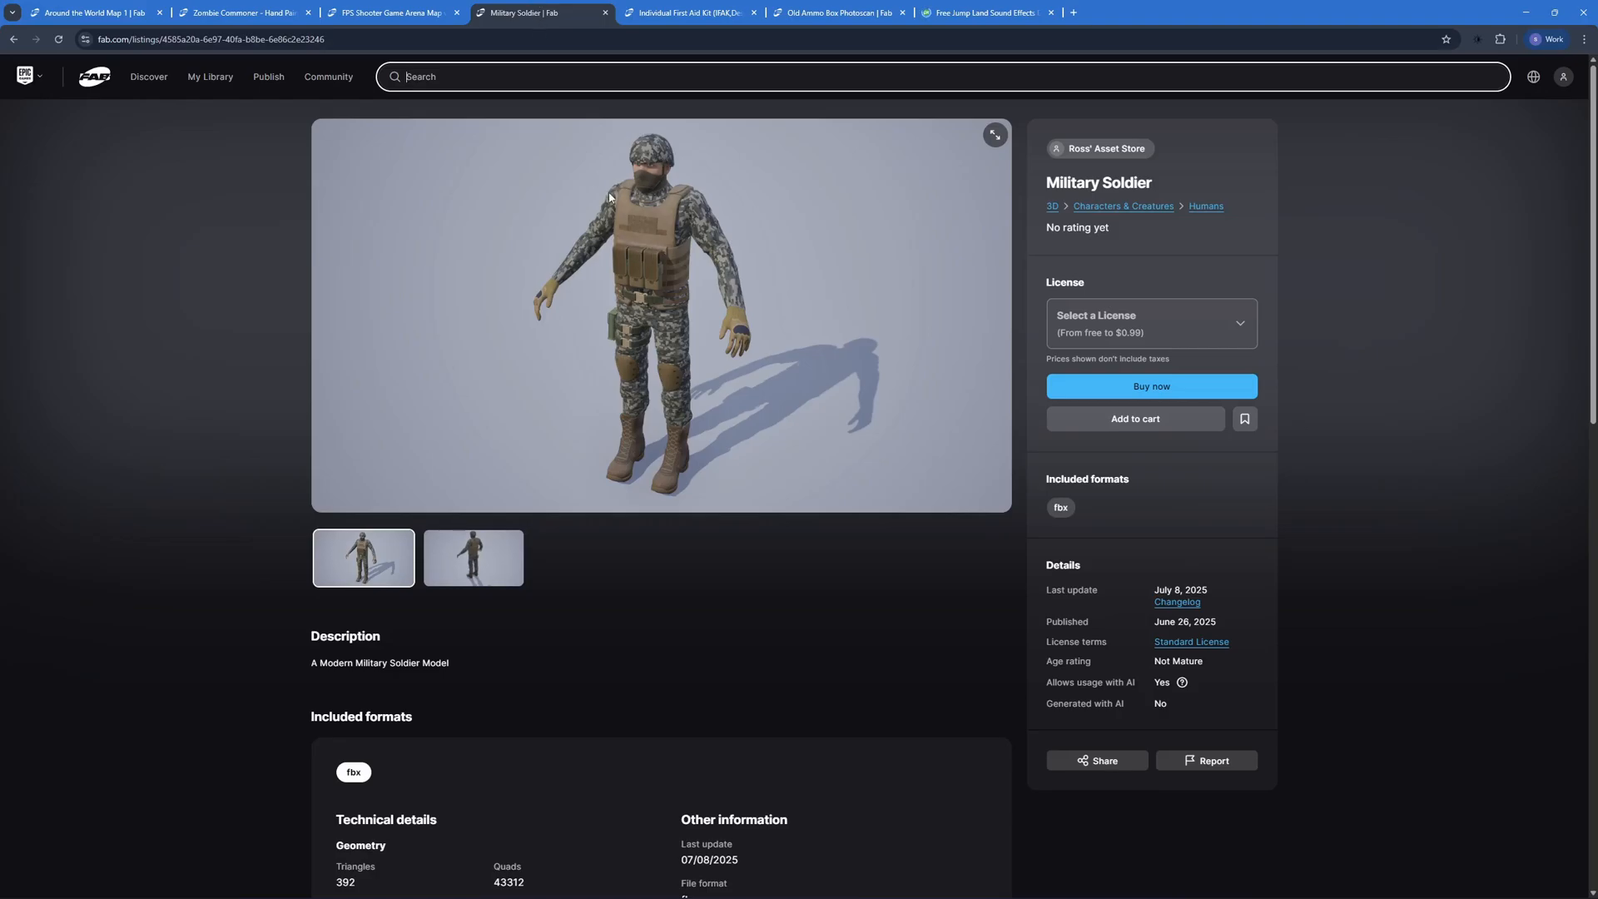
pyautogui.click(393, 12)
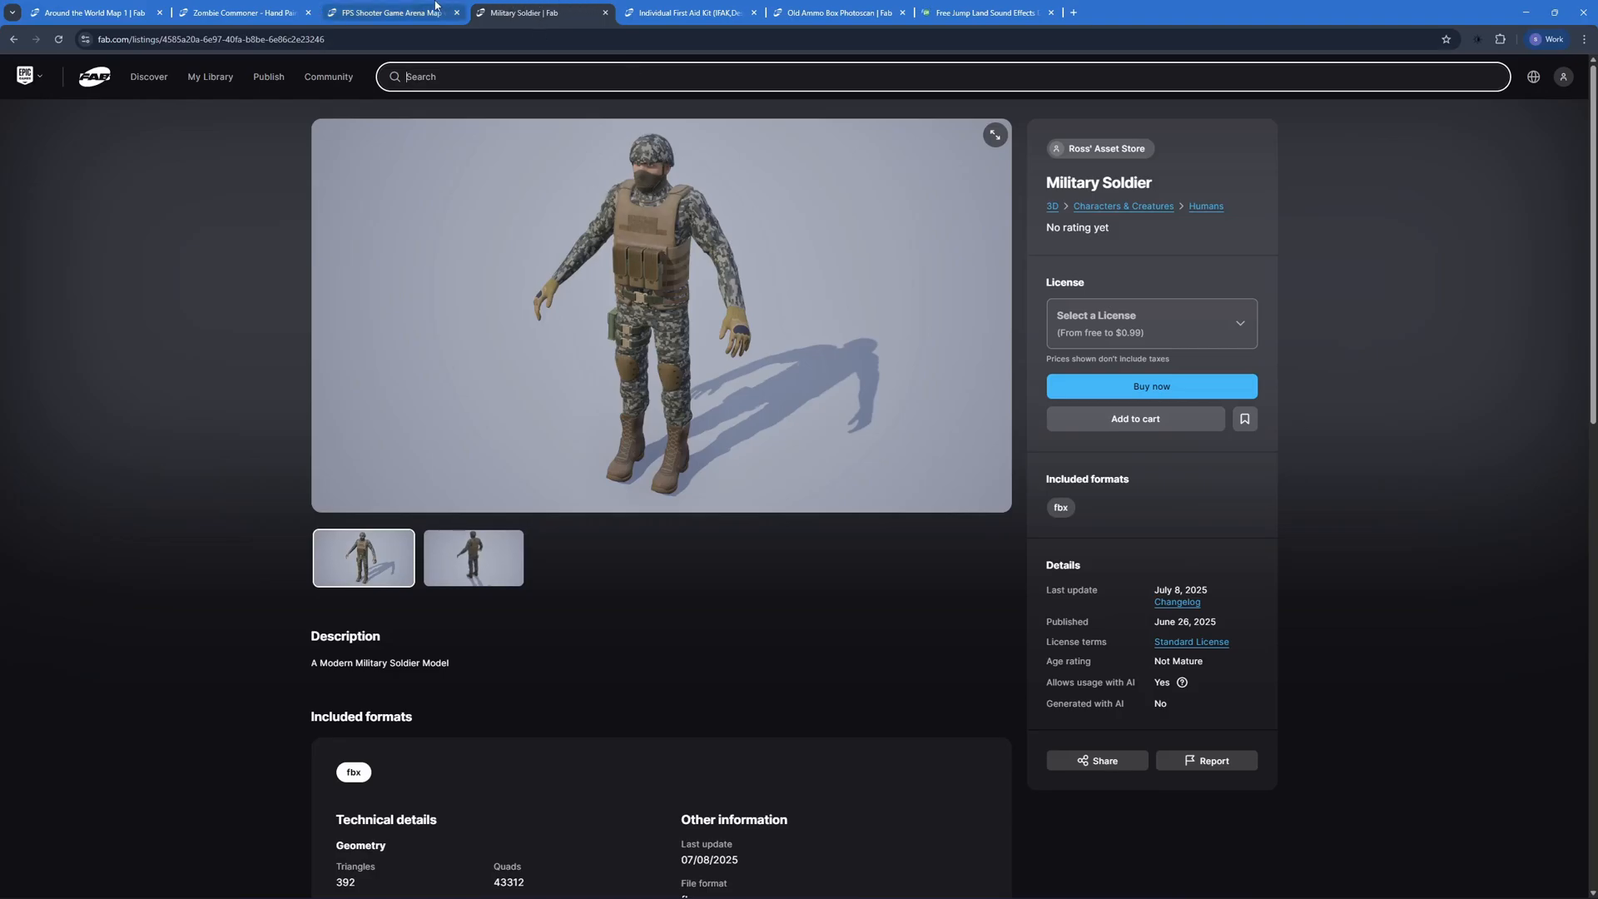
pyautogui.click(393, 12)
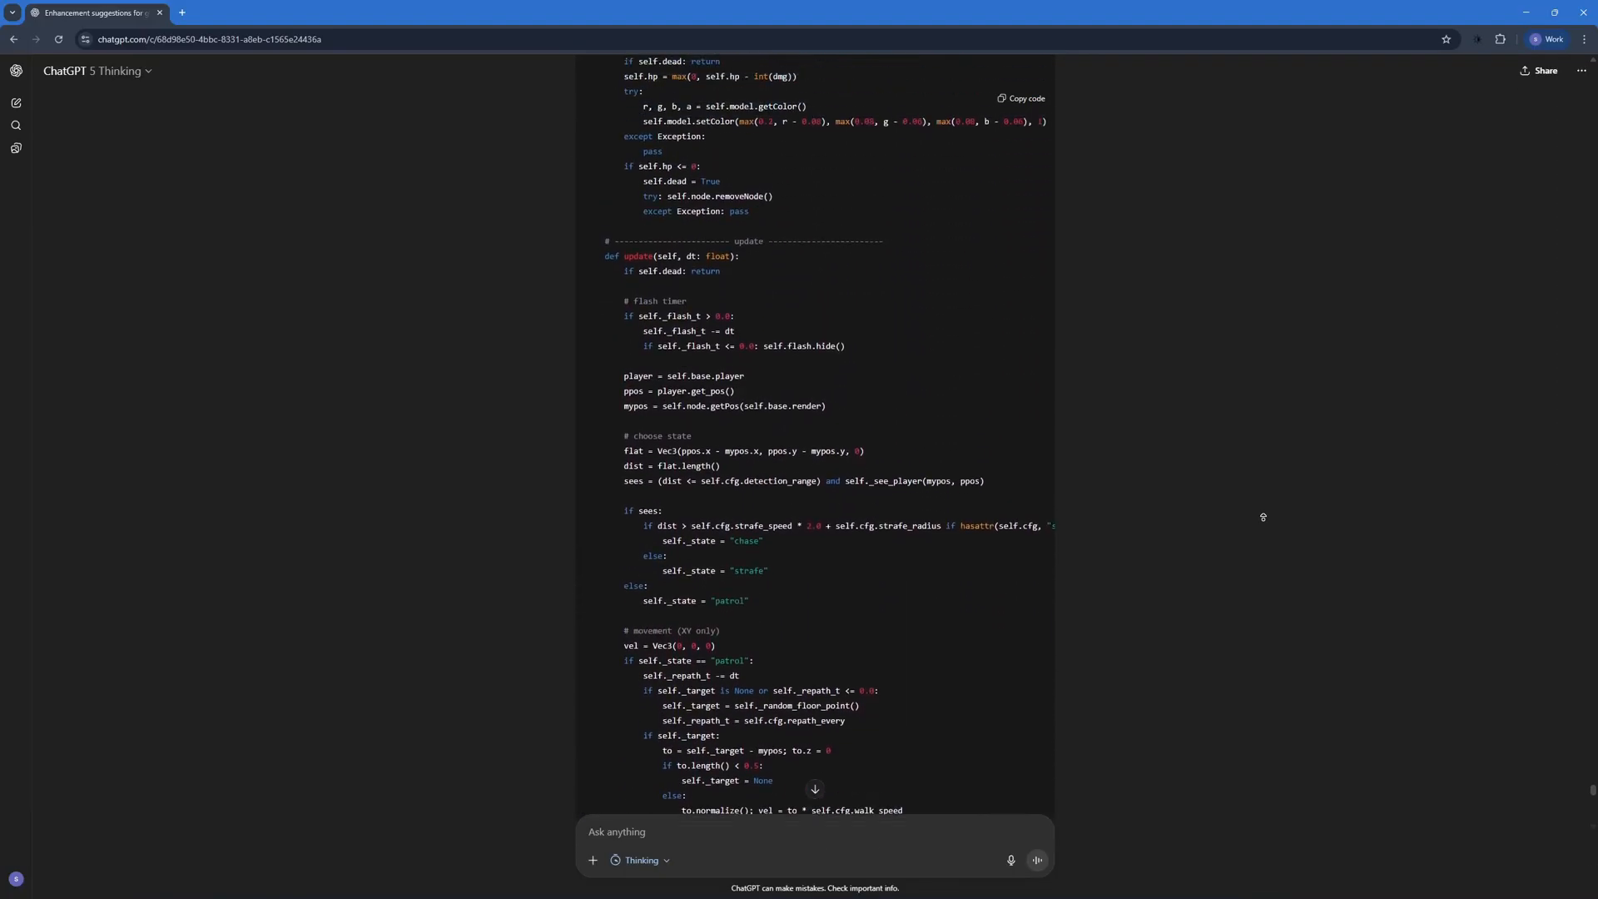
# Scroll through ChatGPT's bot.py code covering ground snapping, floor sampling and line-of-sight detection.
pyautogui.scroll(-3)
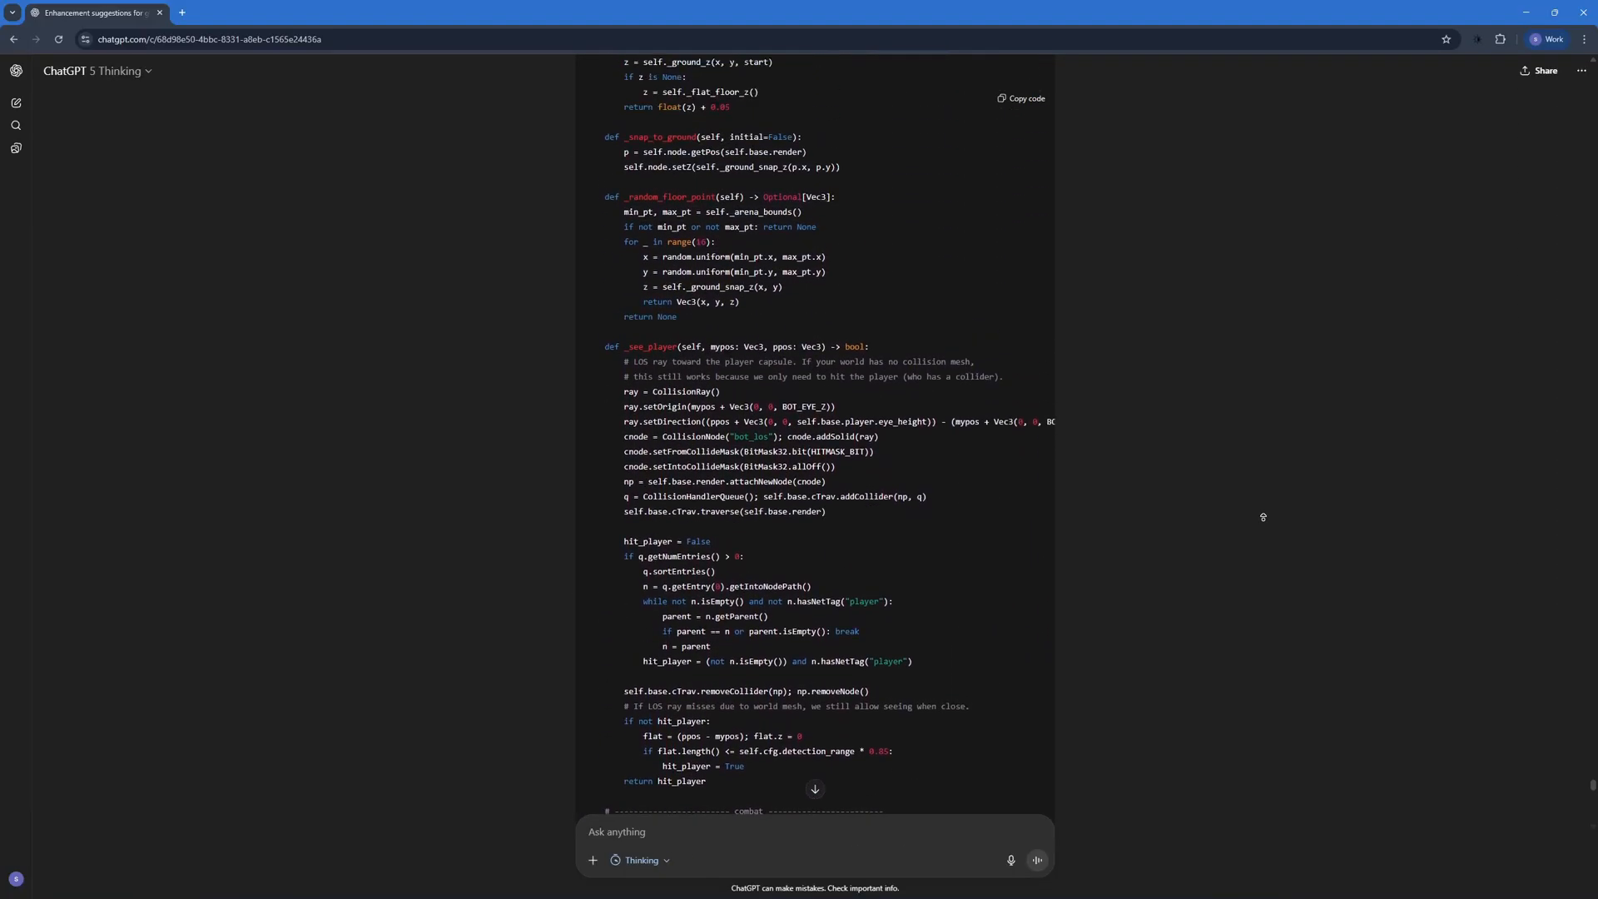